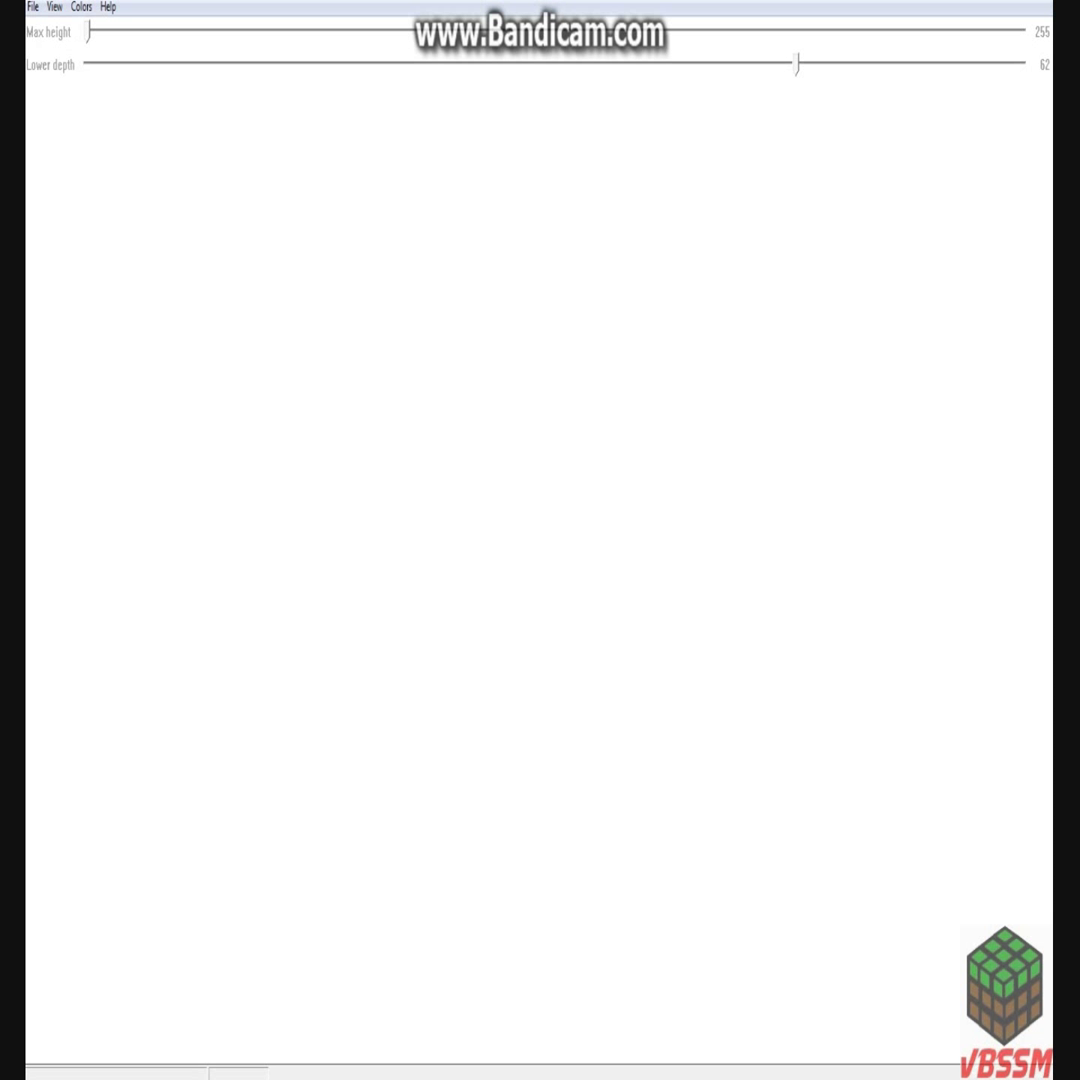
pyautogui.moveTo(630, 646)
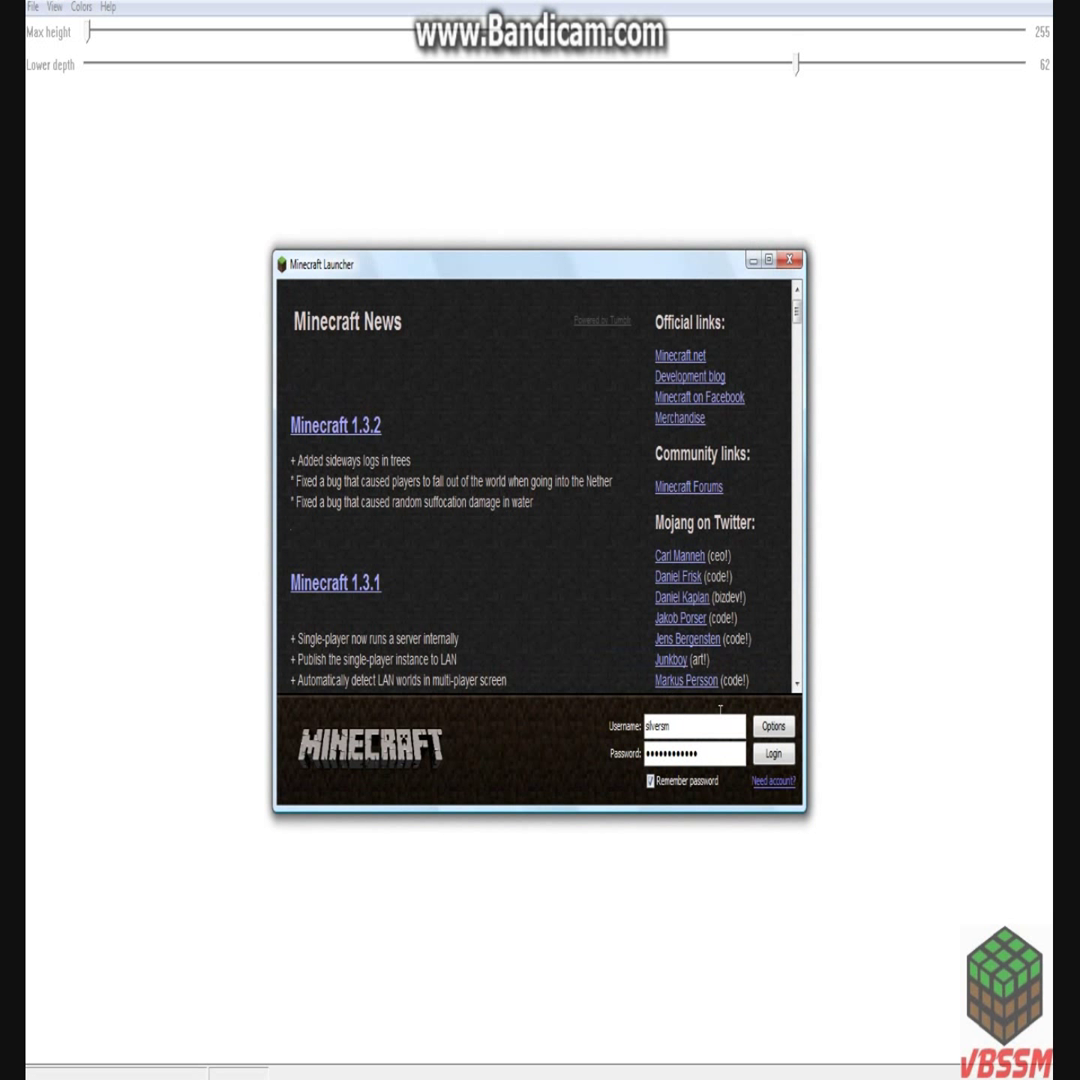
# Log into the Minecraft launcher and launch the 'title graphic' singleplayer world.
pyautogui.click(772, 752)
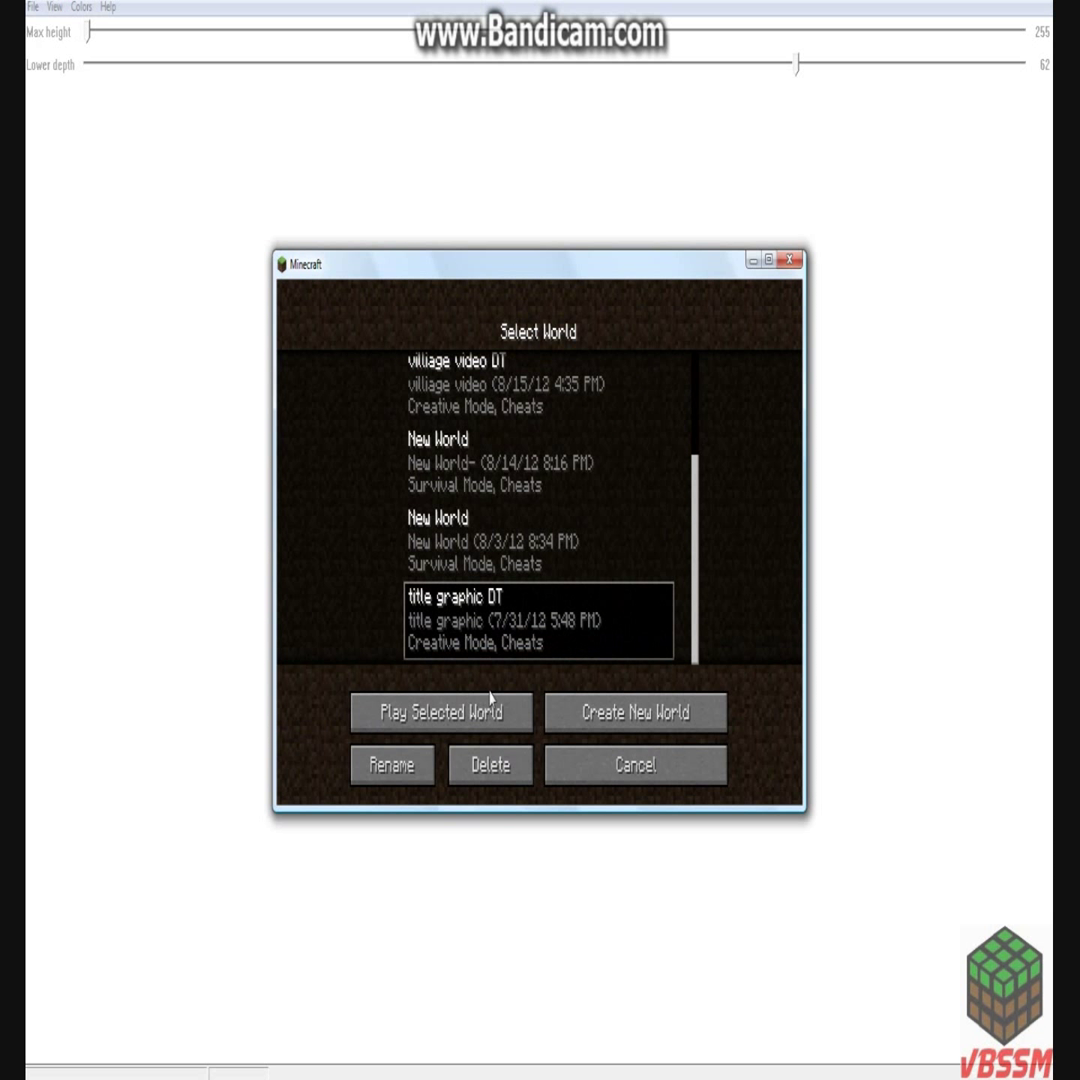
pyautogui.click(440, 712)
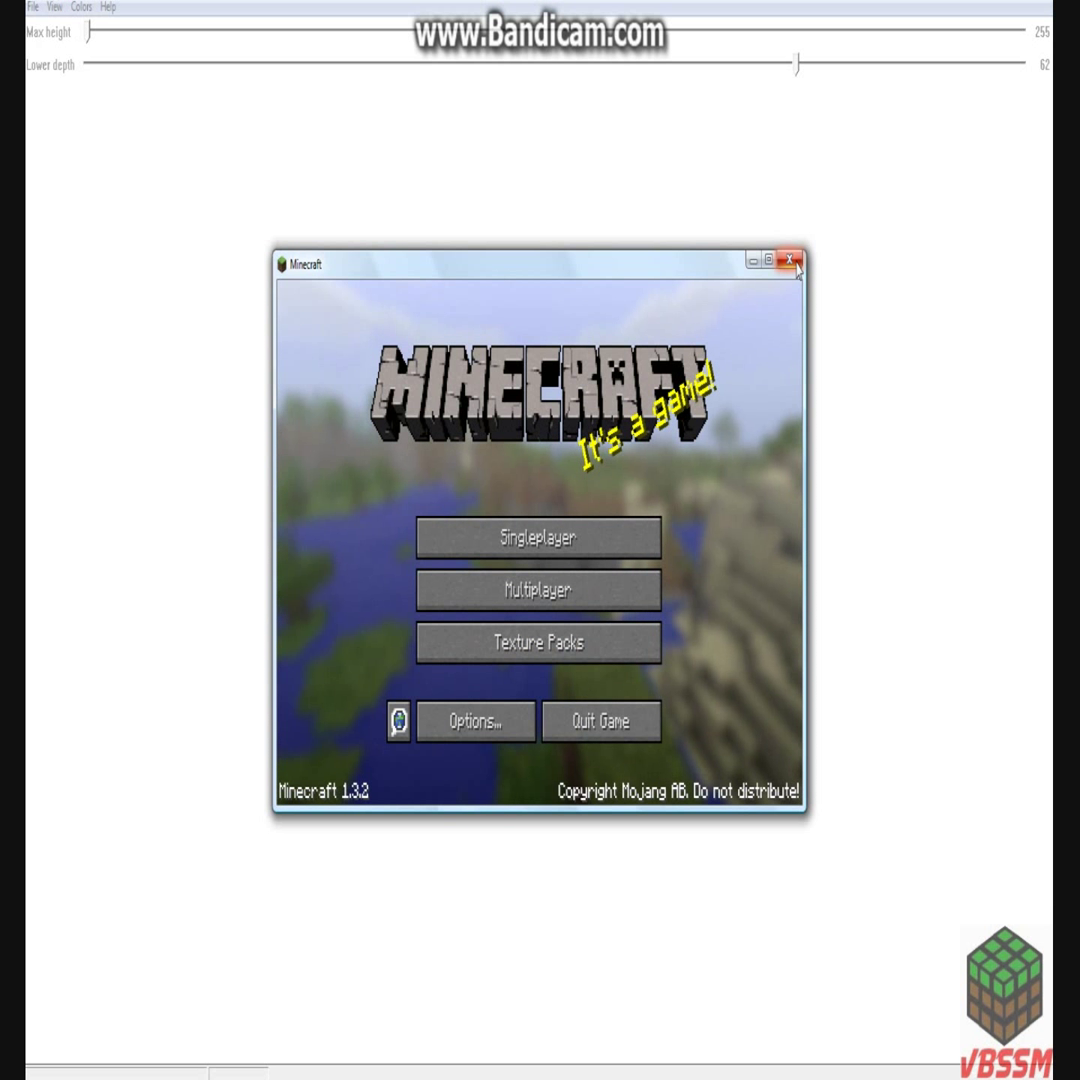
# Quit Minecraft so only the empty Mineways window remains.
pyautogui.click(792, 260)
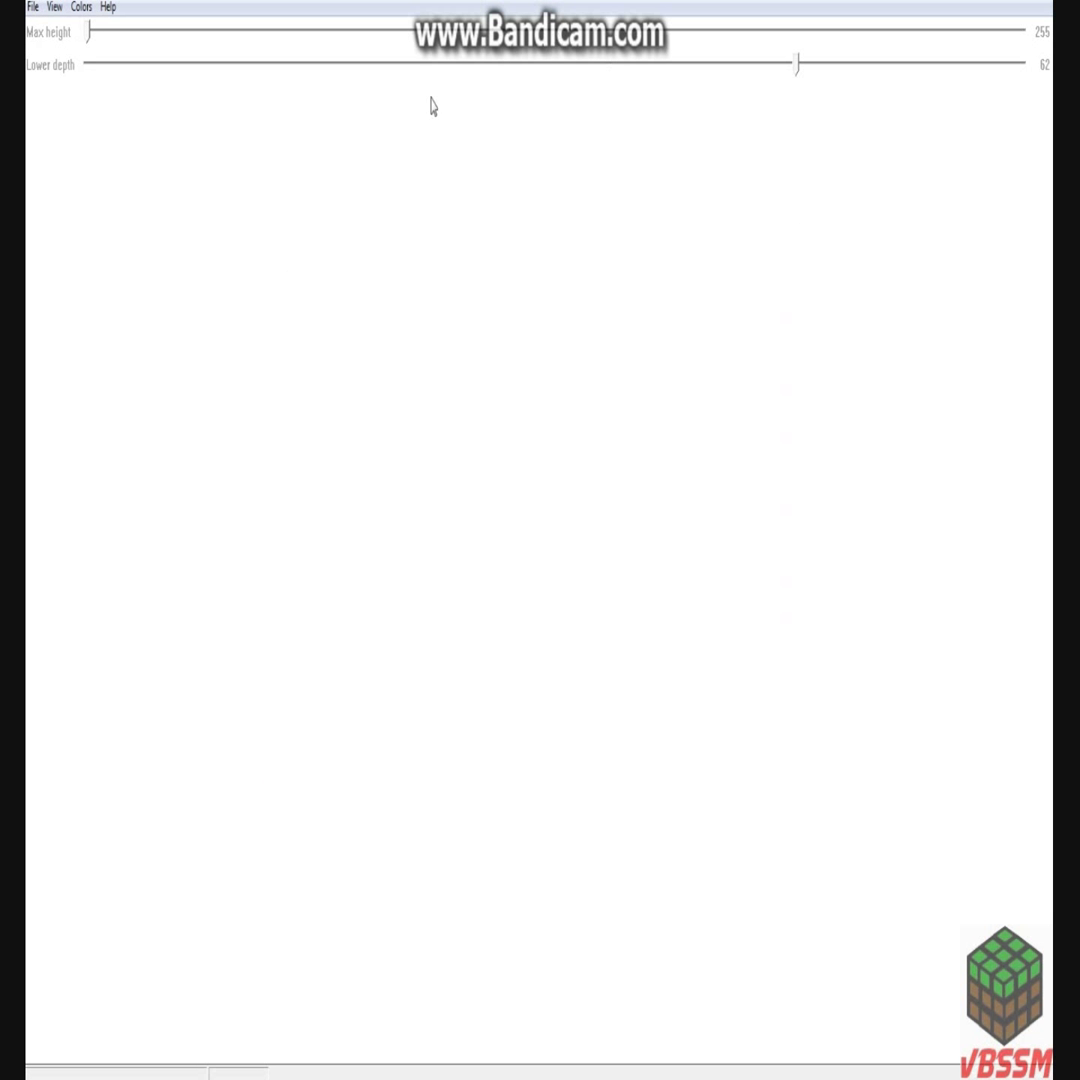
pyautogui.moveTo(610, 518)
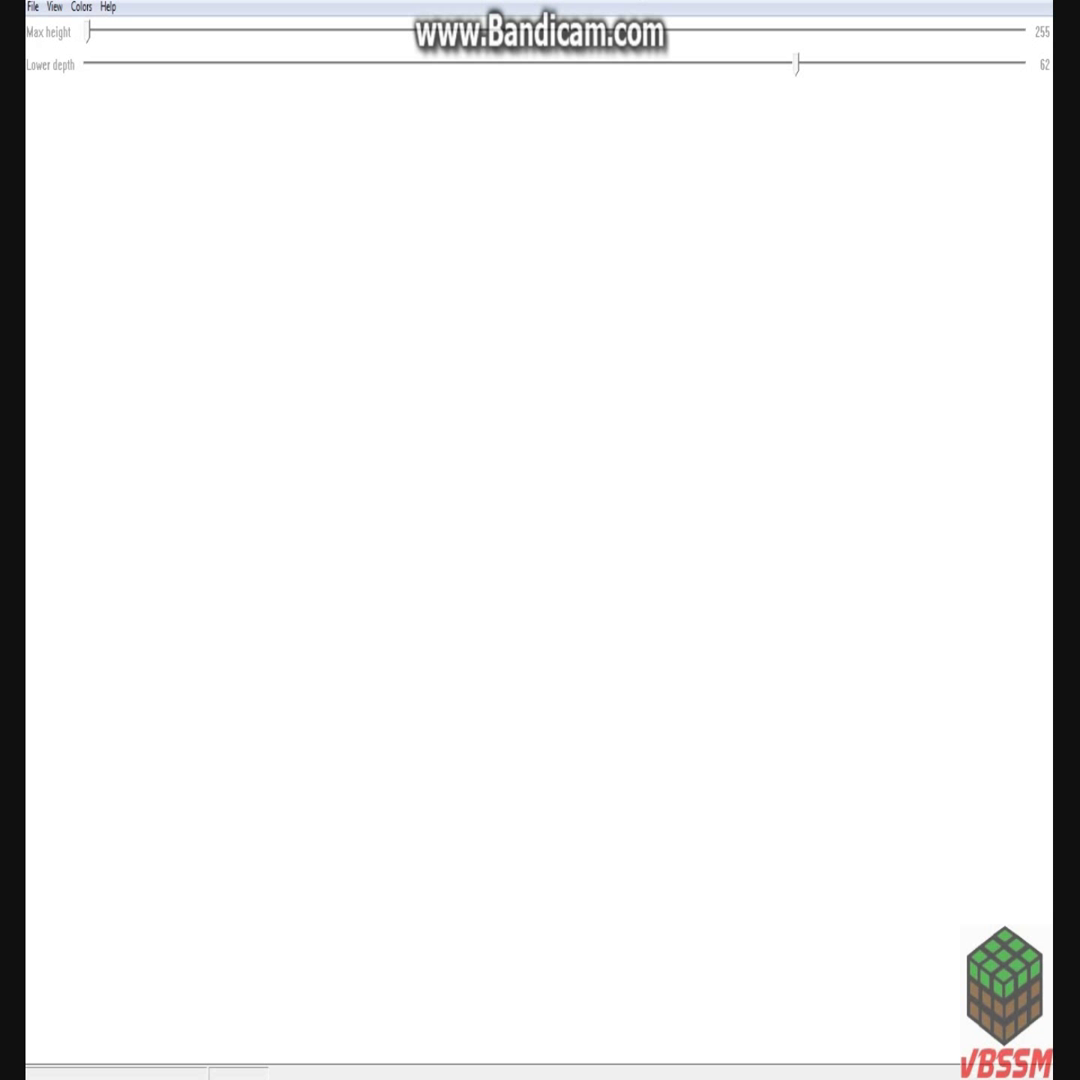
pyautogui.moveTo(574, 316)
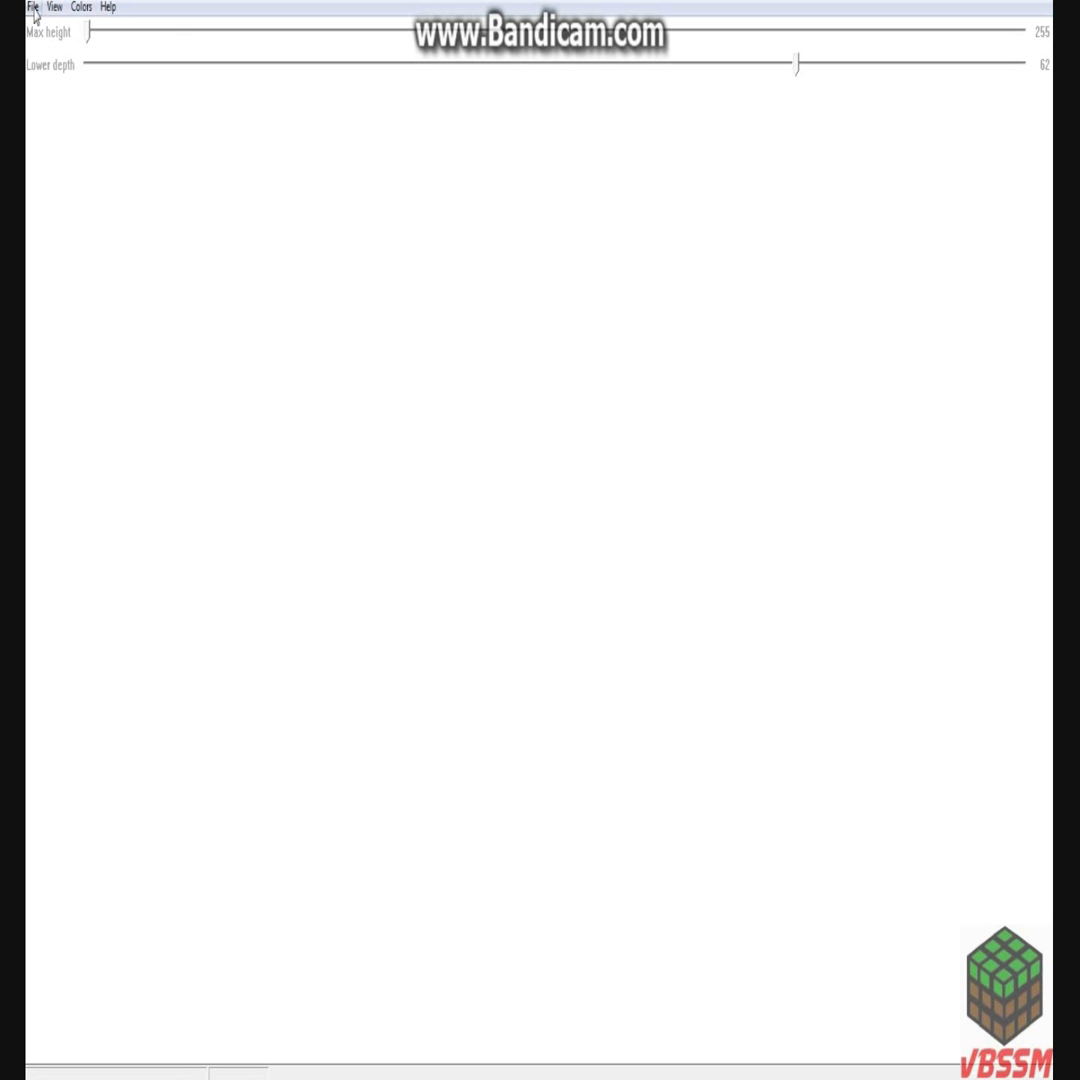
# Load the 'title graphic' world in Mineways so its overhead map appears.
pyautogui.click(32, 8)
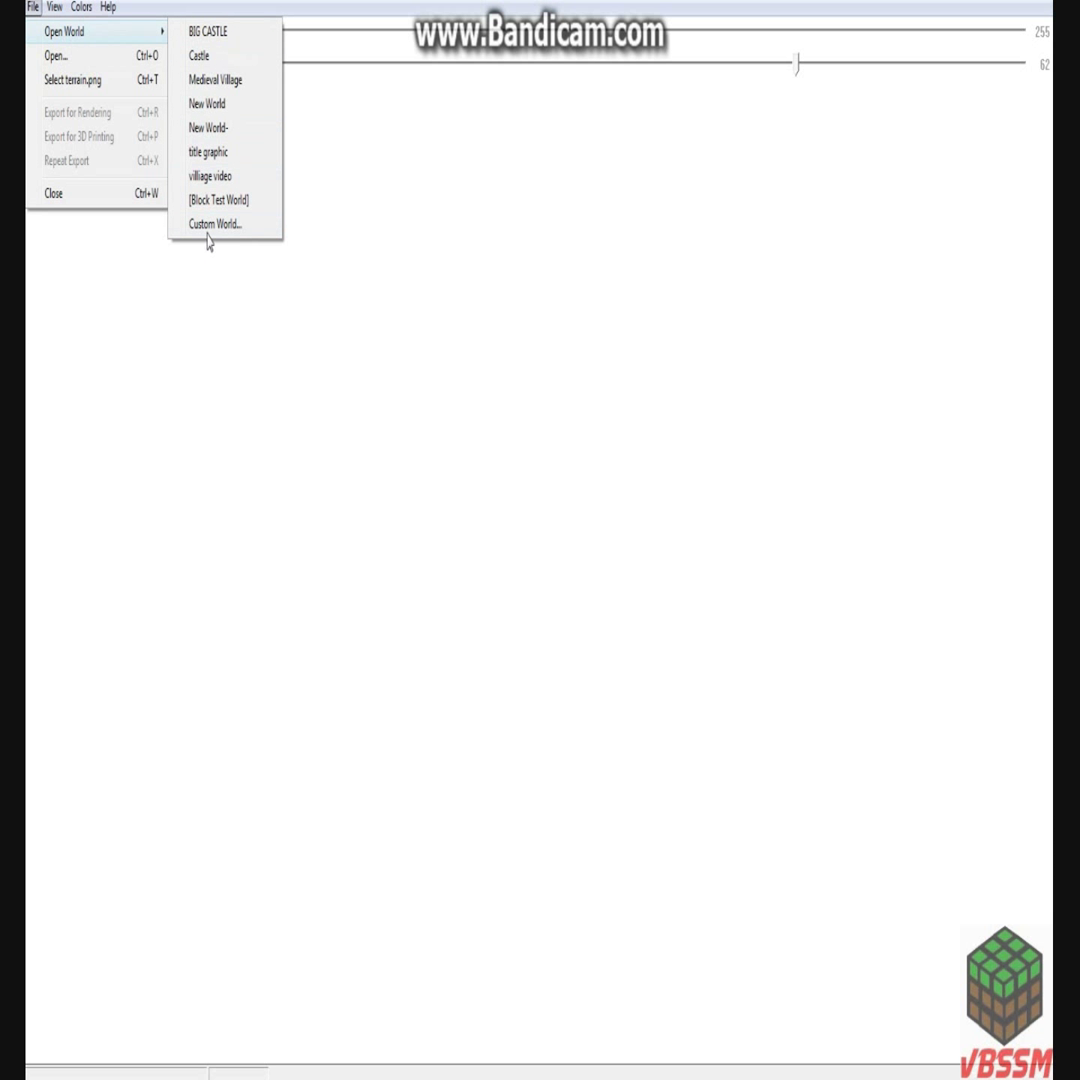
pyautogui.moveTo(210, 152)
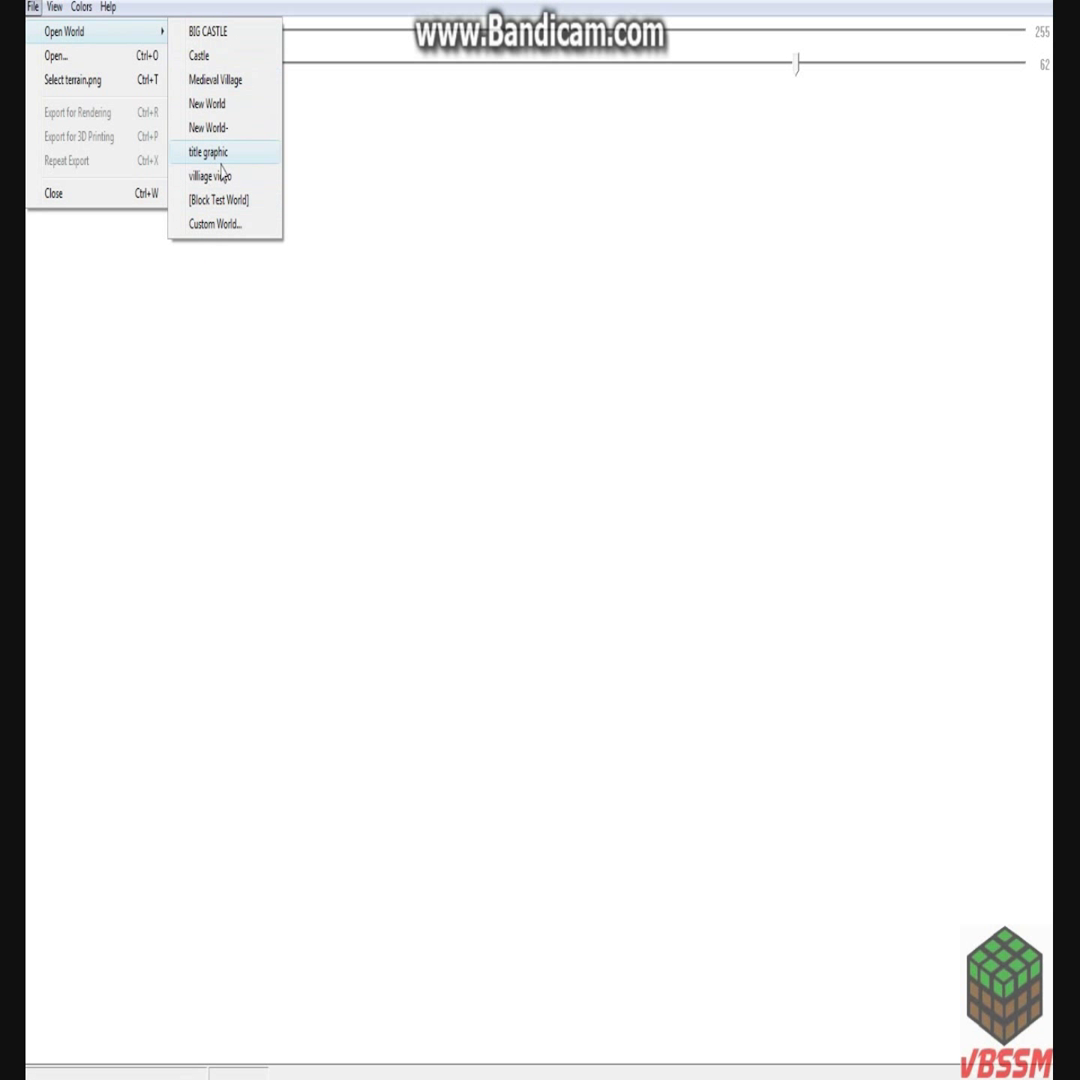
pyautogui.click(208, 152)
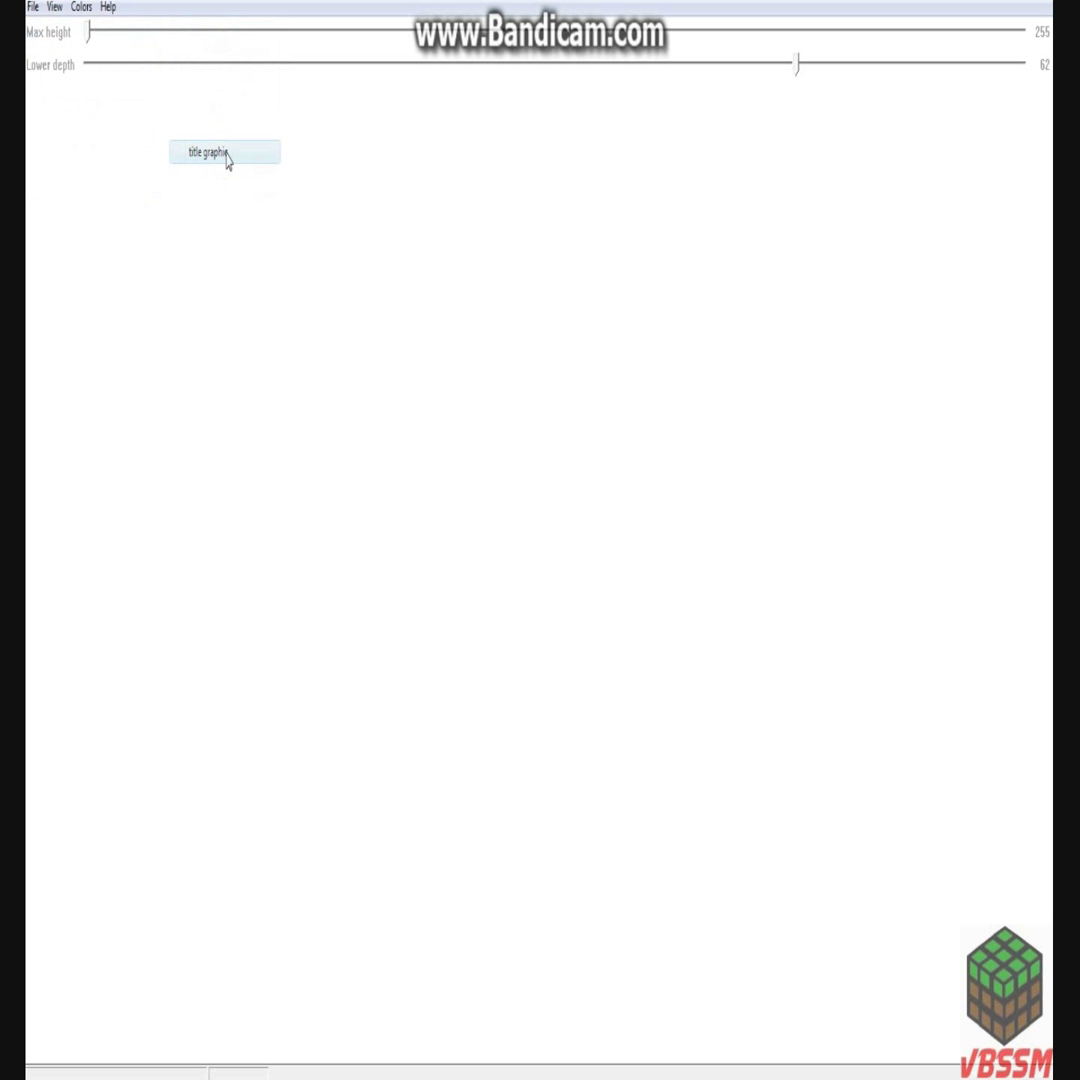
pyautogui.click(224, 152)
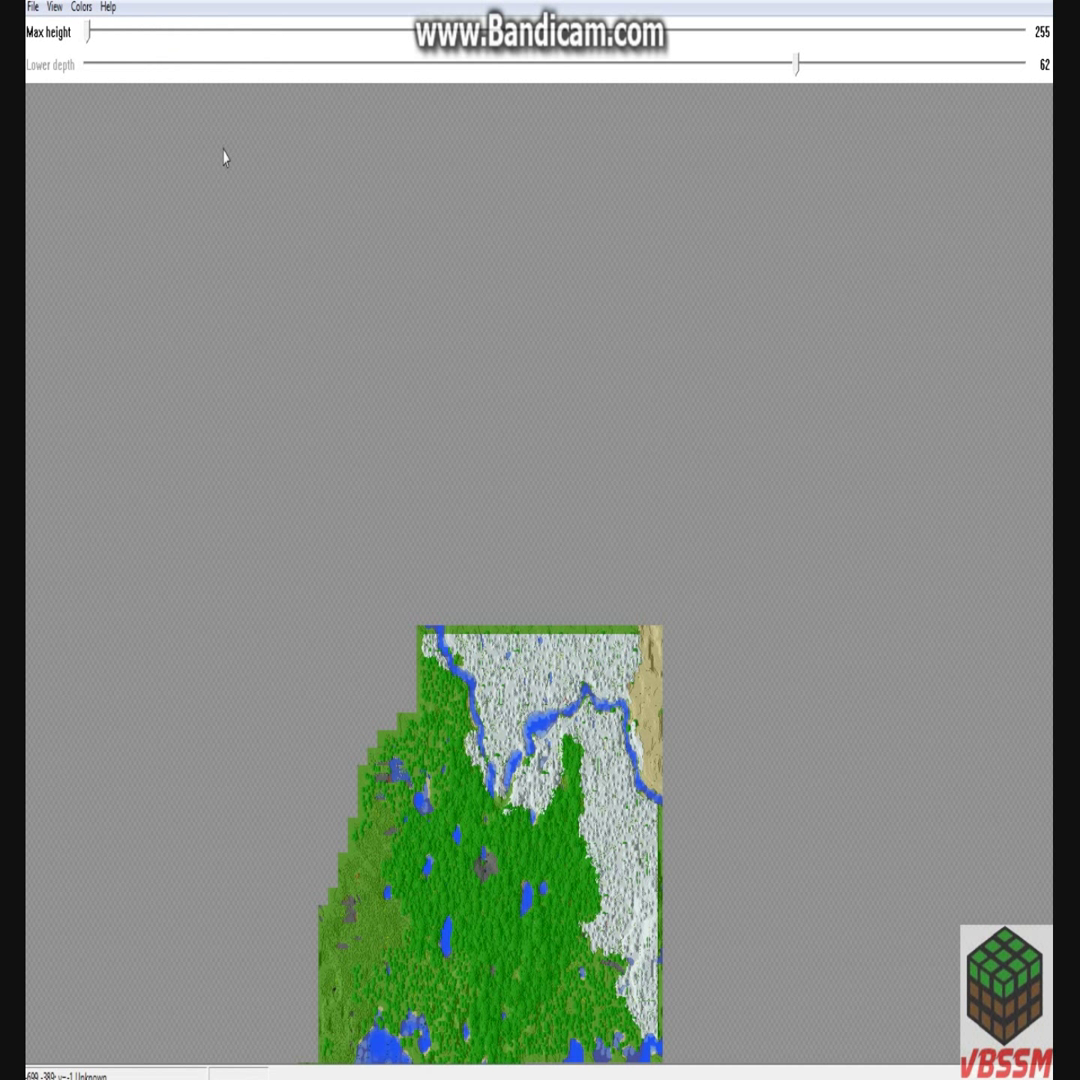
# Pan the Mineways map toward the forested coastline.
pyautogui.moveTo(796, 64); pyautogui.dragTo(750, 64)
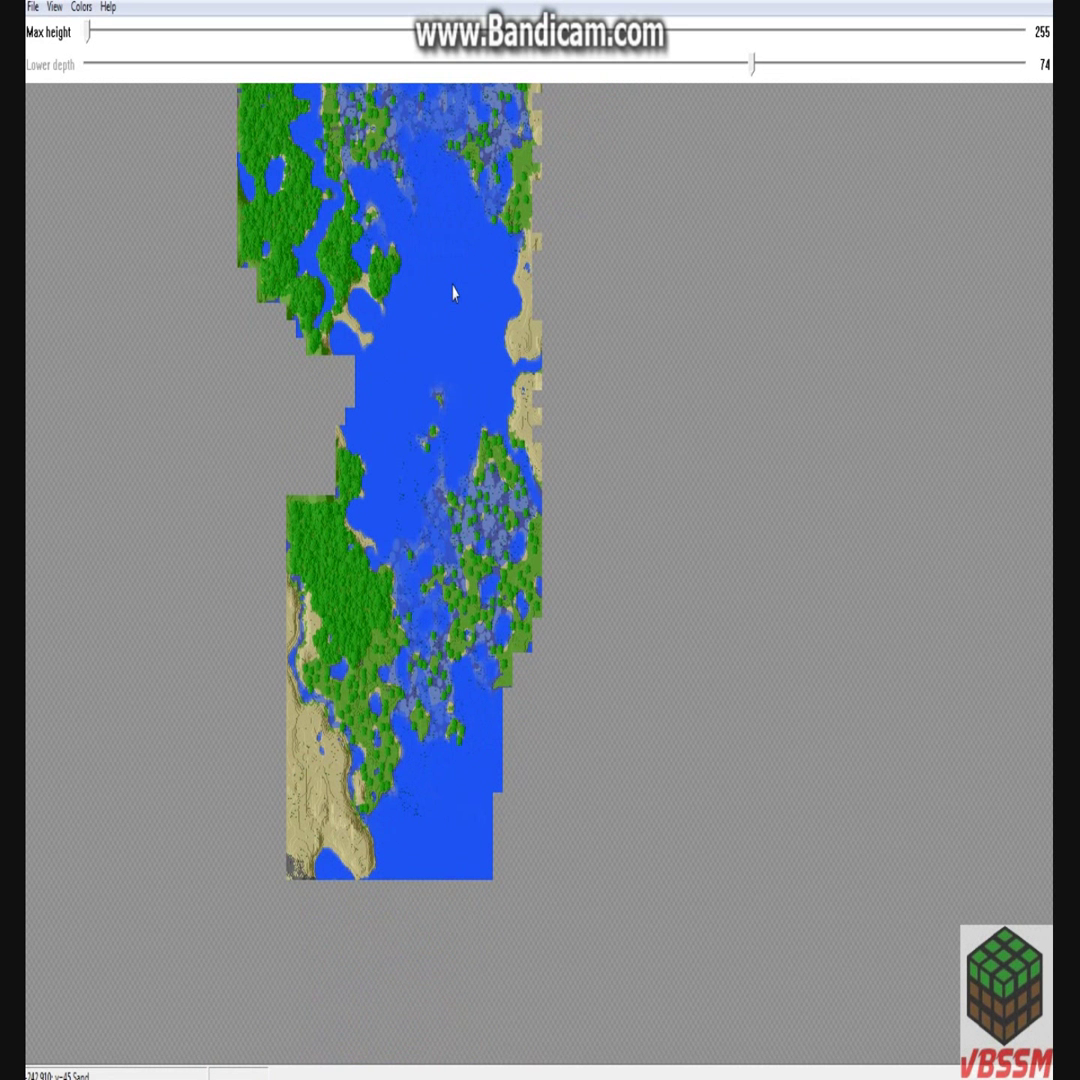
pyautogui.moveTo(392, 576)
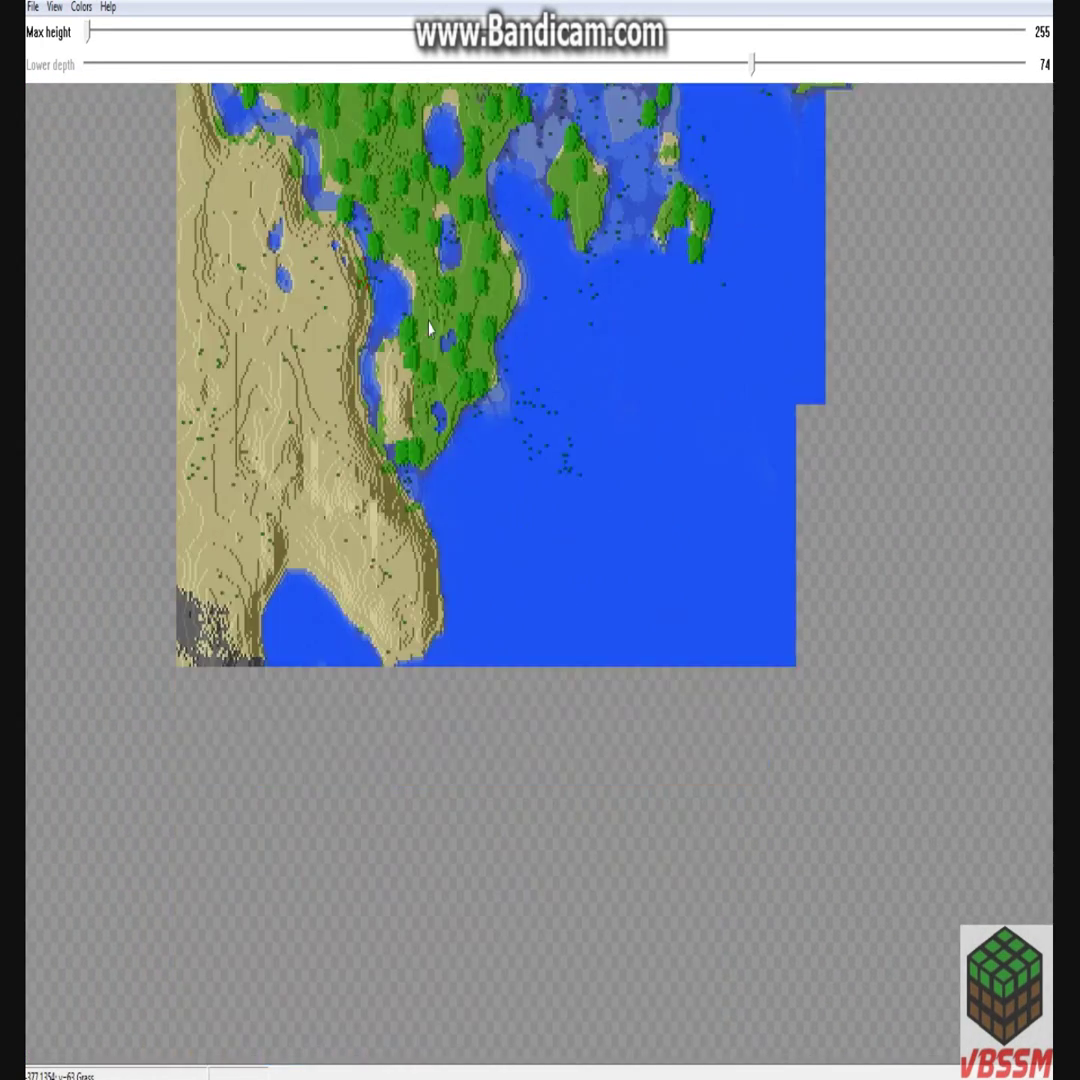
pyautogui.moveTo(752, 66); pyautogui.dragTo(712, 66)
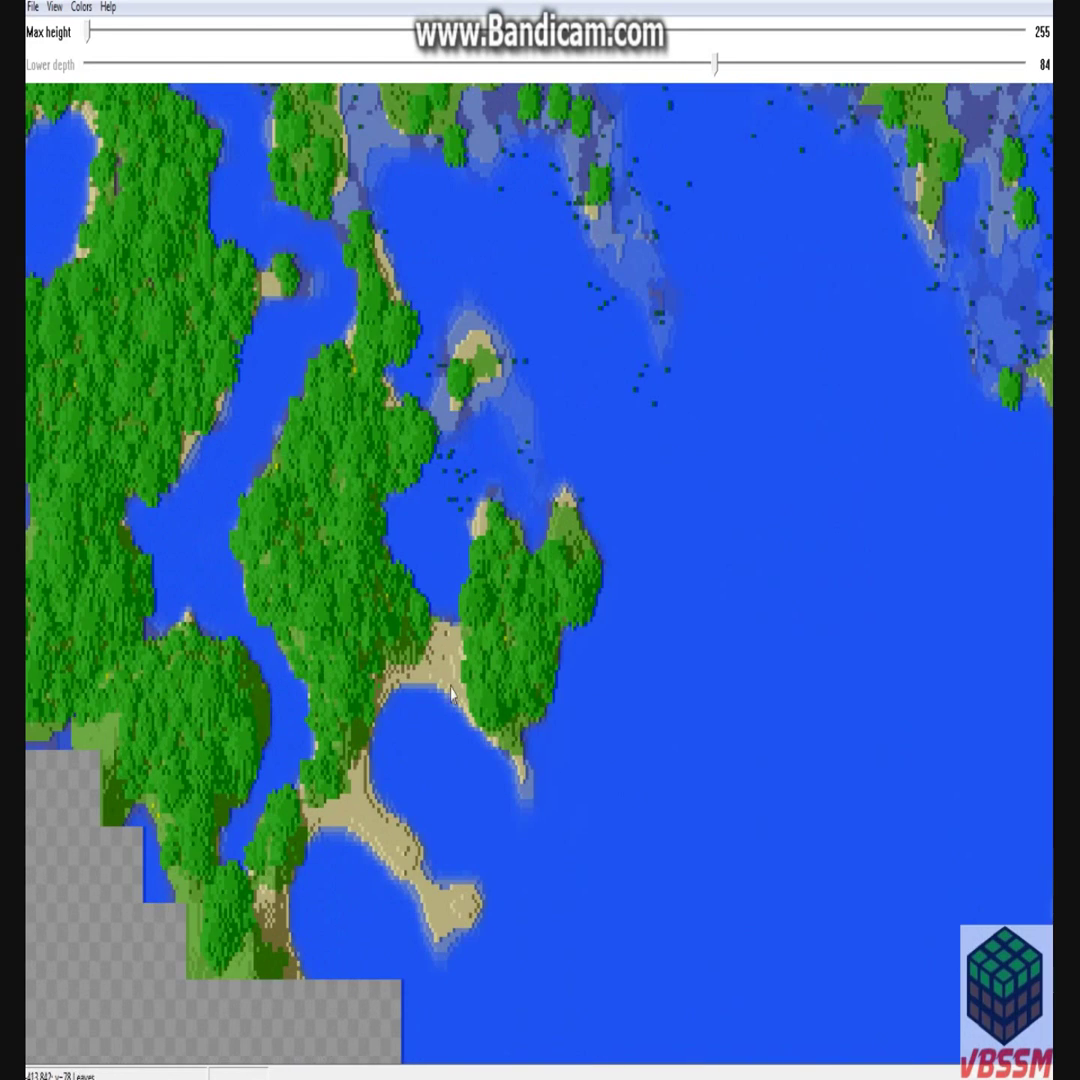
pyautogui.moveTo(540, 336)
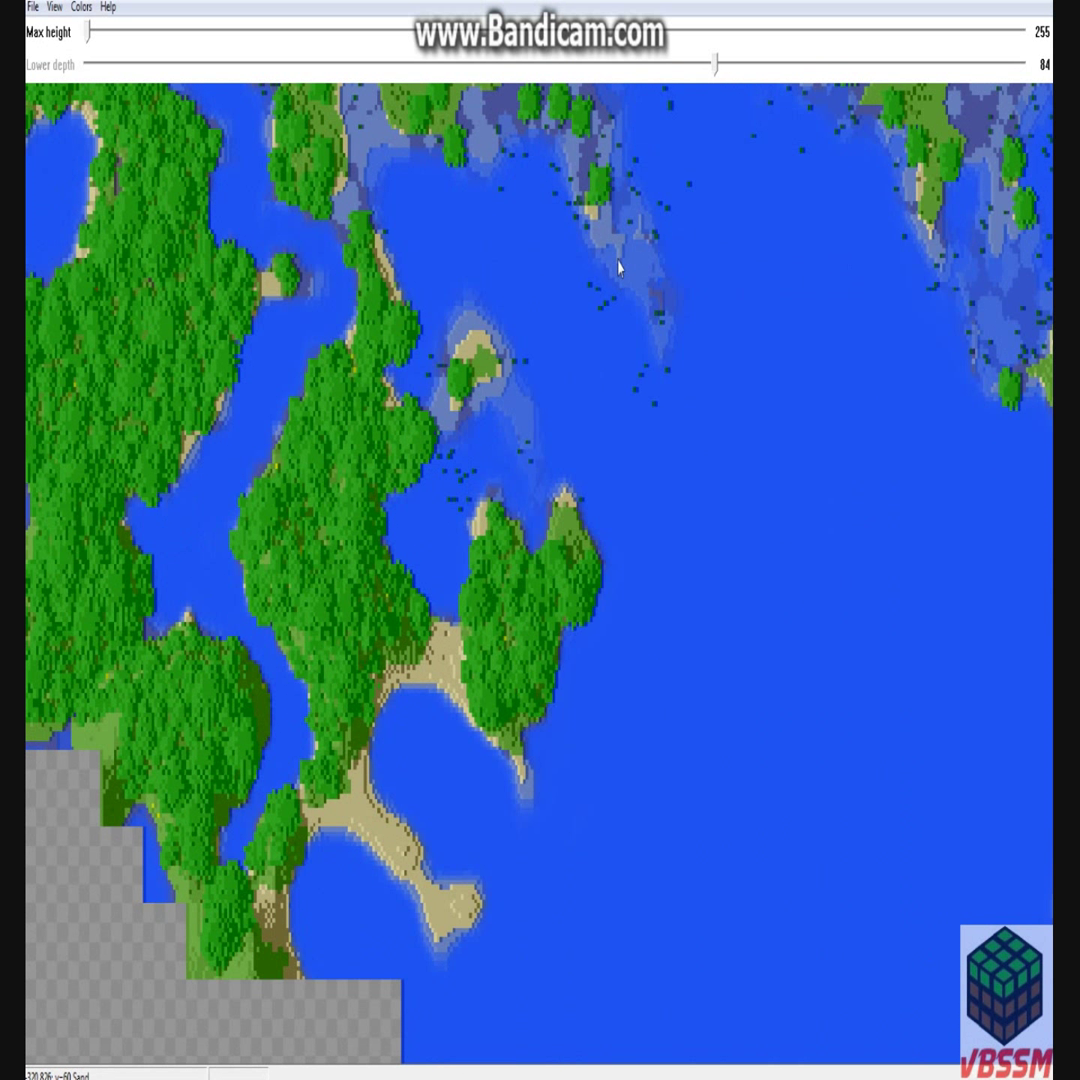
# Box-select a large area of the forested islands, keeping the lower depth at 84.
pyautogui.moveTo(650, 248); pyautogui.dragTo(310, 764)
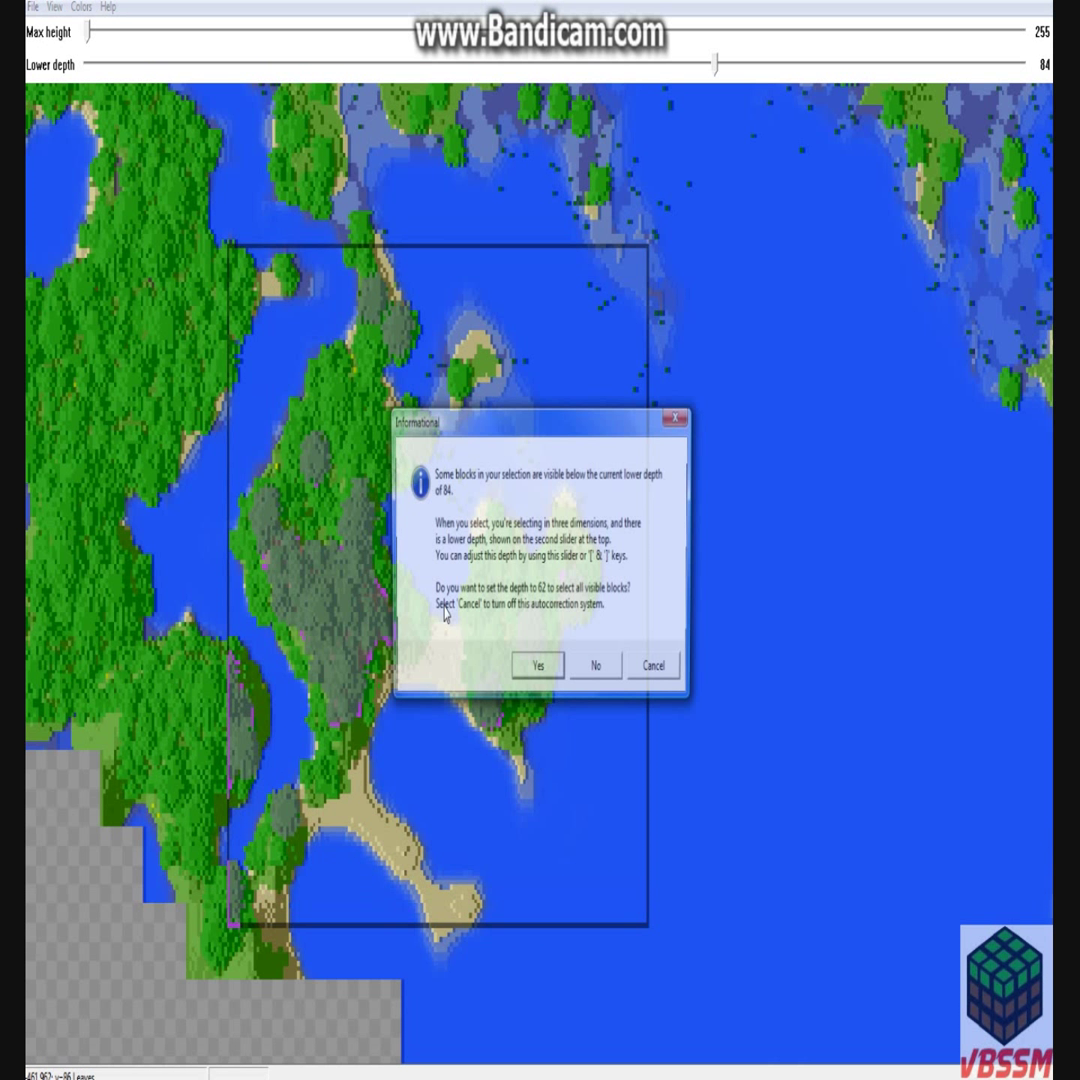
pyautogui.click(596, 664)
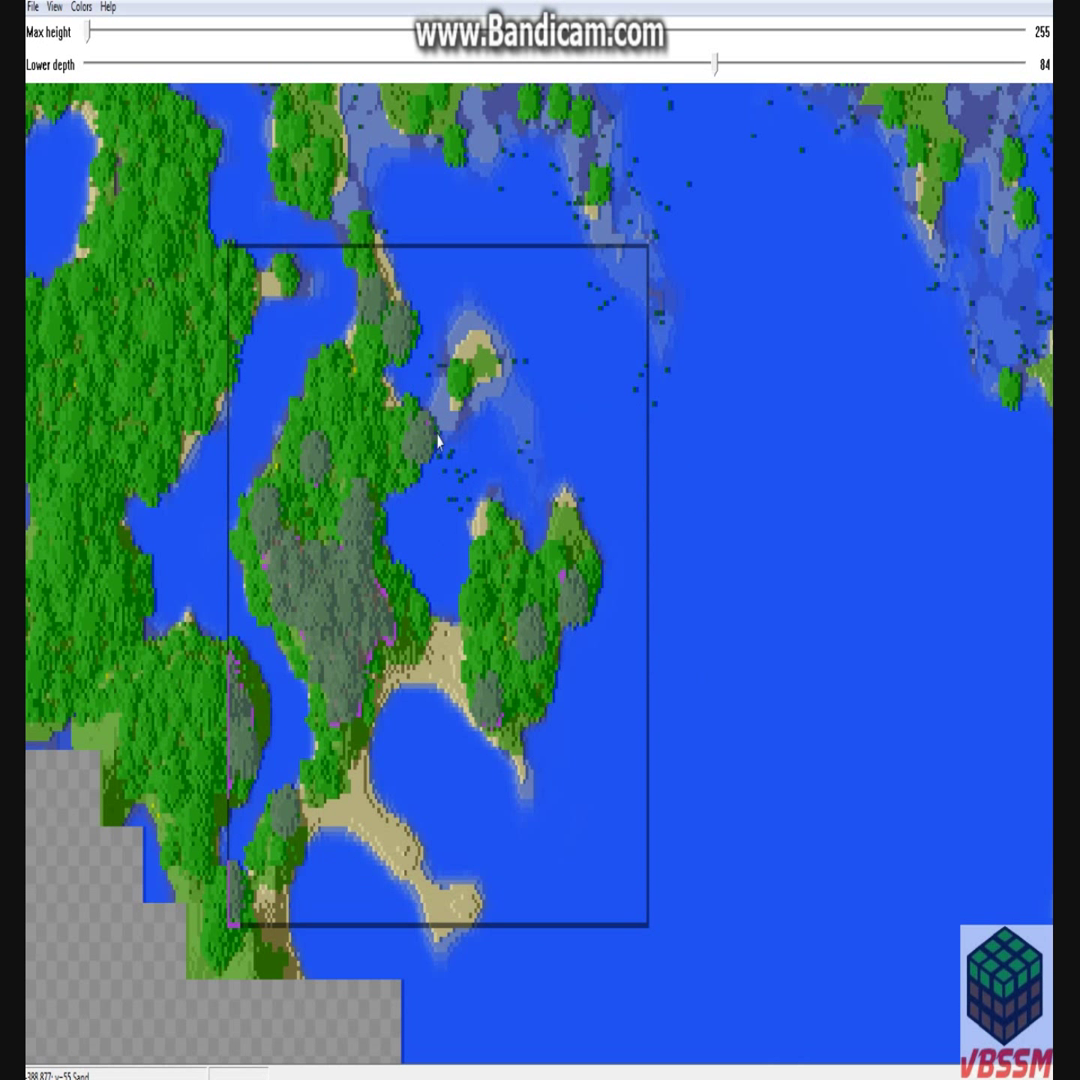
pyautogui.moveTo(504, 430)
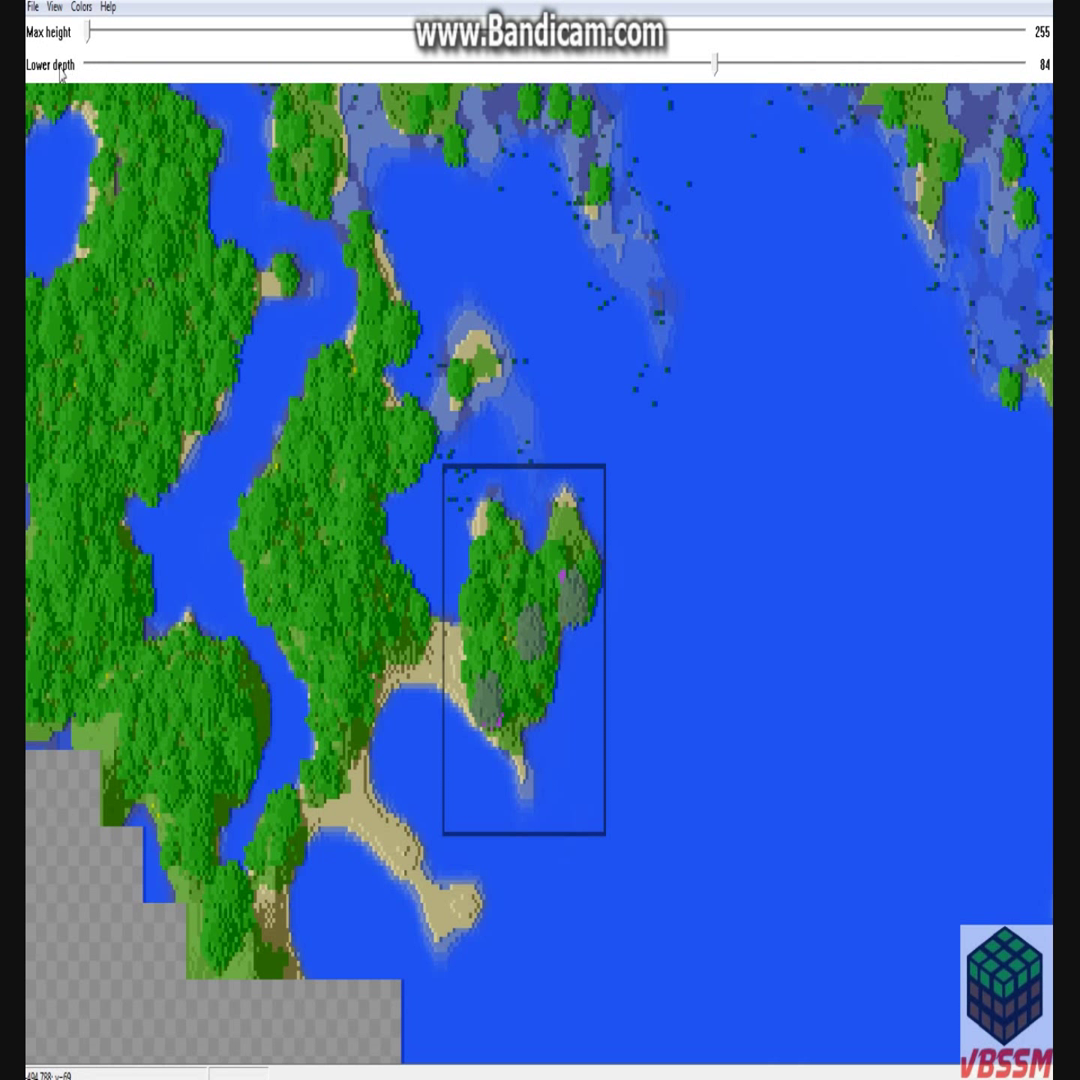
pyautogui.moveTo(212, 84)
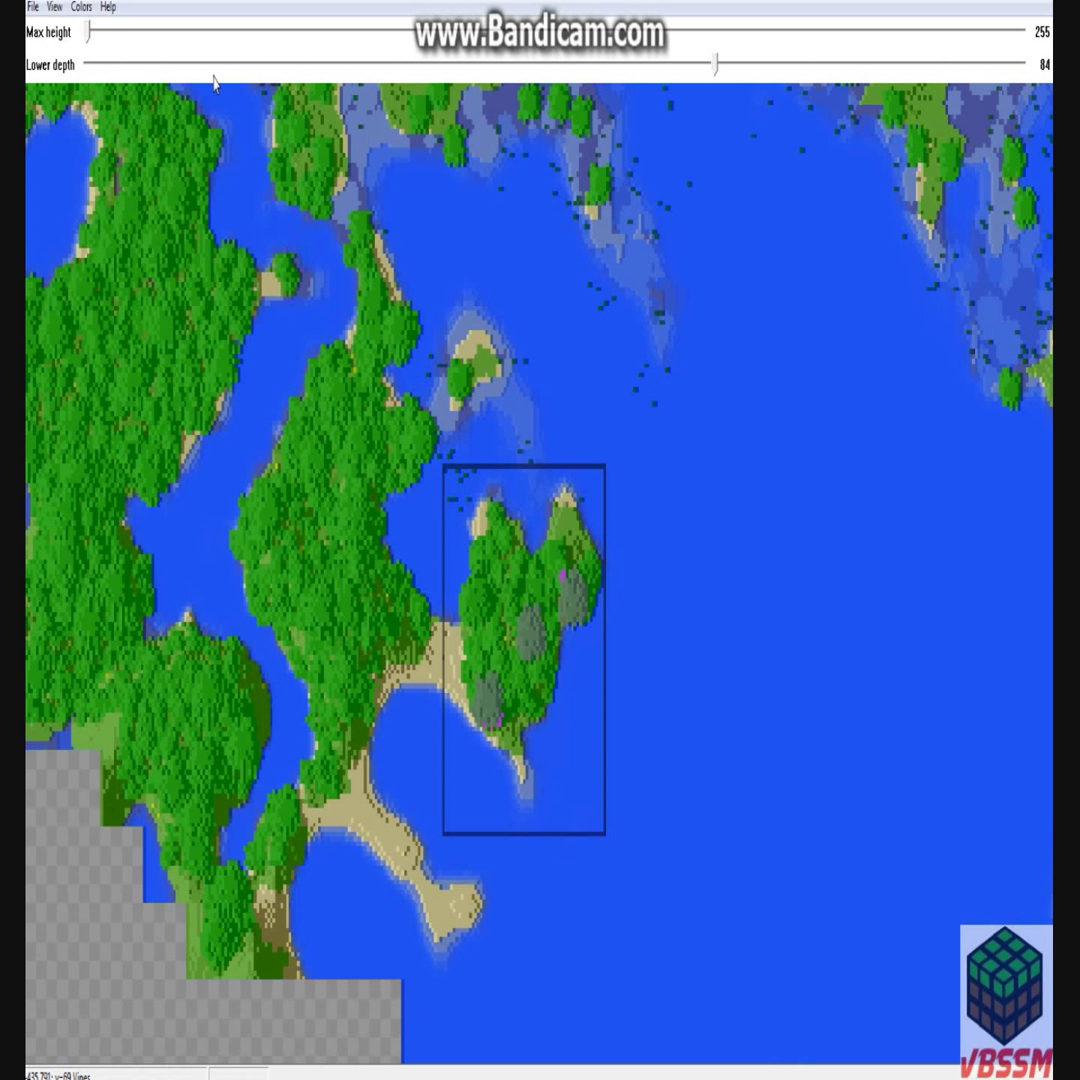
pyautogui.moveTo(544, 588)
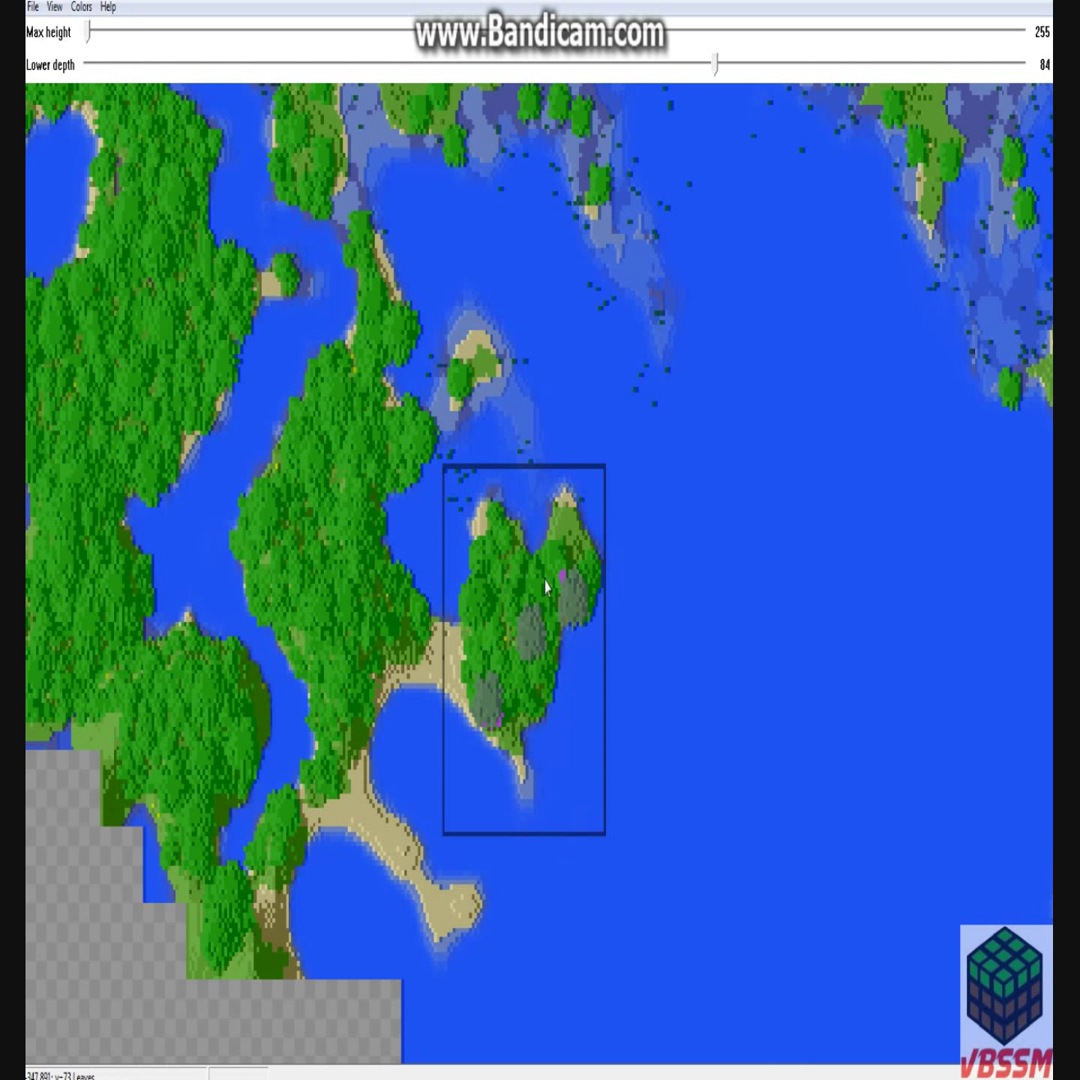
pyautogui.moveTo(658, 260)
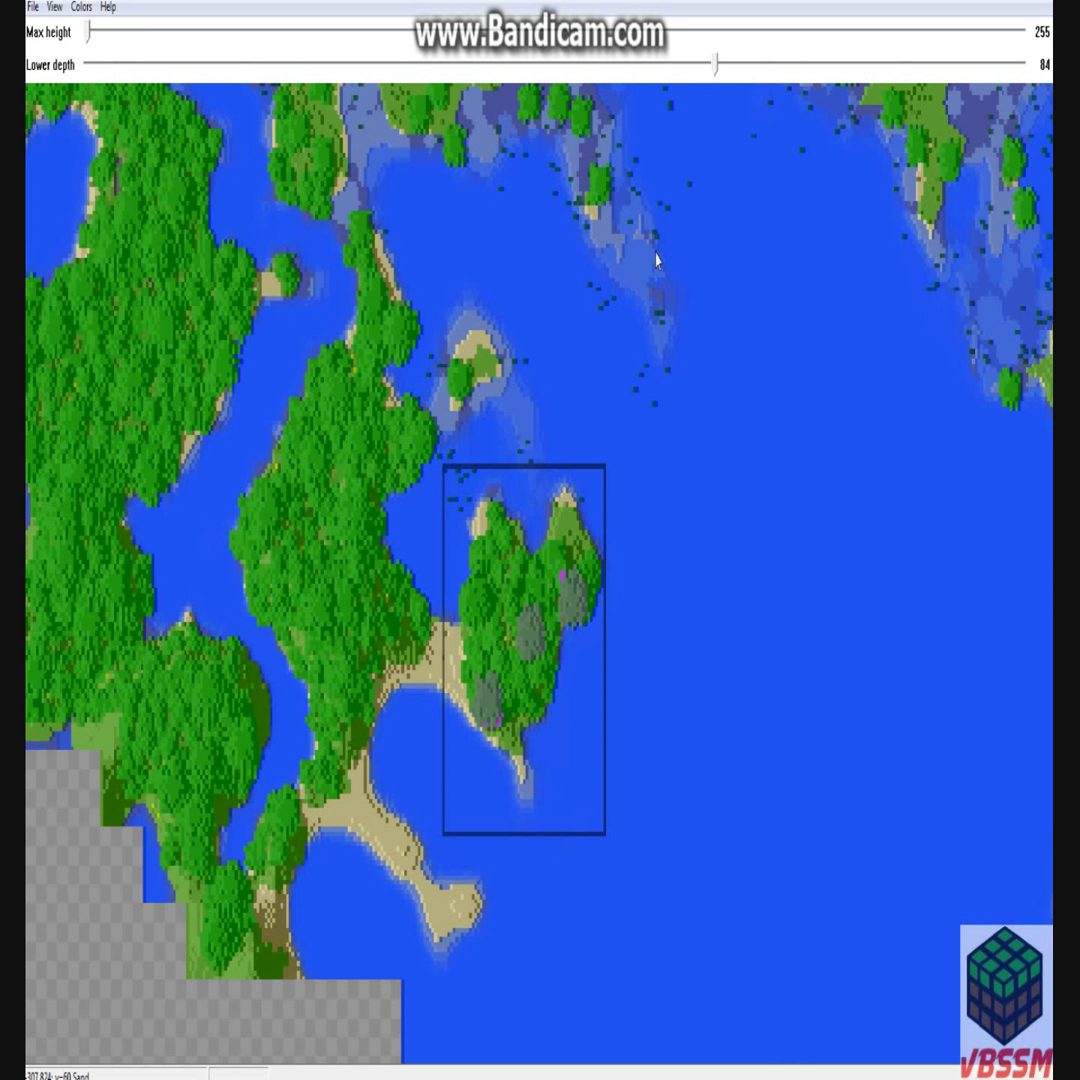
pyautogui.moveTo(628, 294)
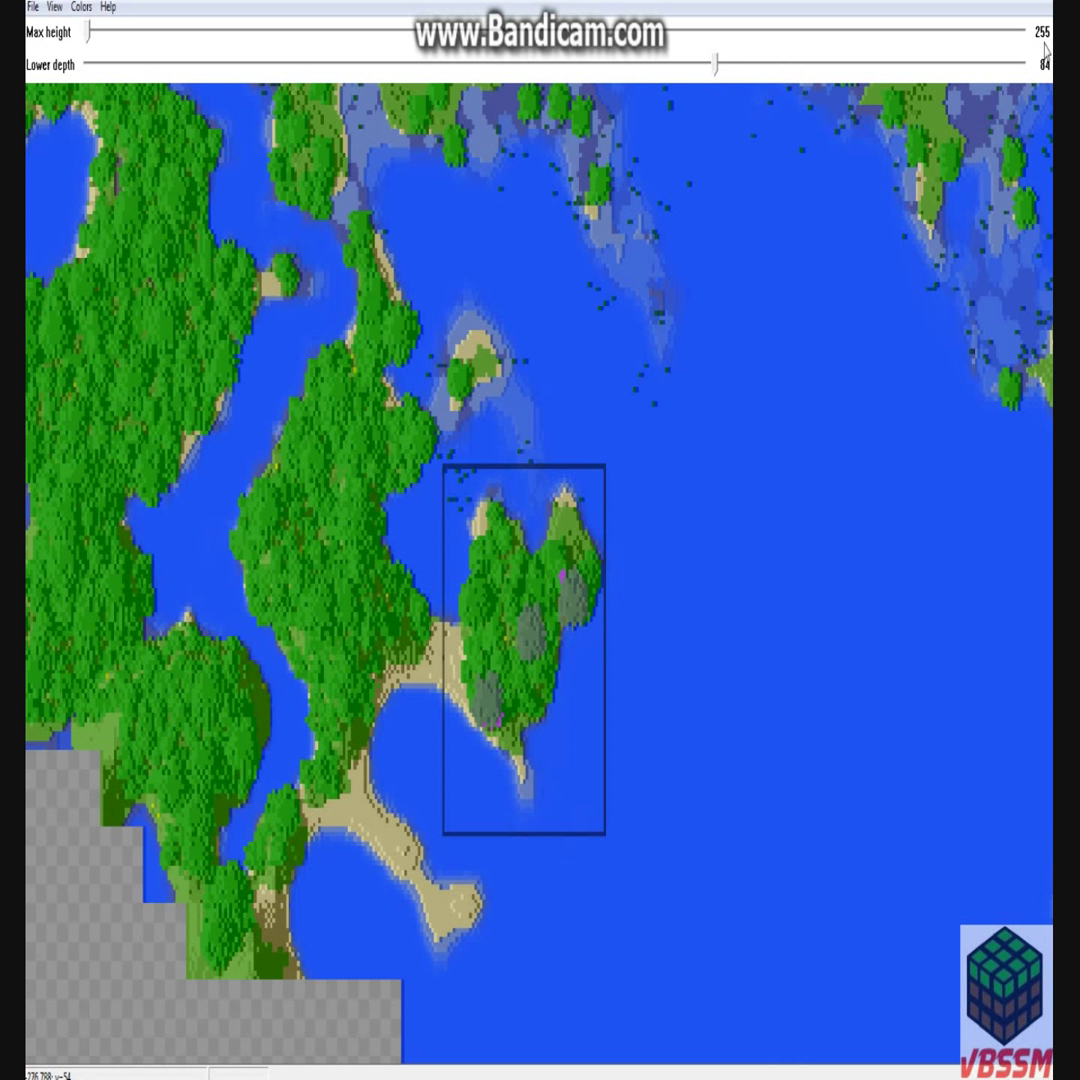
pyautogui.moveTo(624, 352)
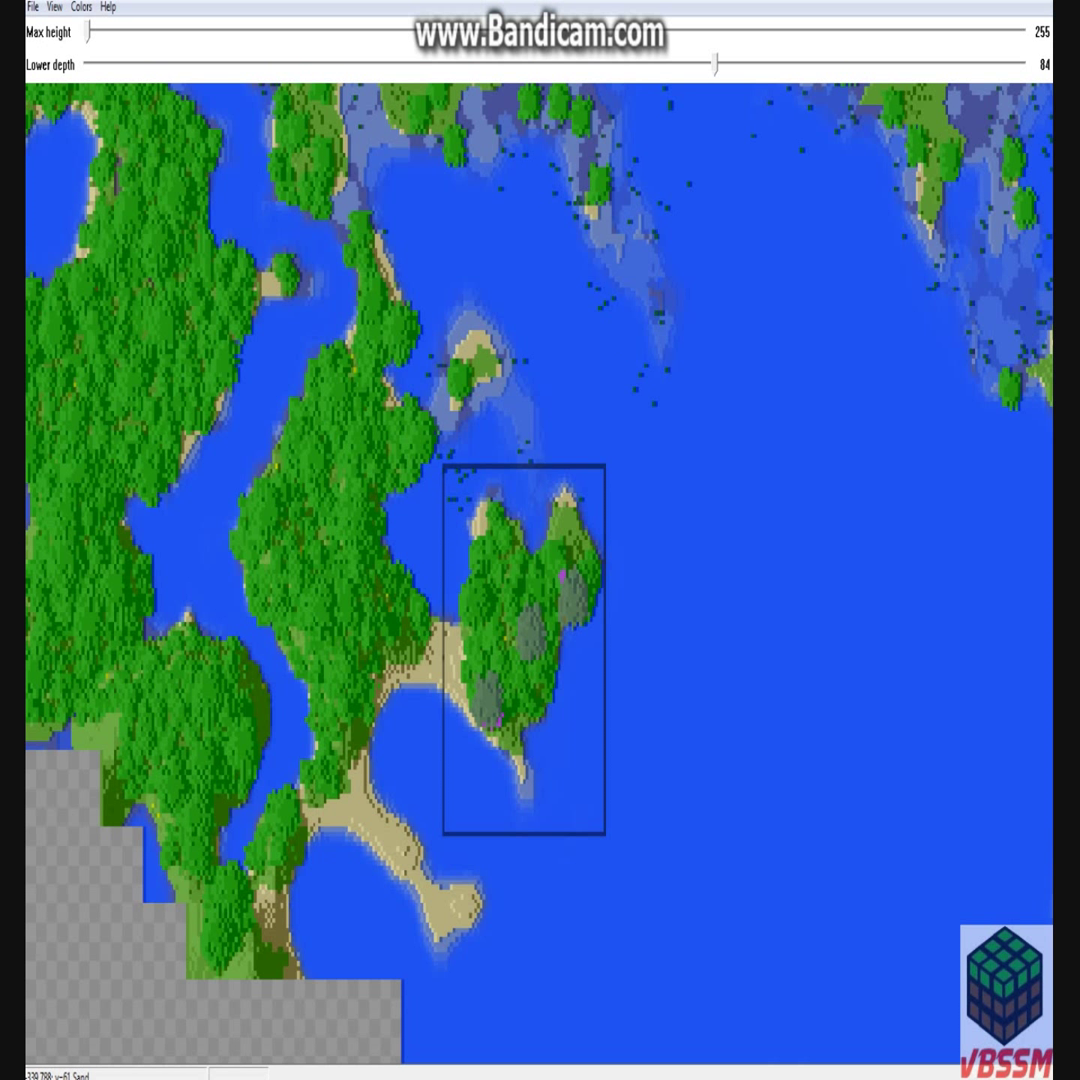
# Set terrain_fb_photorealism from the mineways folder as the world's terrain texture.
pyautogui.click(32, 8)
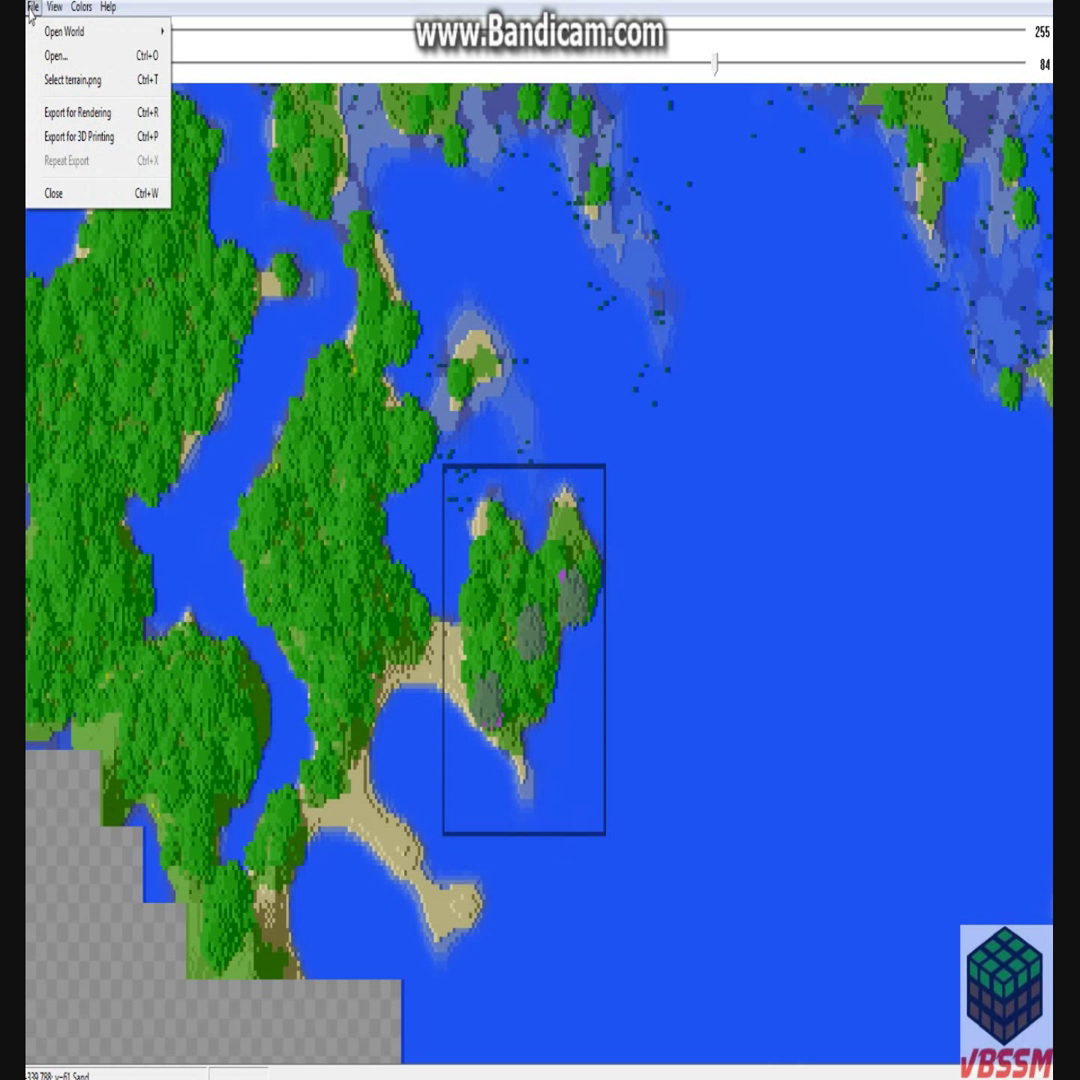
pyautogui.moveTo(76, 80)
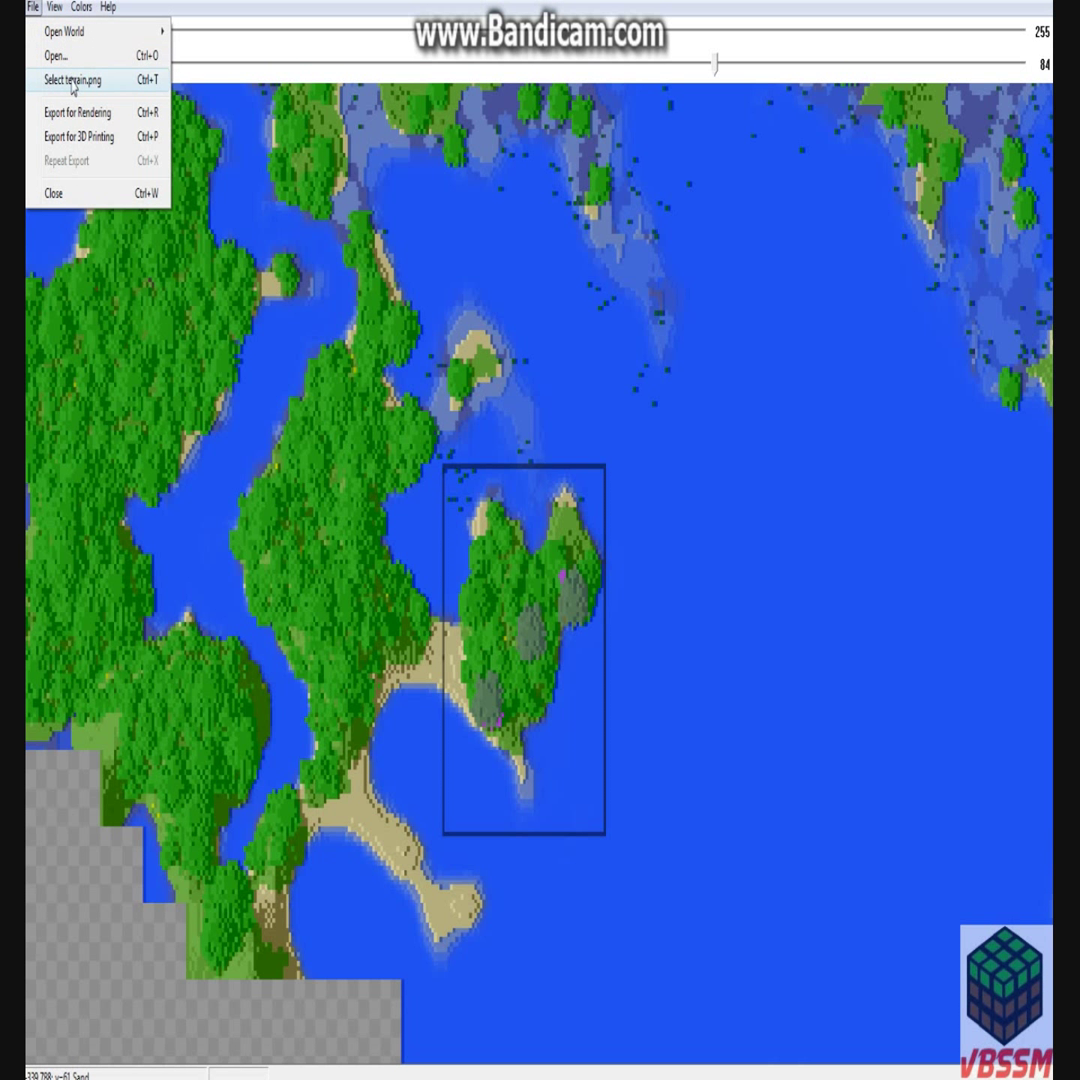
pyautogui.click(72, 80)
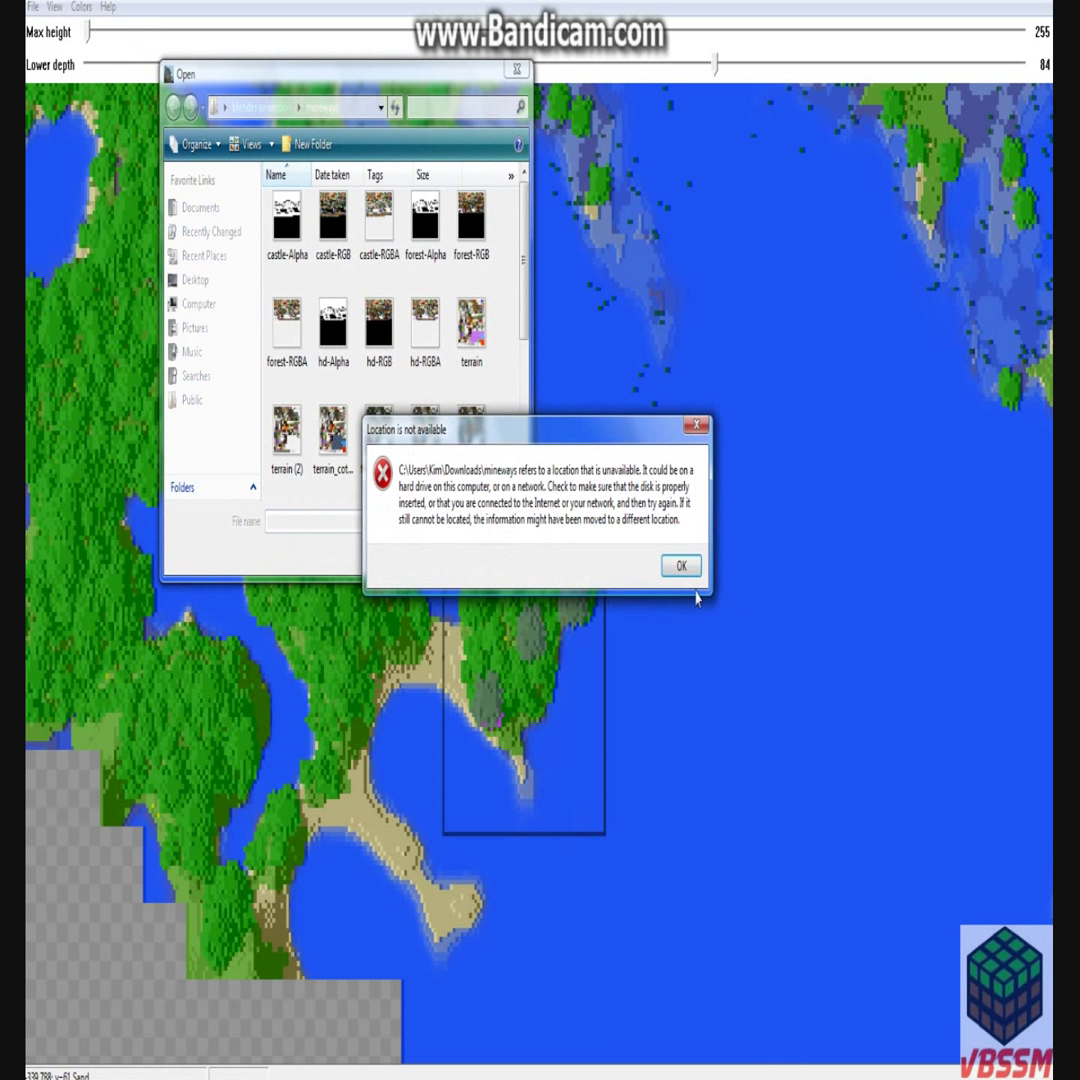
pyautogui.click(680, 566)
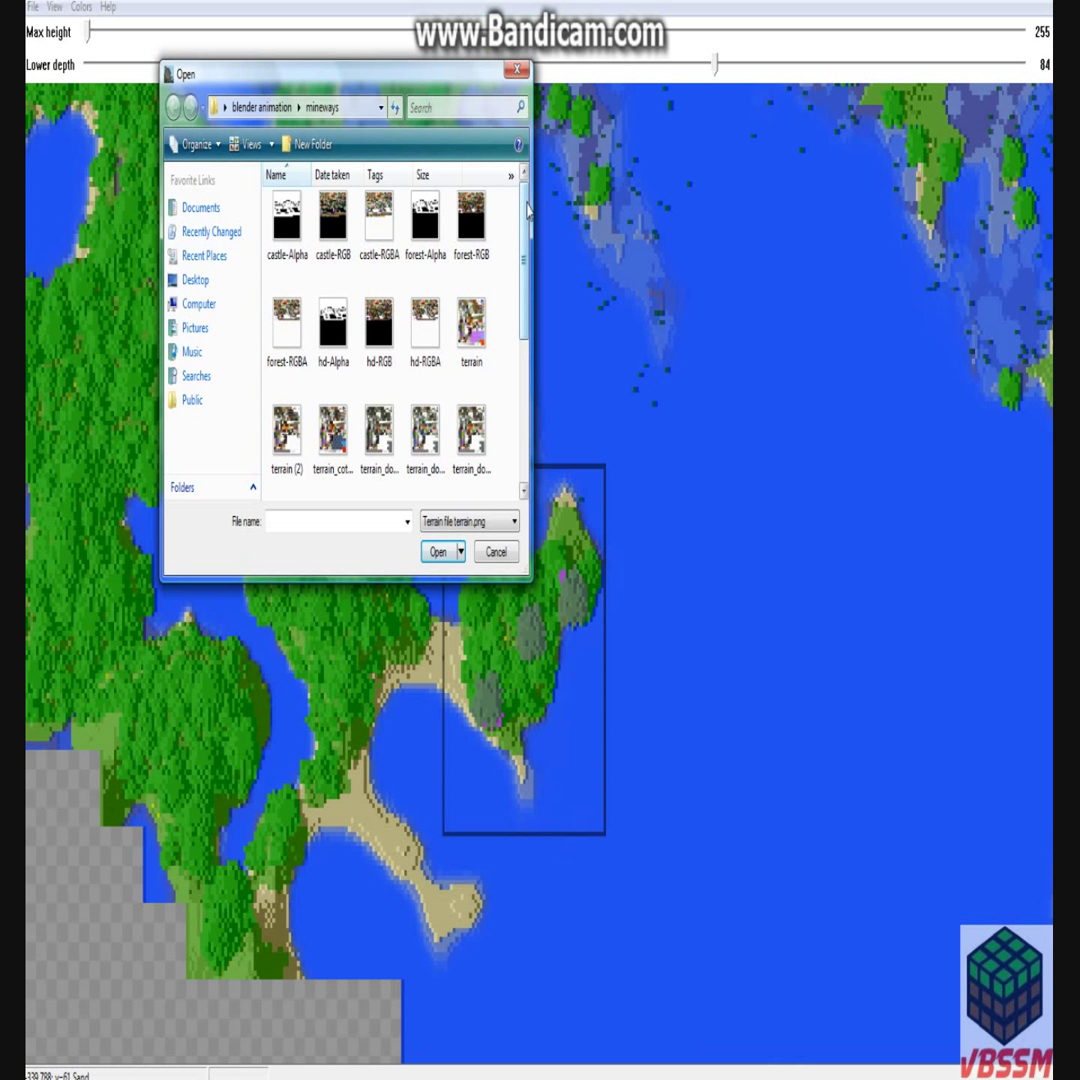
pyautogui.scroll(-3)
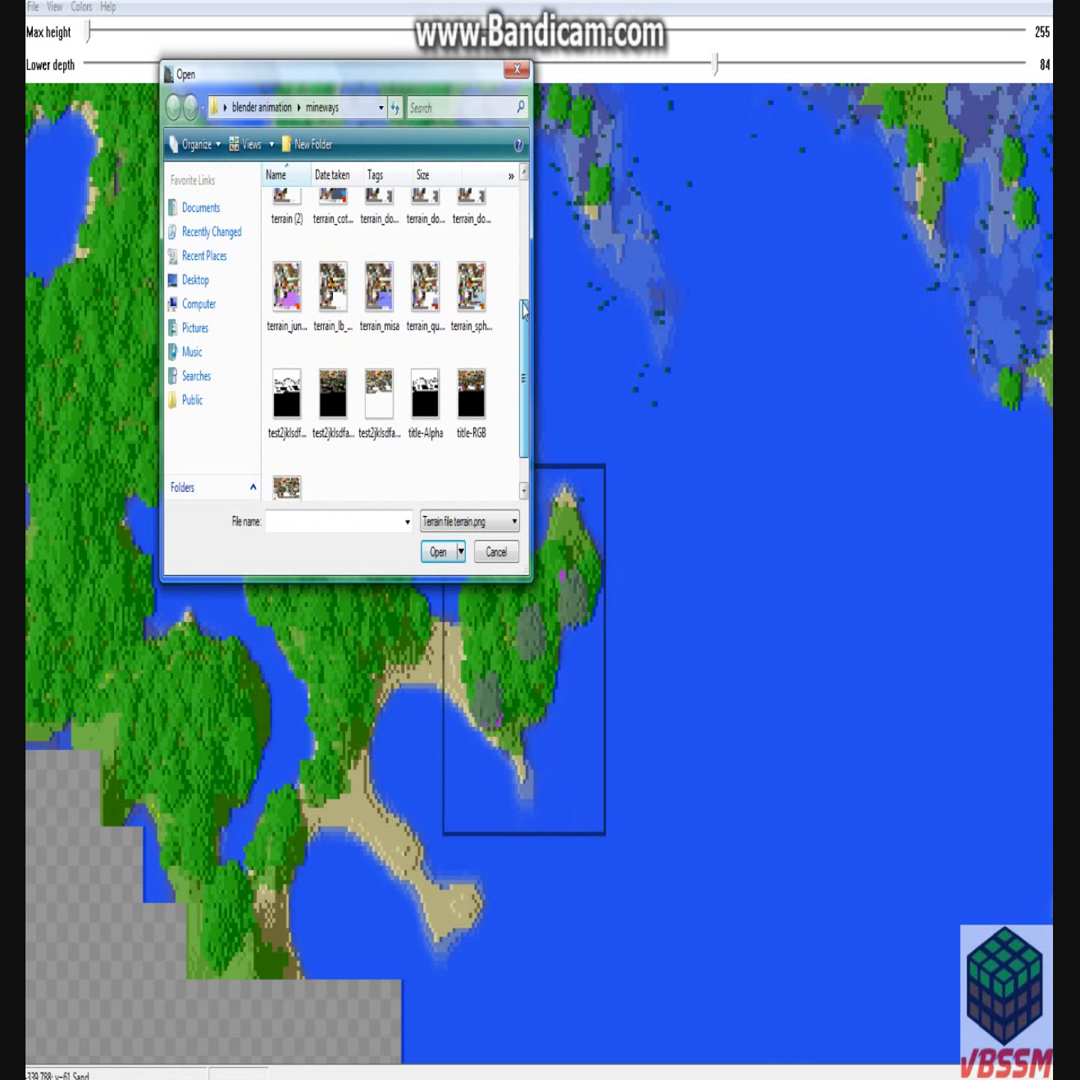
pyautogui.click(332, 308)
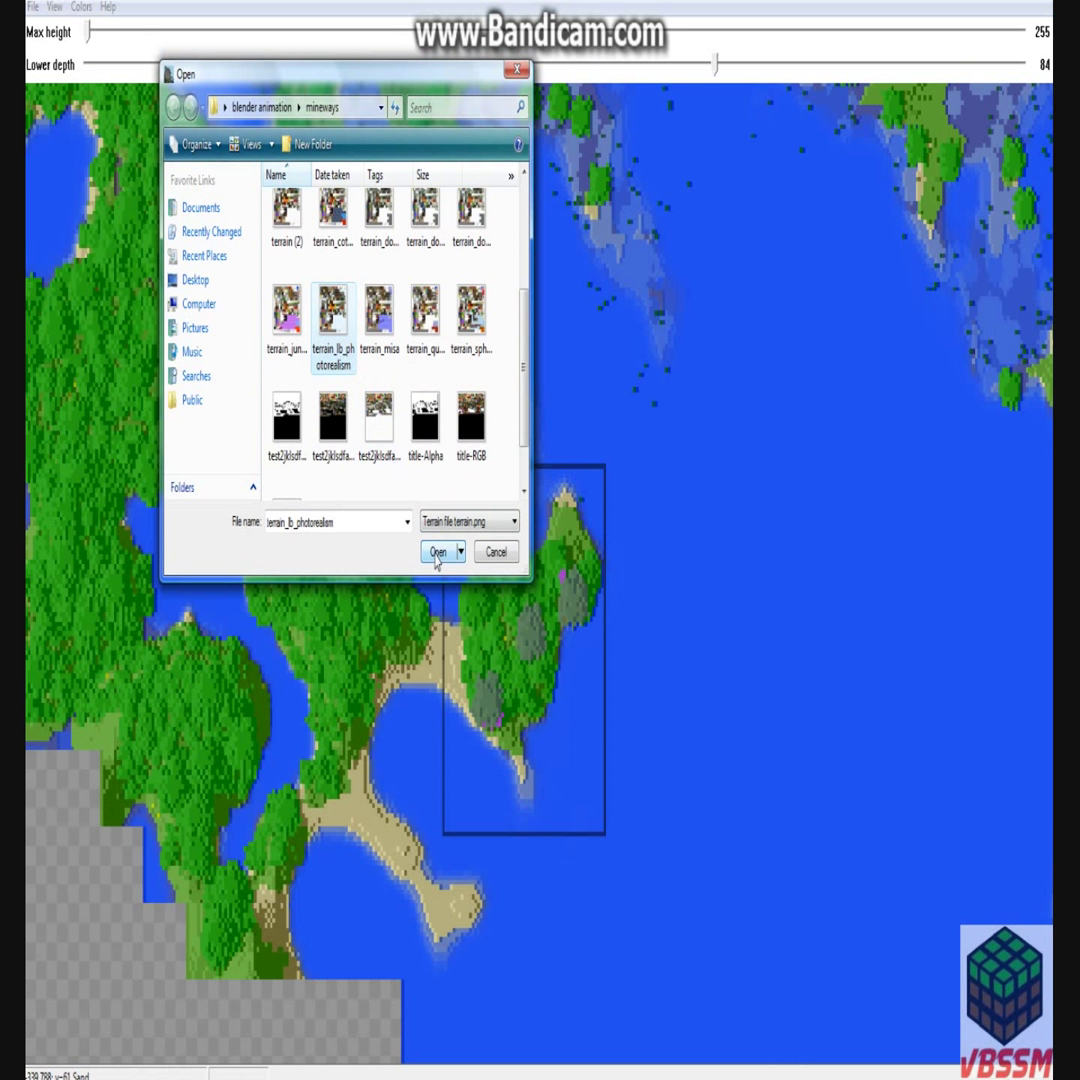
pyautogui.click(438, 552)
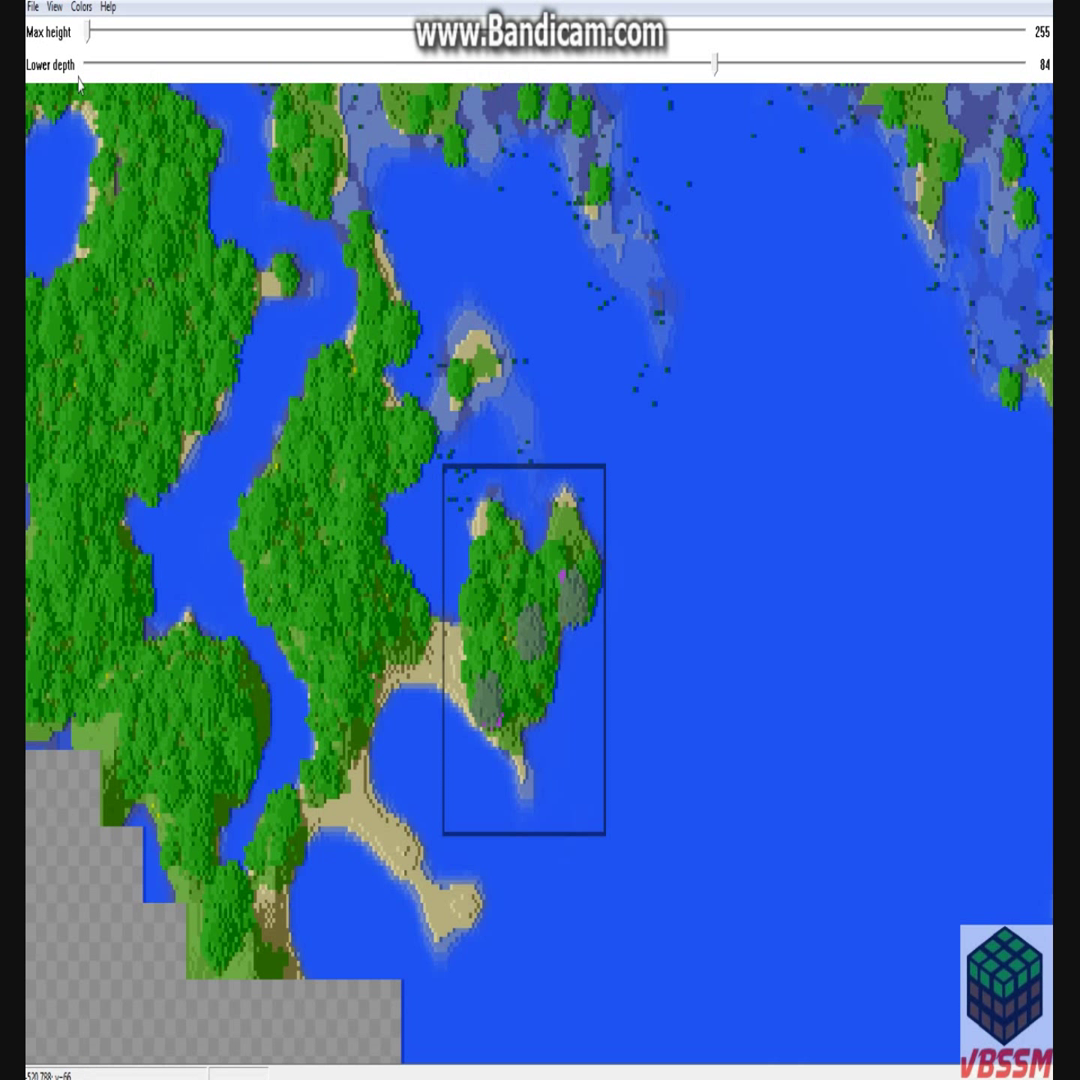
pyautogui.click(32, 8)
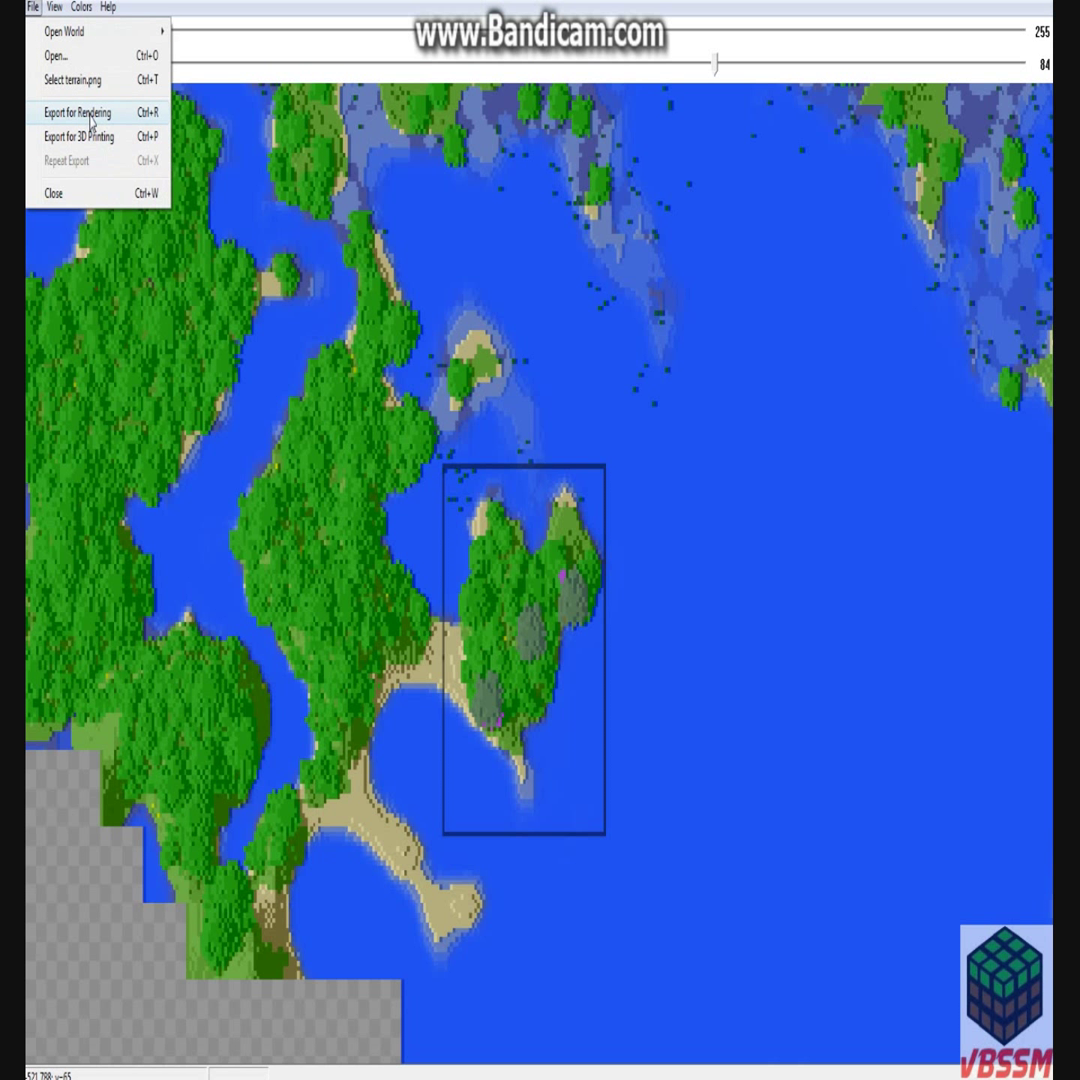
# Start Export for Rendering of the boxed area with the file name 'test'.
pyautogui.click(76, 112)
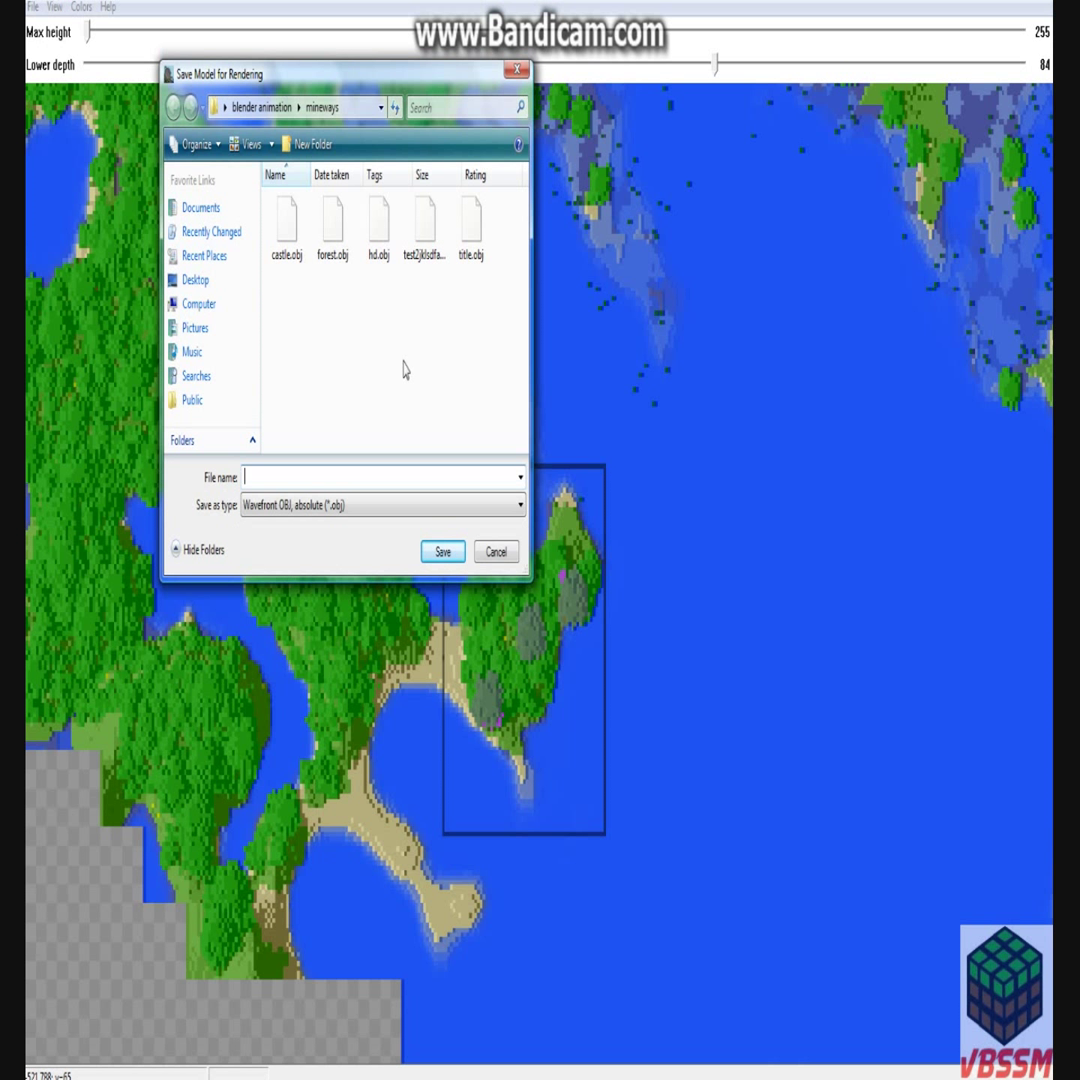
pyautogui.write('test')
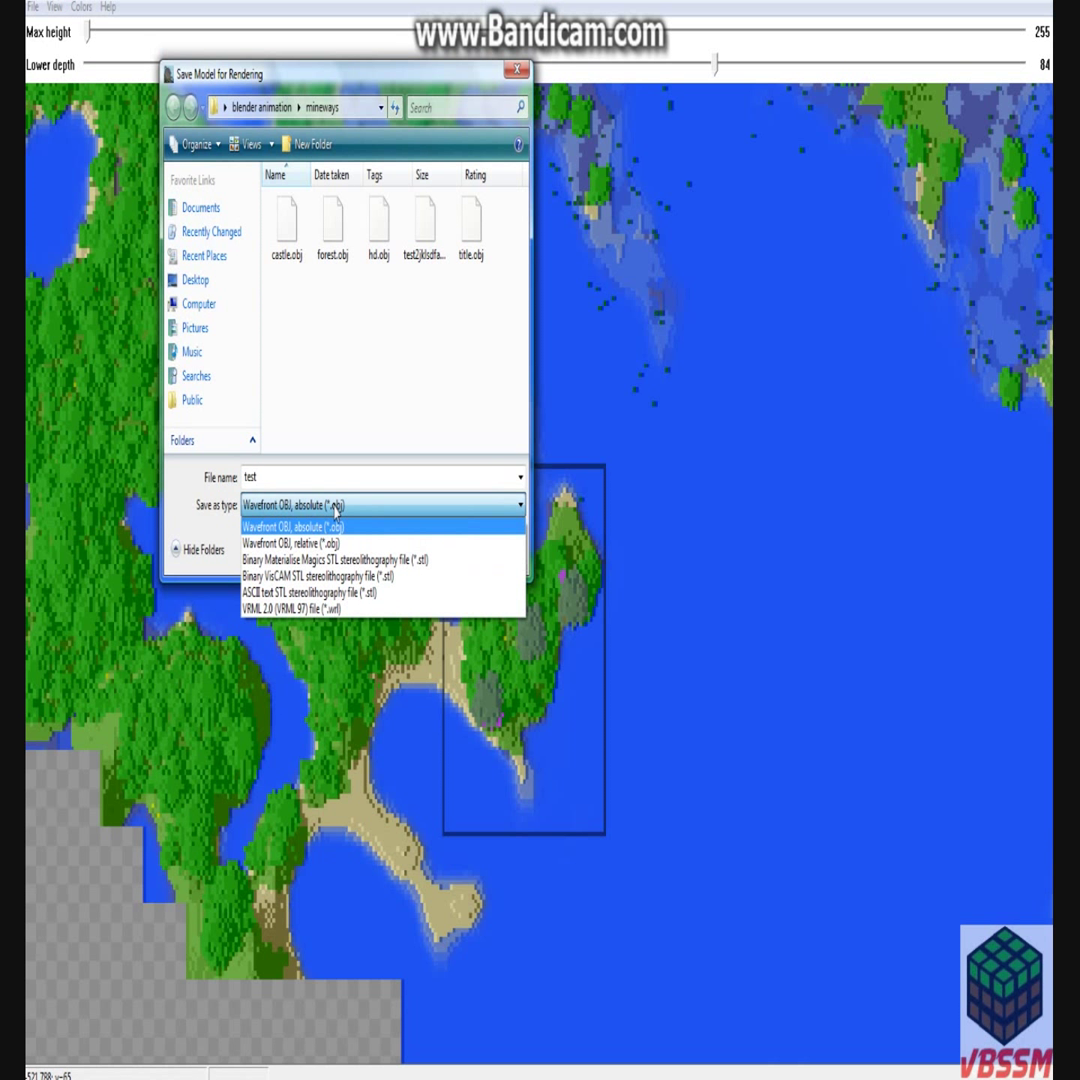
pyautogui.moveTo(240, 490)
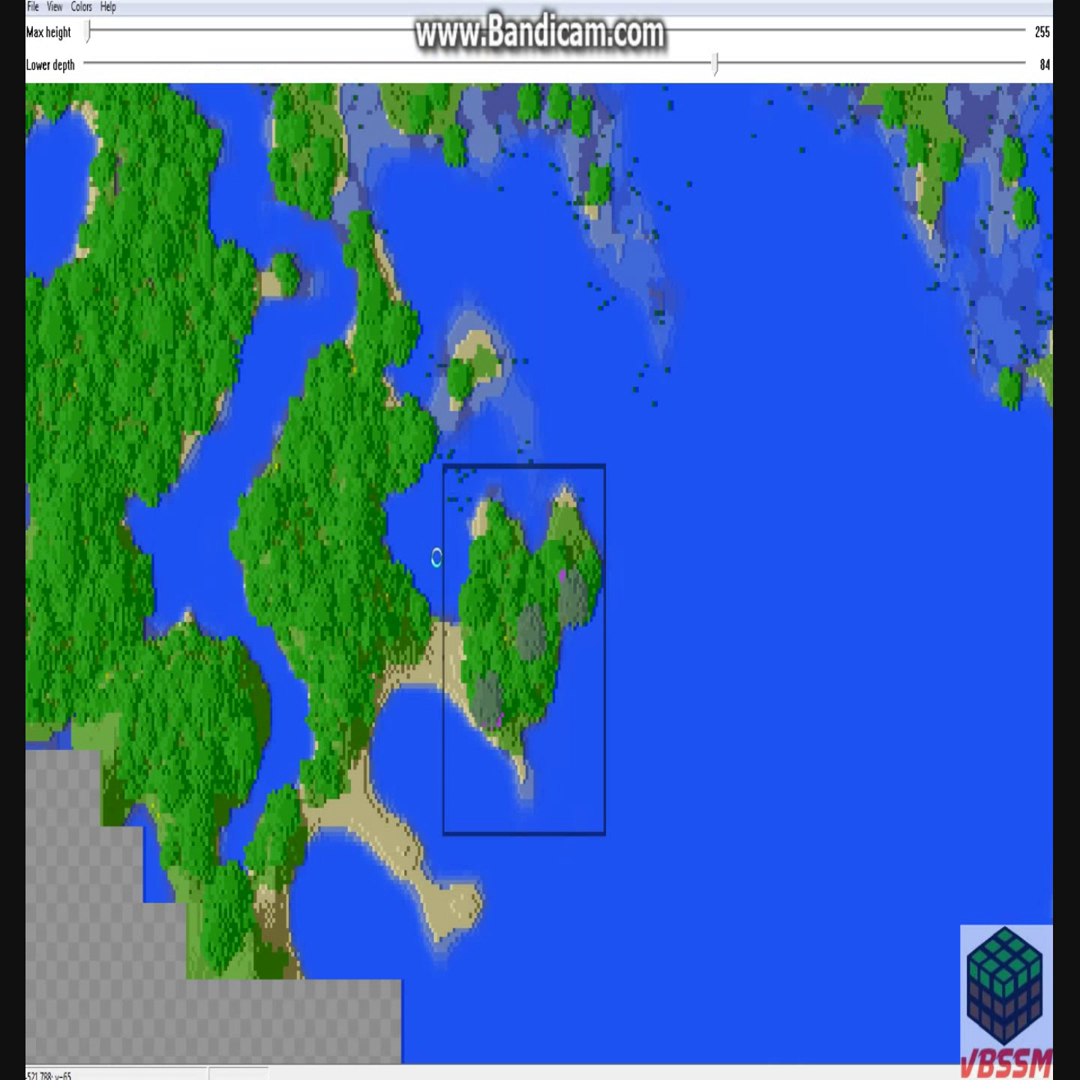
# Confirm the export of the 'test' model and return to the File menu.
pyautogui.click(32, 6)
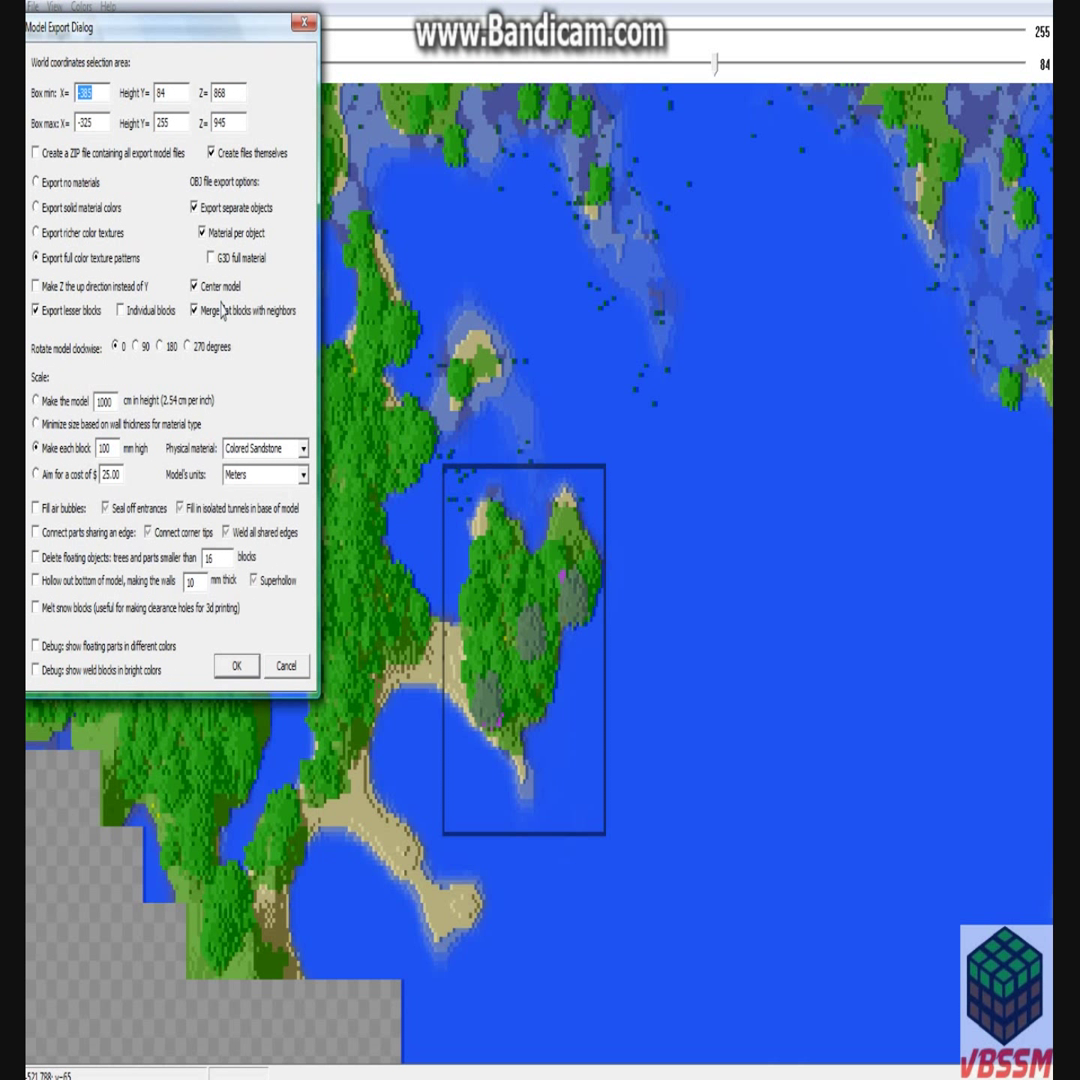
pyautogui.moveTo(82, 278)
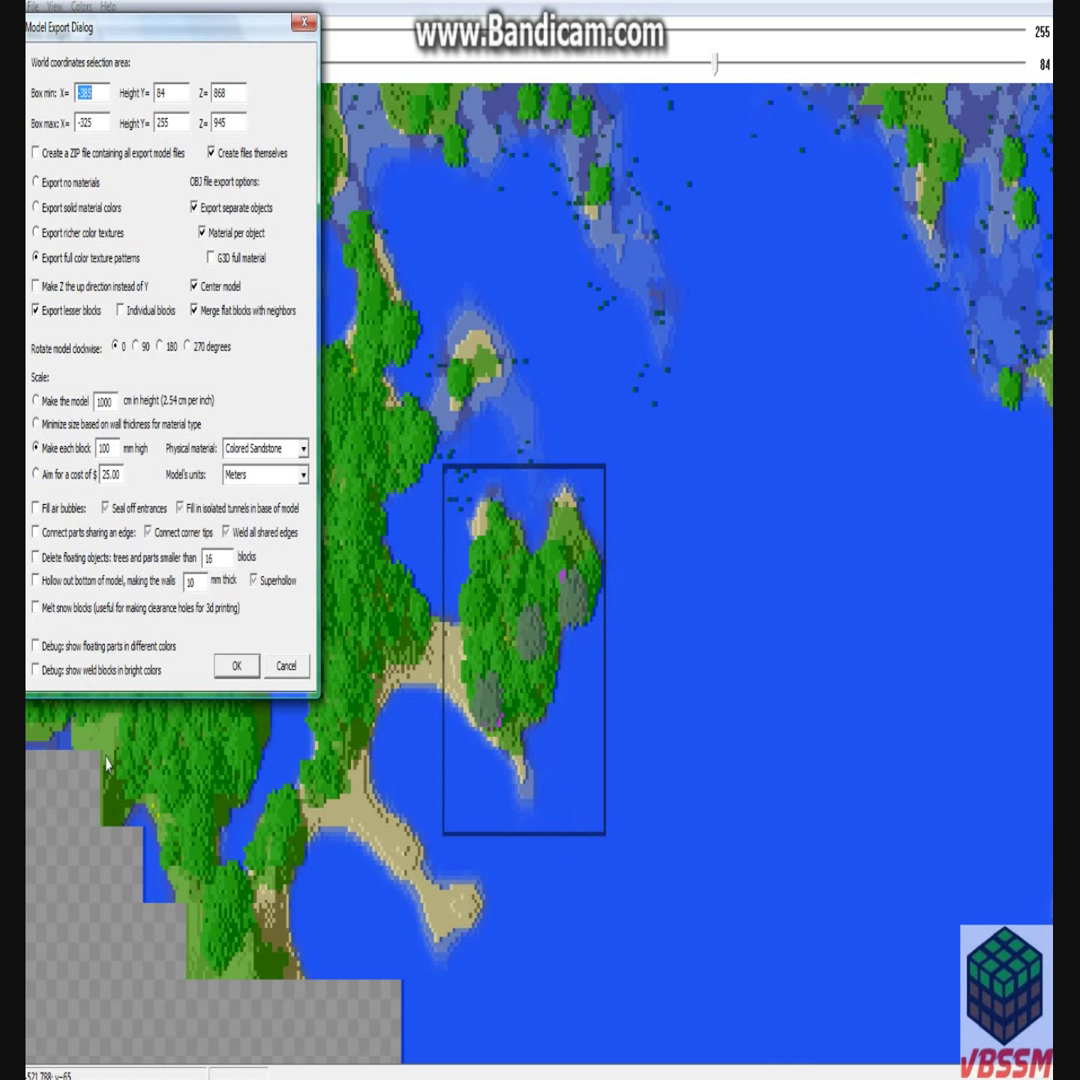
pyautogui.moveTo(270, 496)
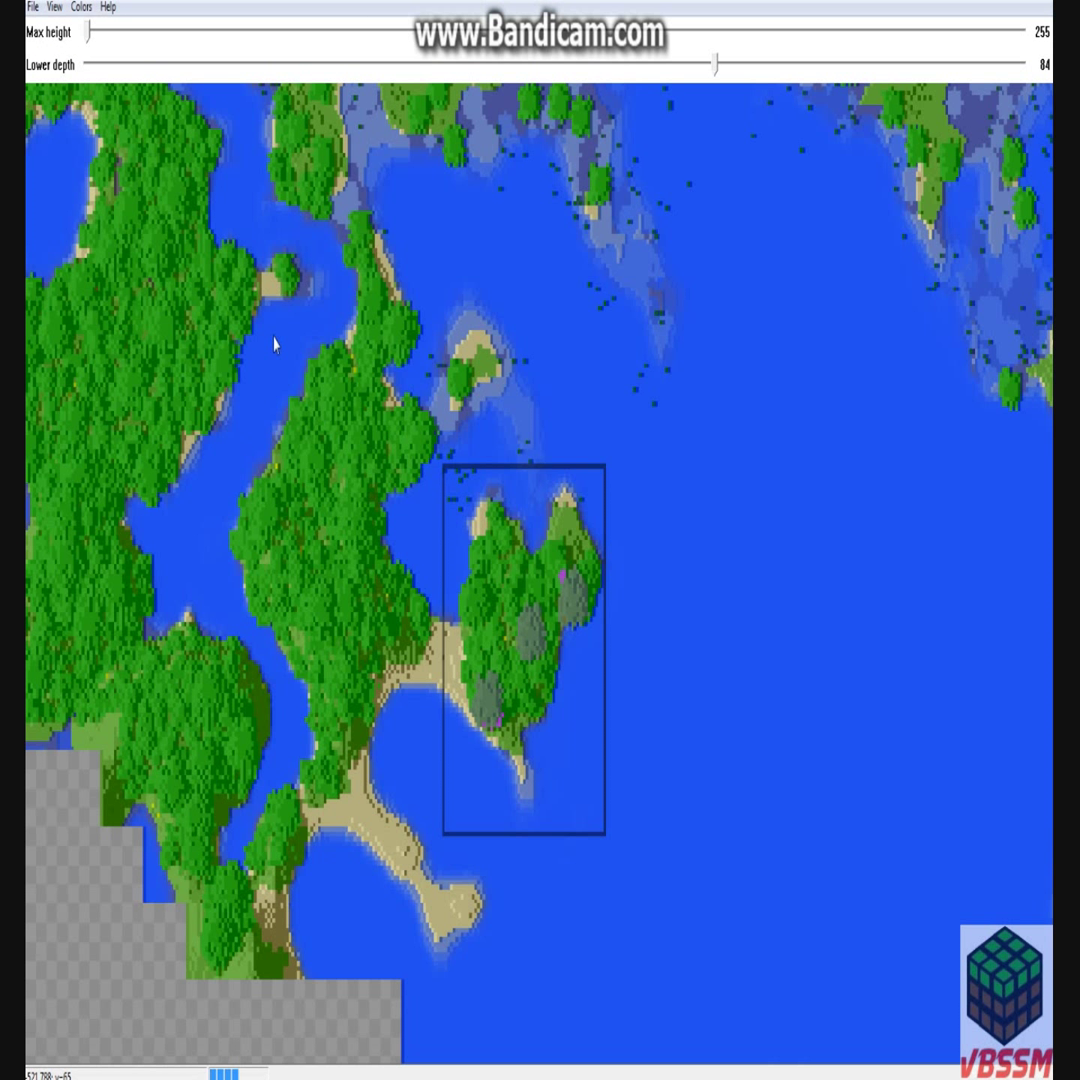
pyautogui.moveTo(218, 96)
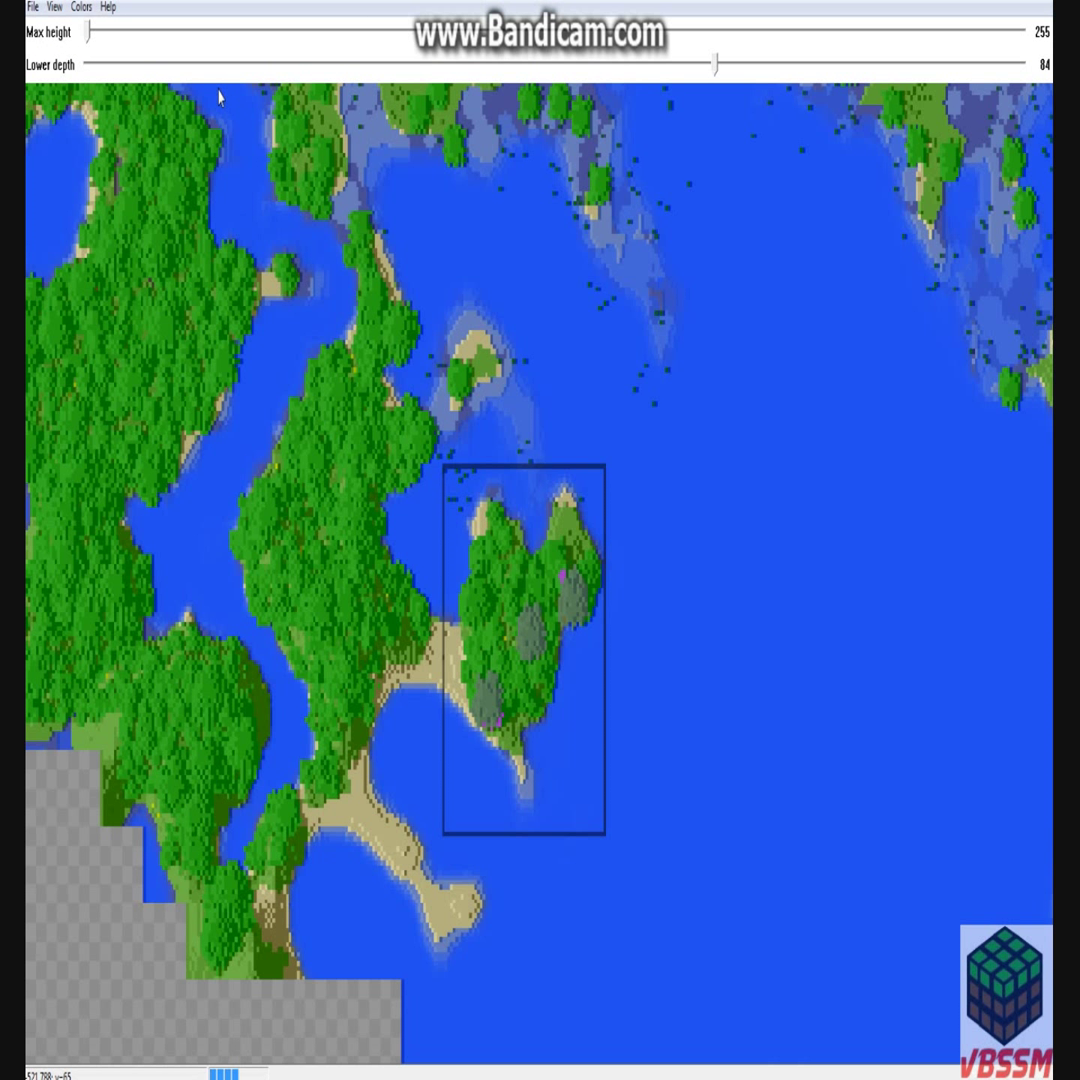
pyautogui.moveTo(336, 618)
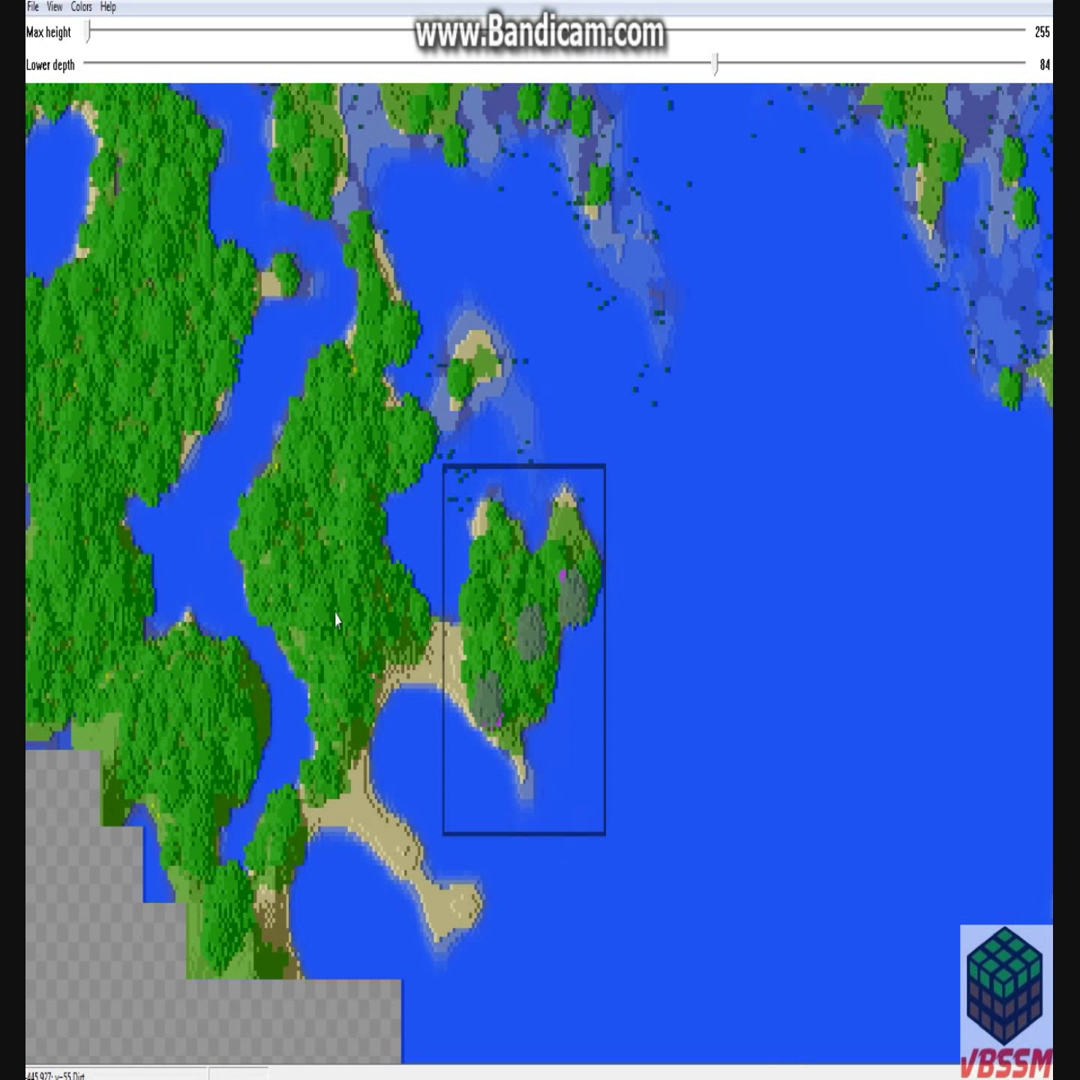
pyautogui.click(32, 8)
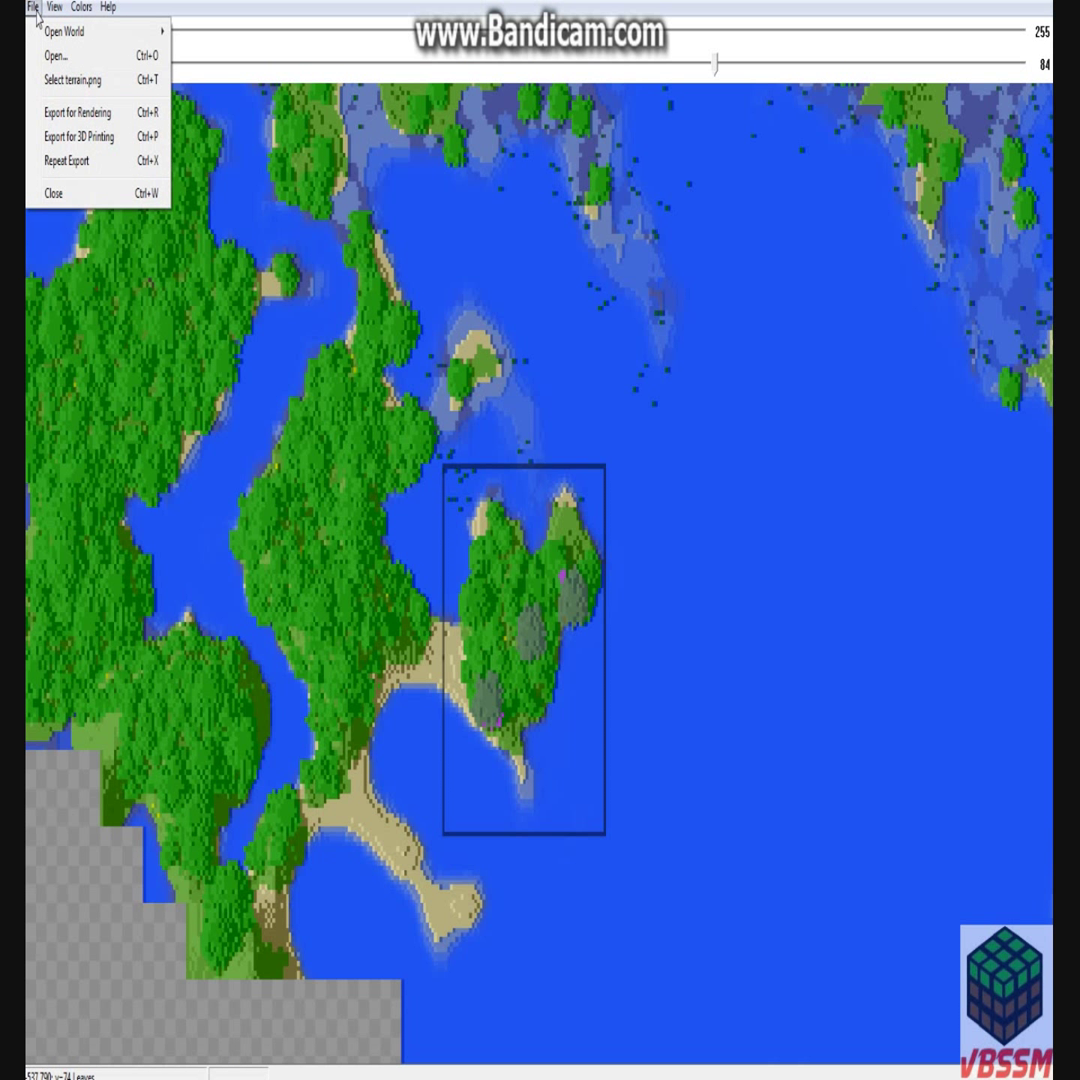
pyautogui.click(32, 8)
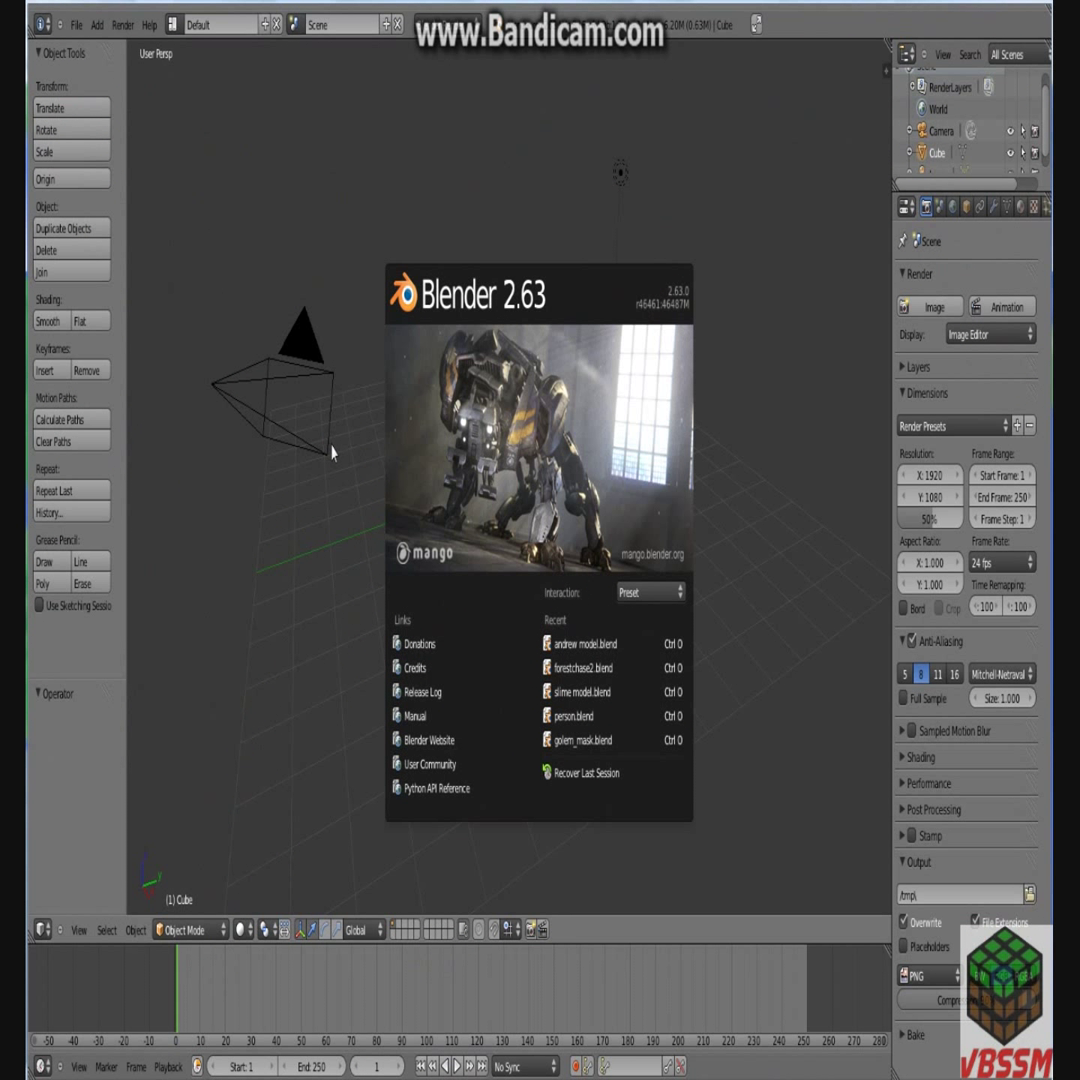
pyautogui.moveTo(528, 228)
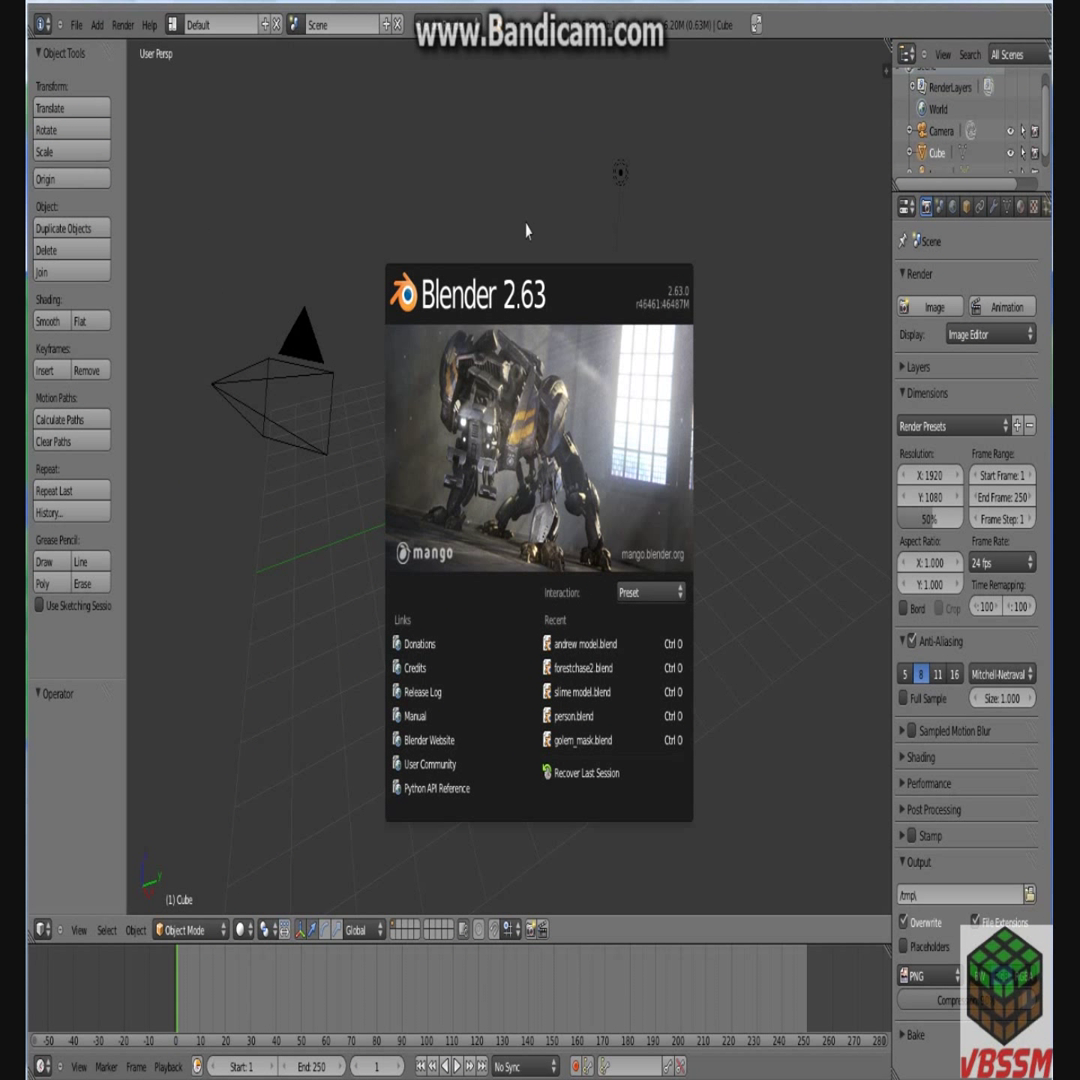
pyautogui.moveTo(520, 186)
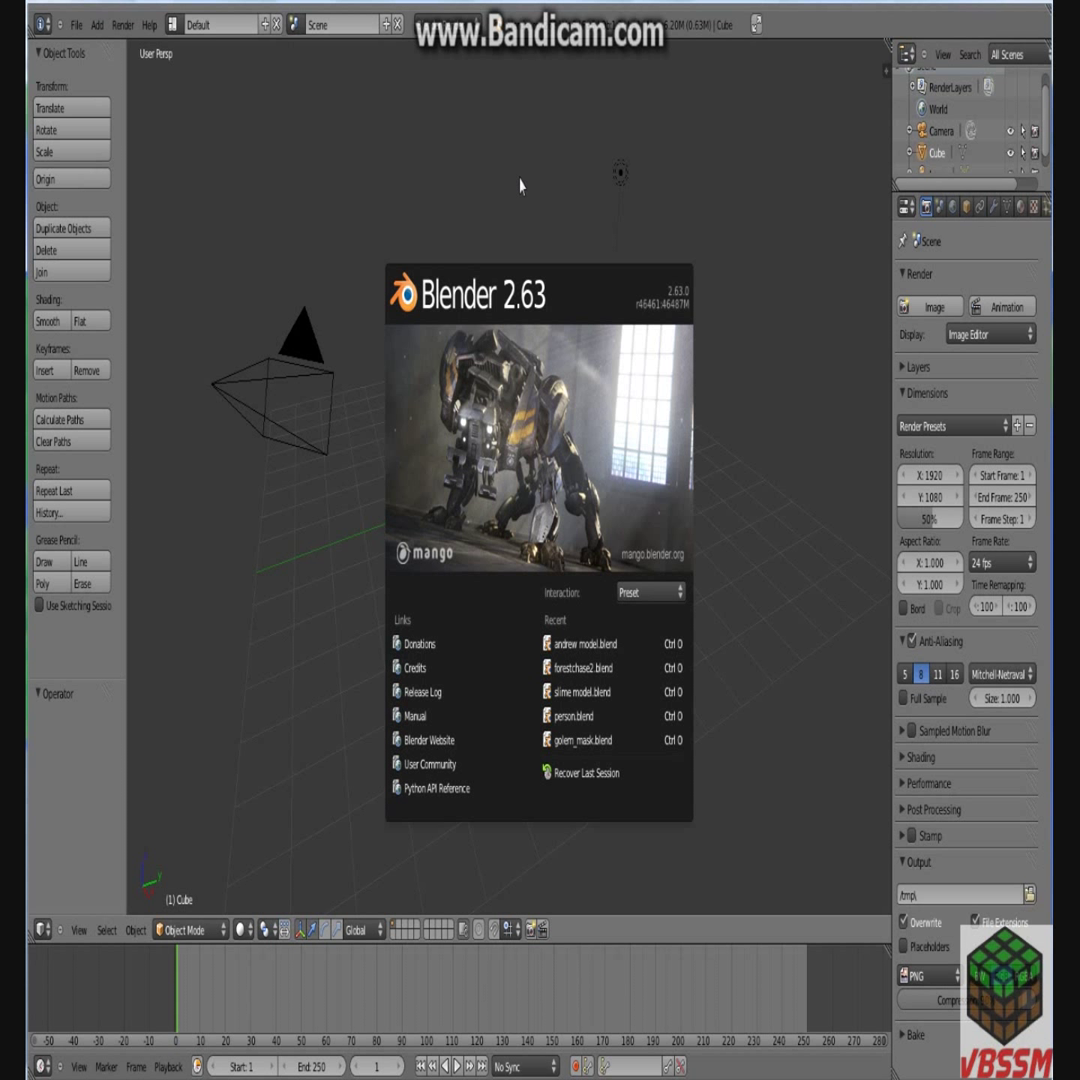
pyautogui.moveTo(520, 184)
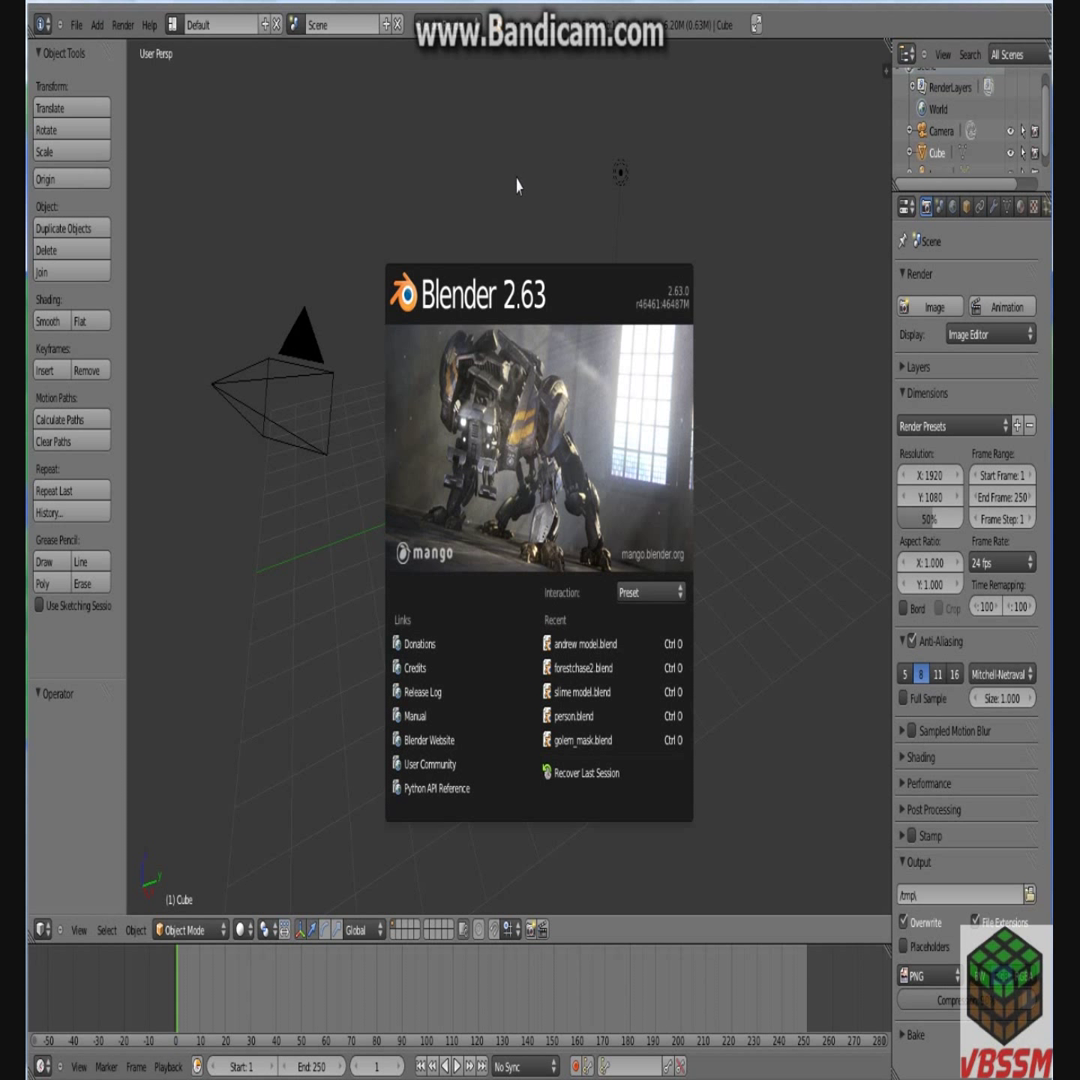
pyautogui.moveTo(508, 180)
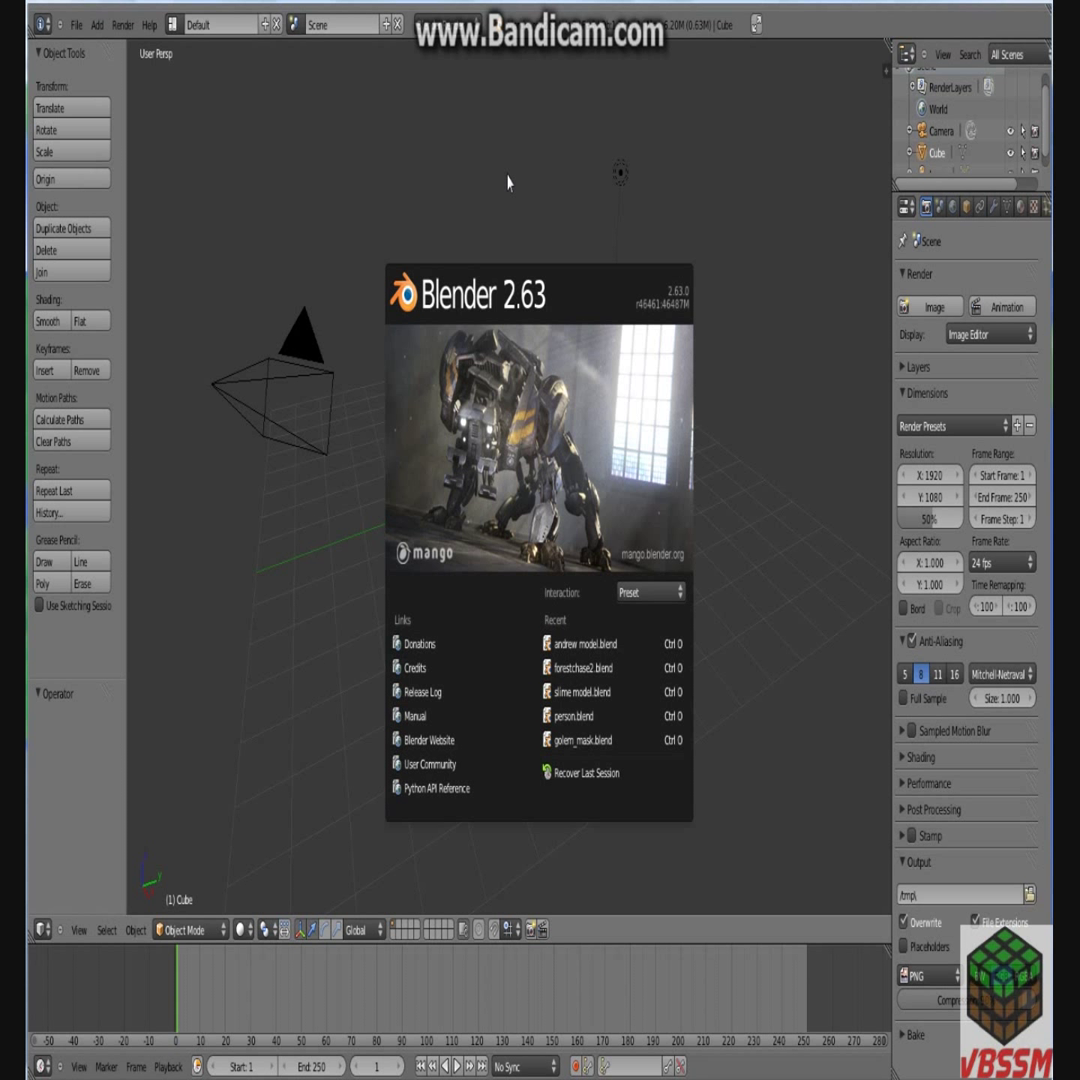
pyautogui.moveTo(512, 178)
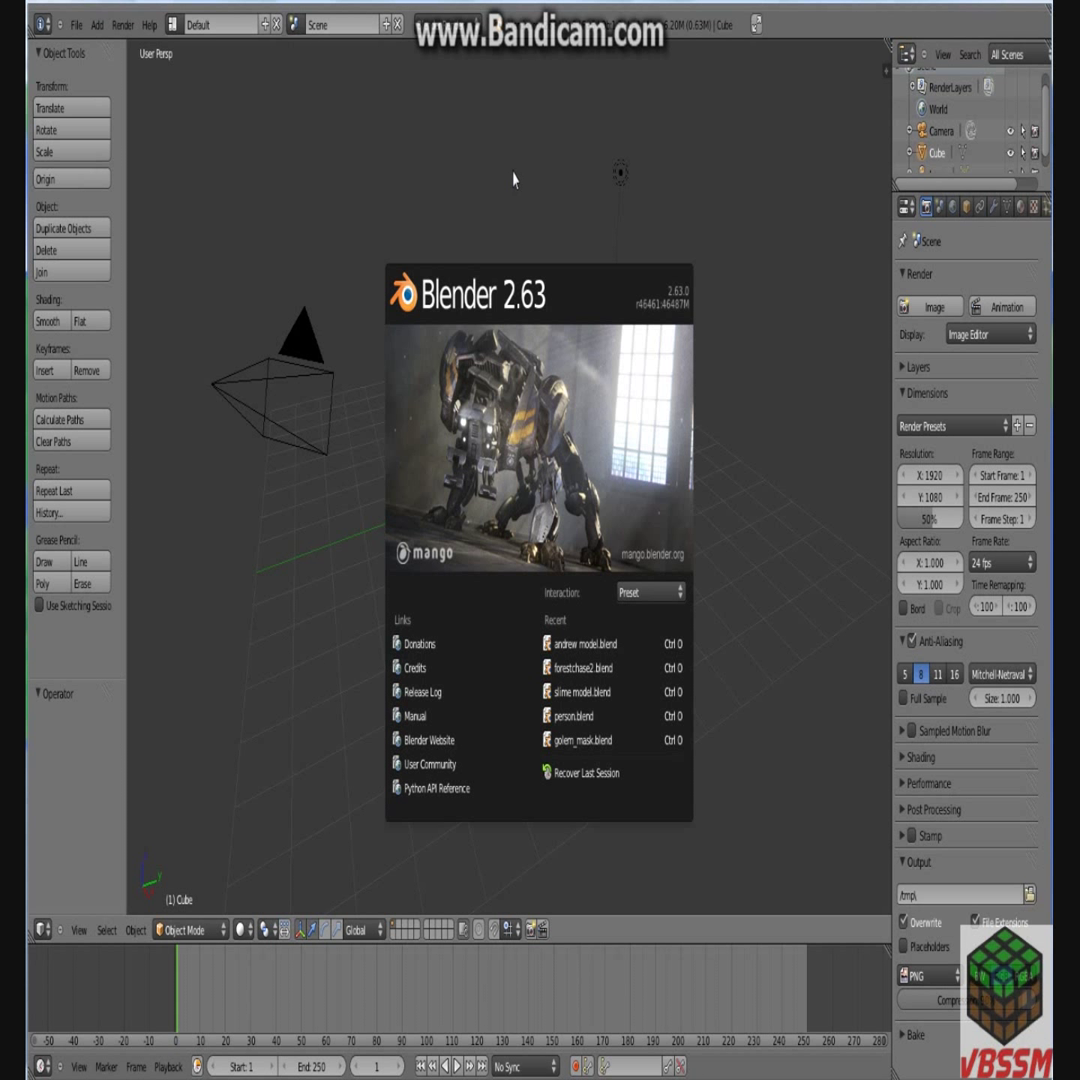
pyautogui.moveTo(600, 1070)
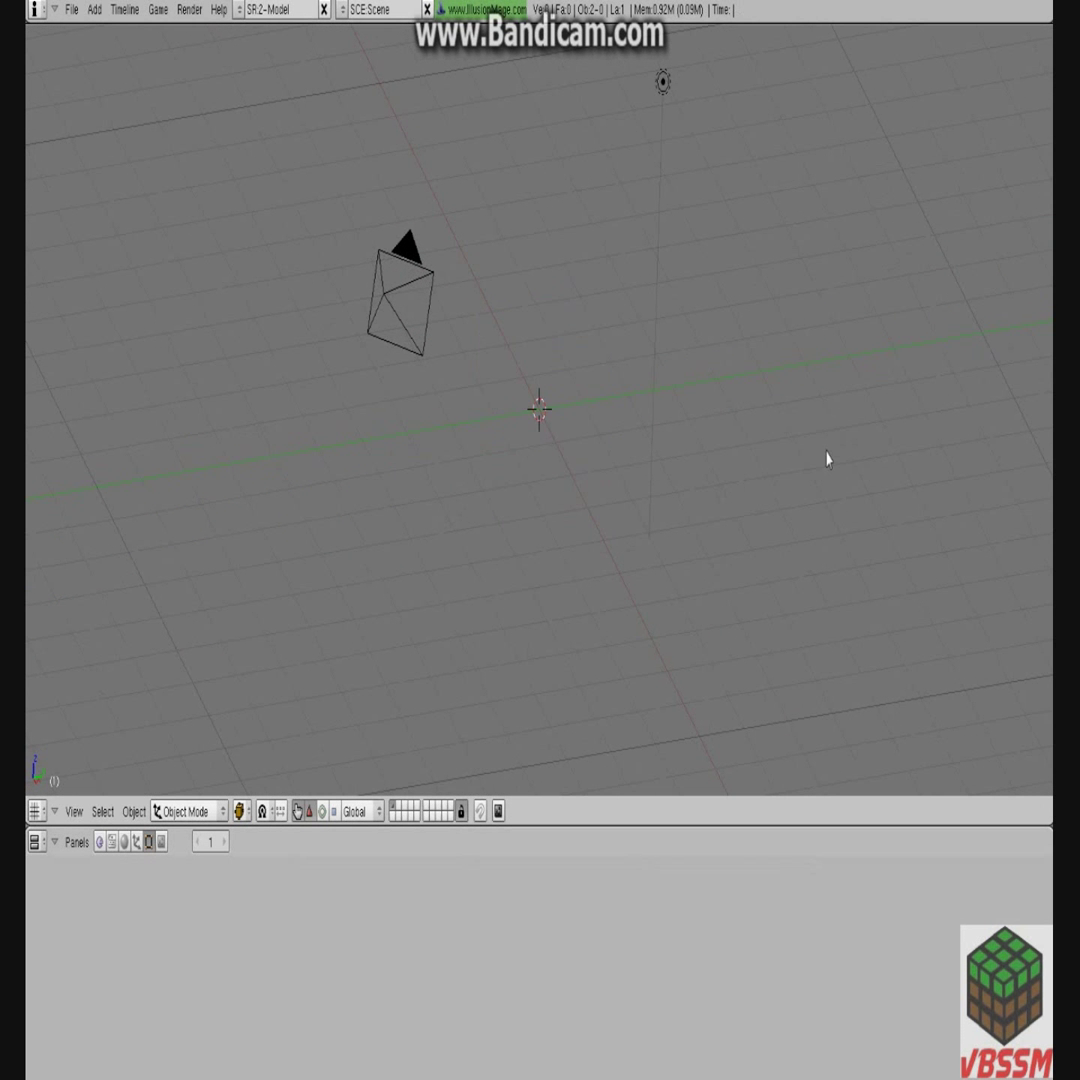
pyautogui.moveTo(360, 168)
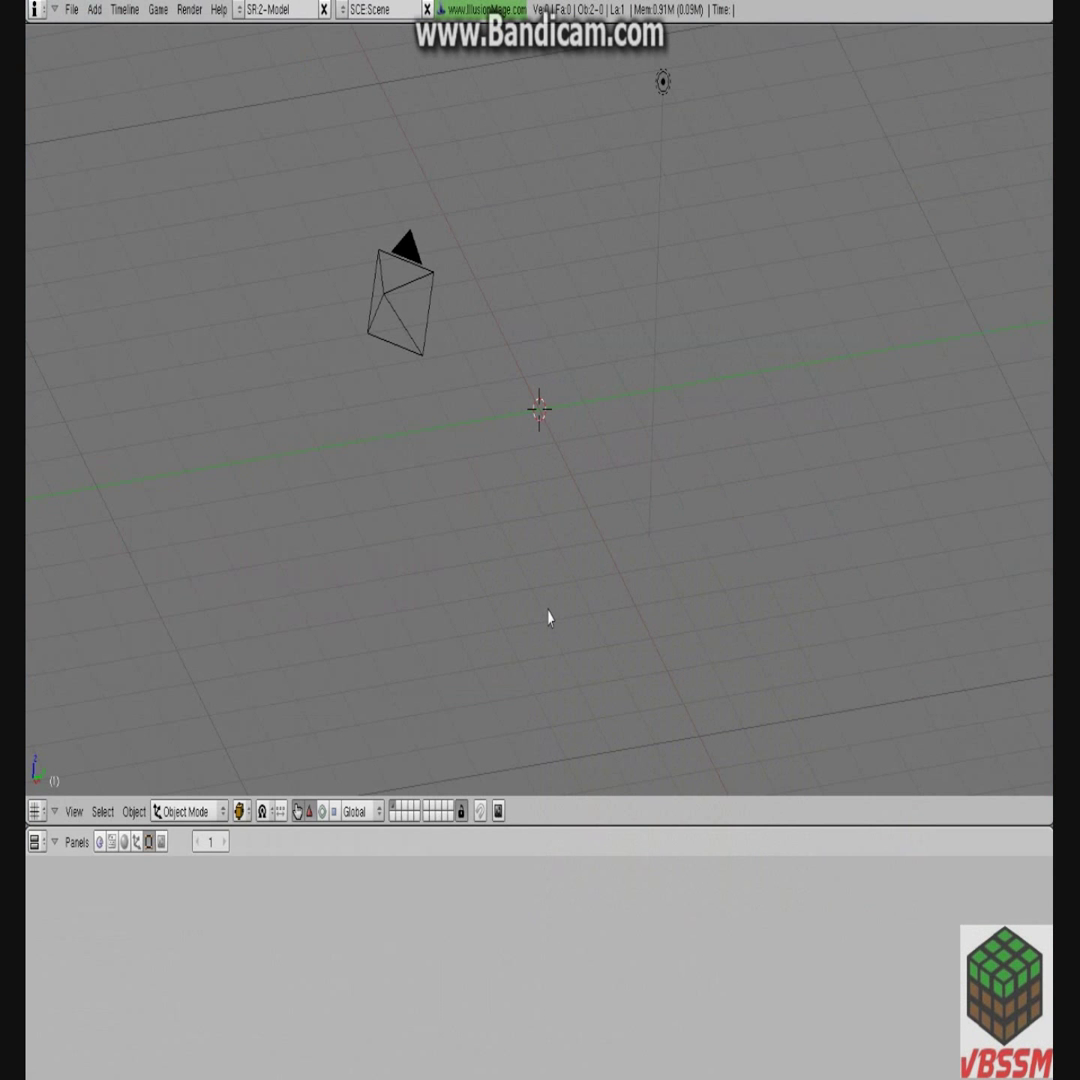
pyautogui.moveTo(478, 964)
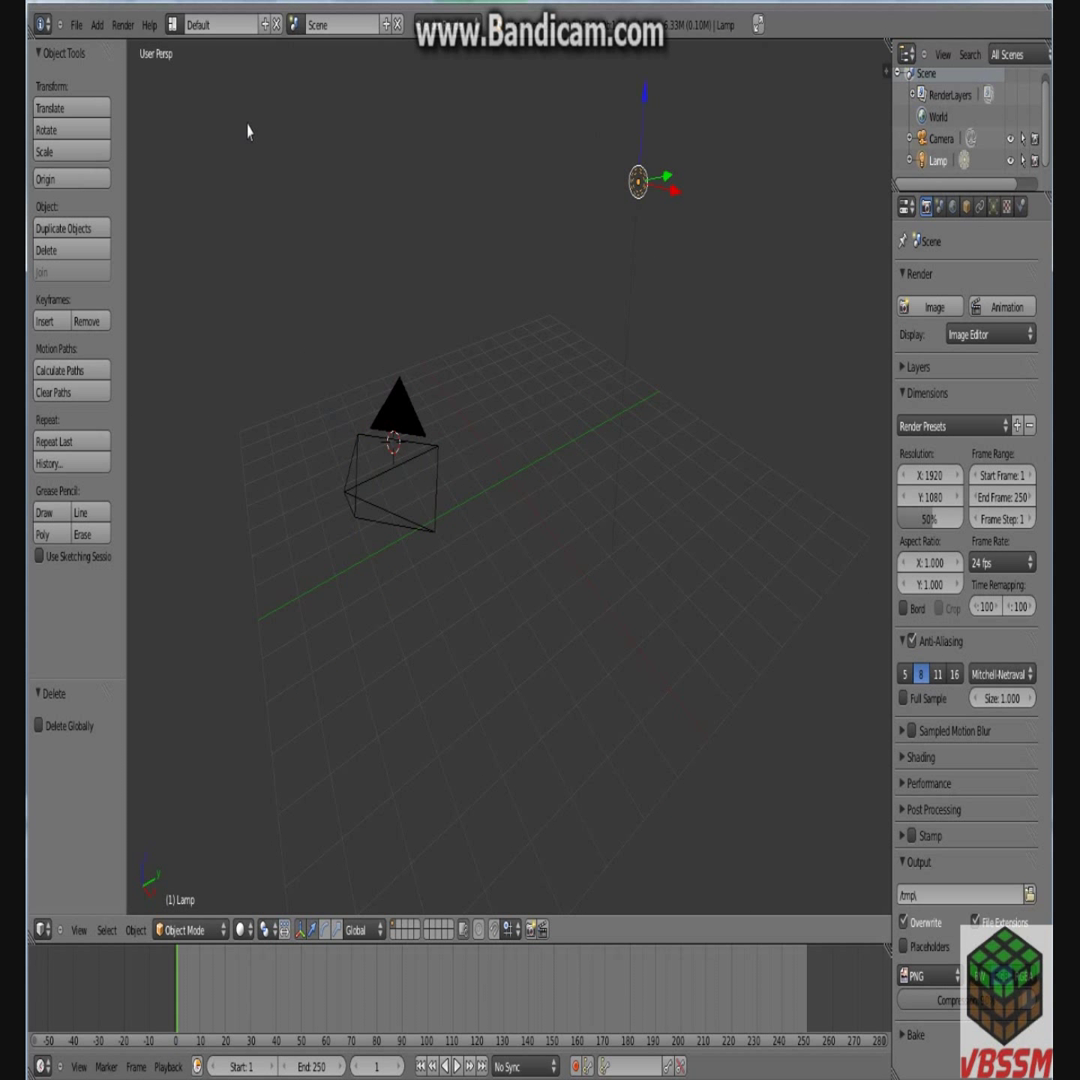
# Import test.obj from the mineways folder as a Wavefront OBJ into the scene.
pyautogui.click(76, 24)
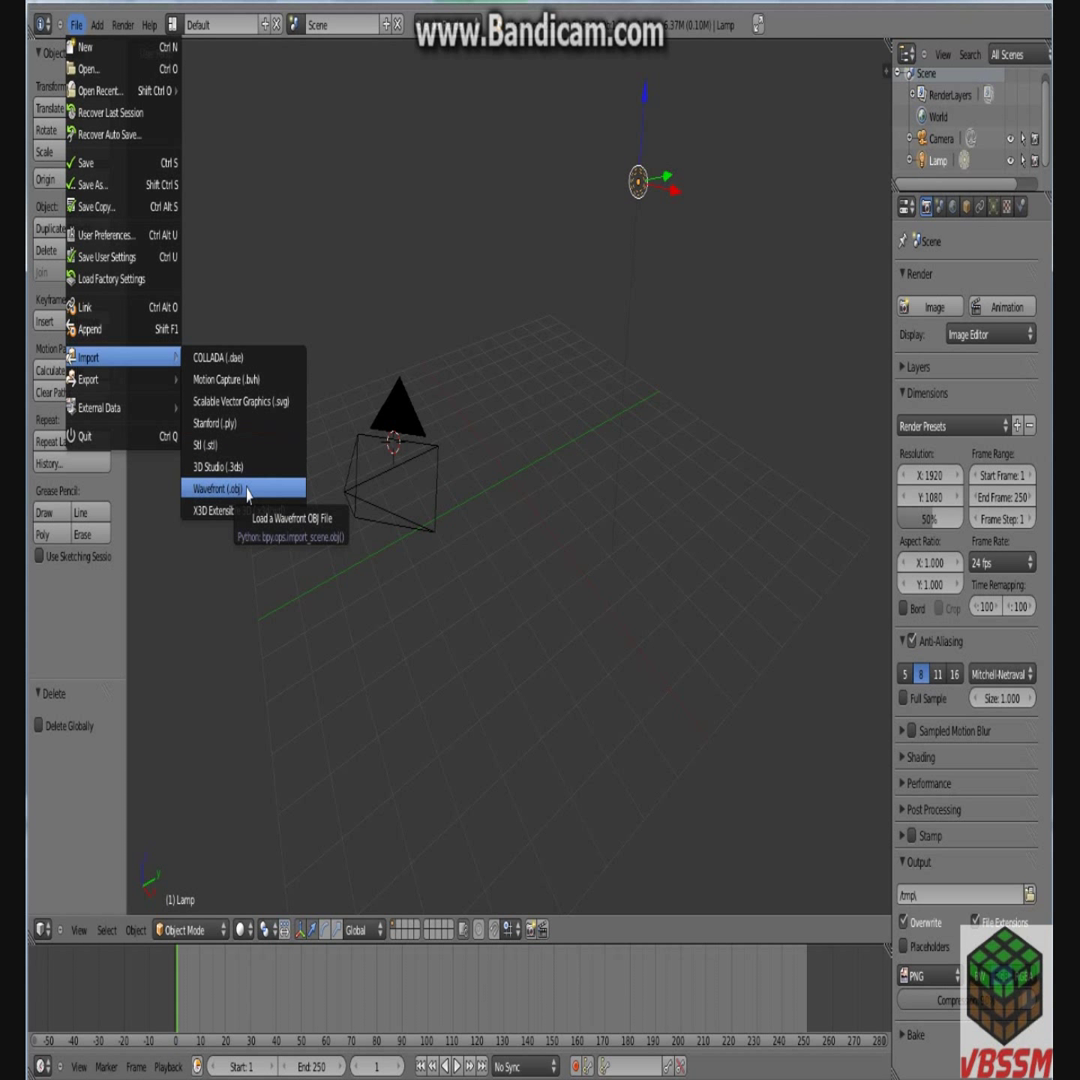
pyautogui.click(222, 488)
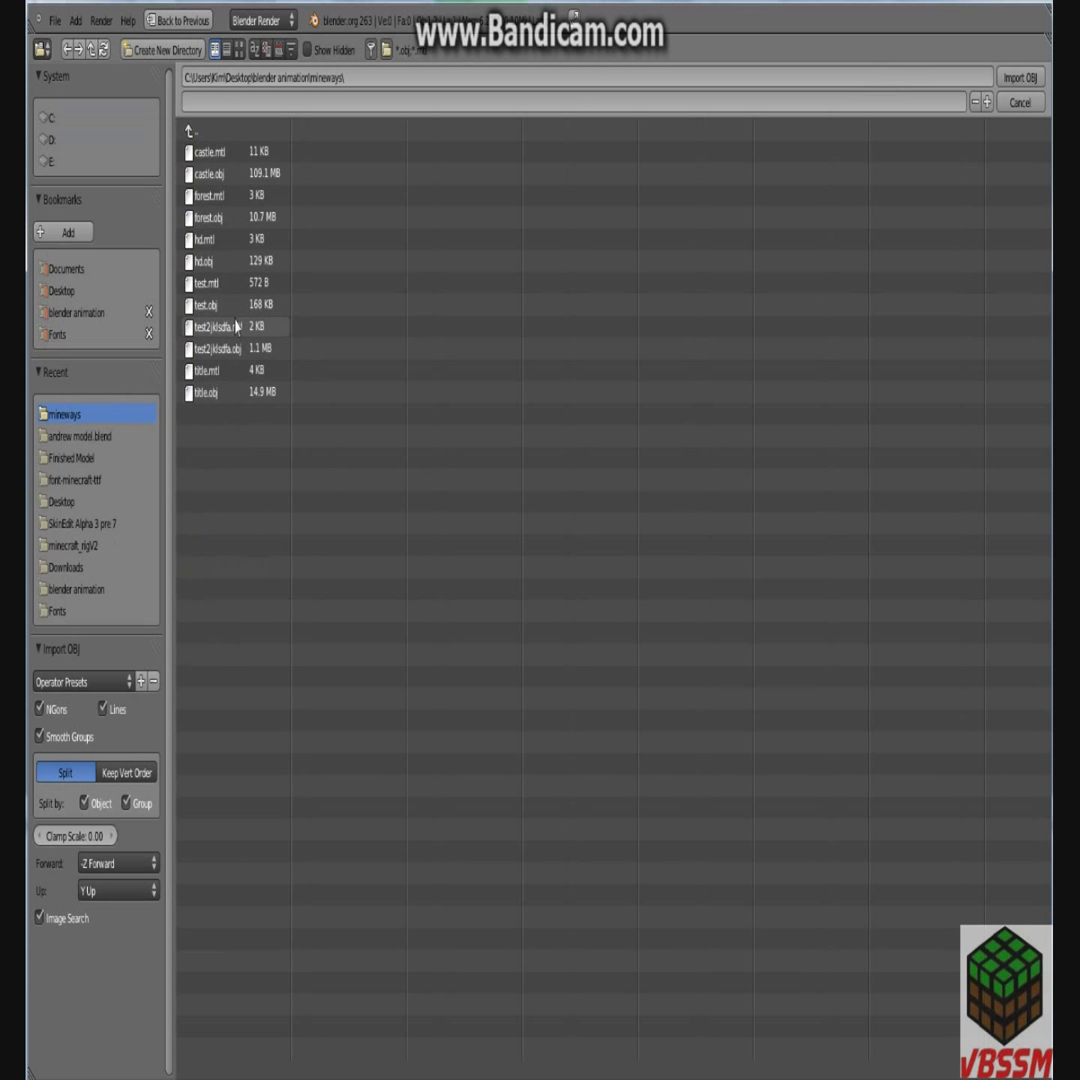
pyautogui.click(204, 304)
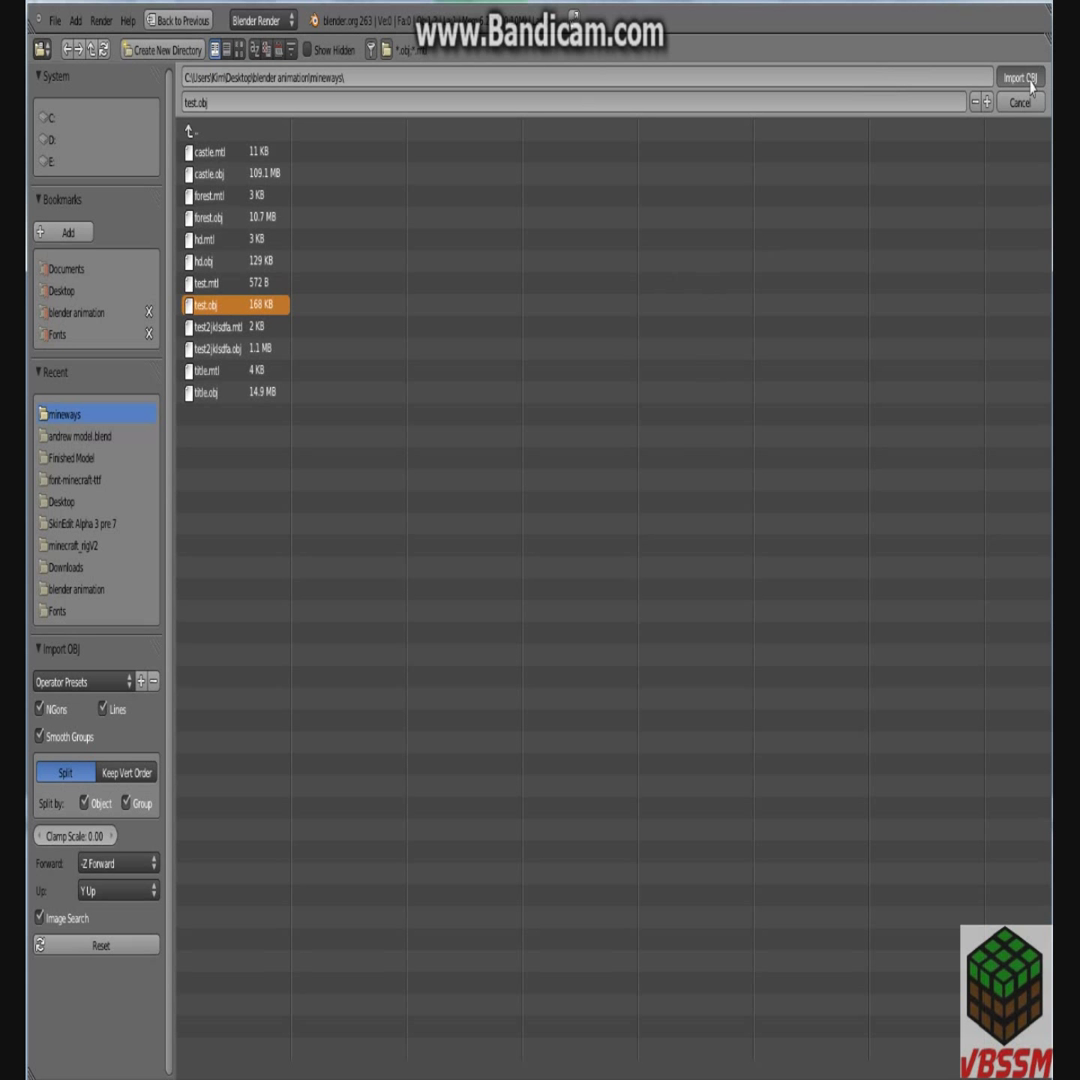
pyautogui.click(1020, 78)
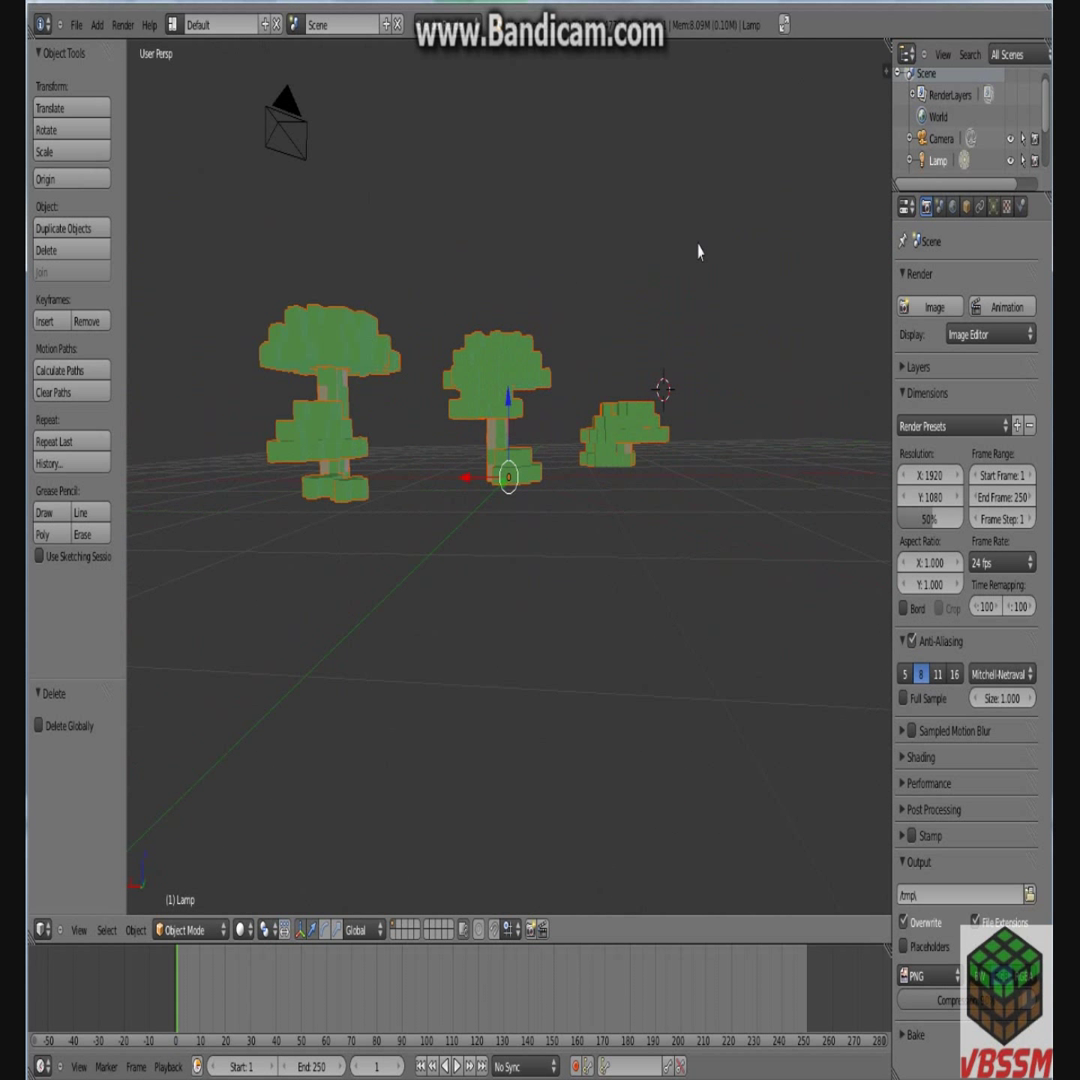
# Import forest.obj from the mineways folder as a second Wavefront OBJ.
pyautogui.click(78, 24)
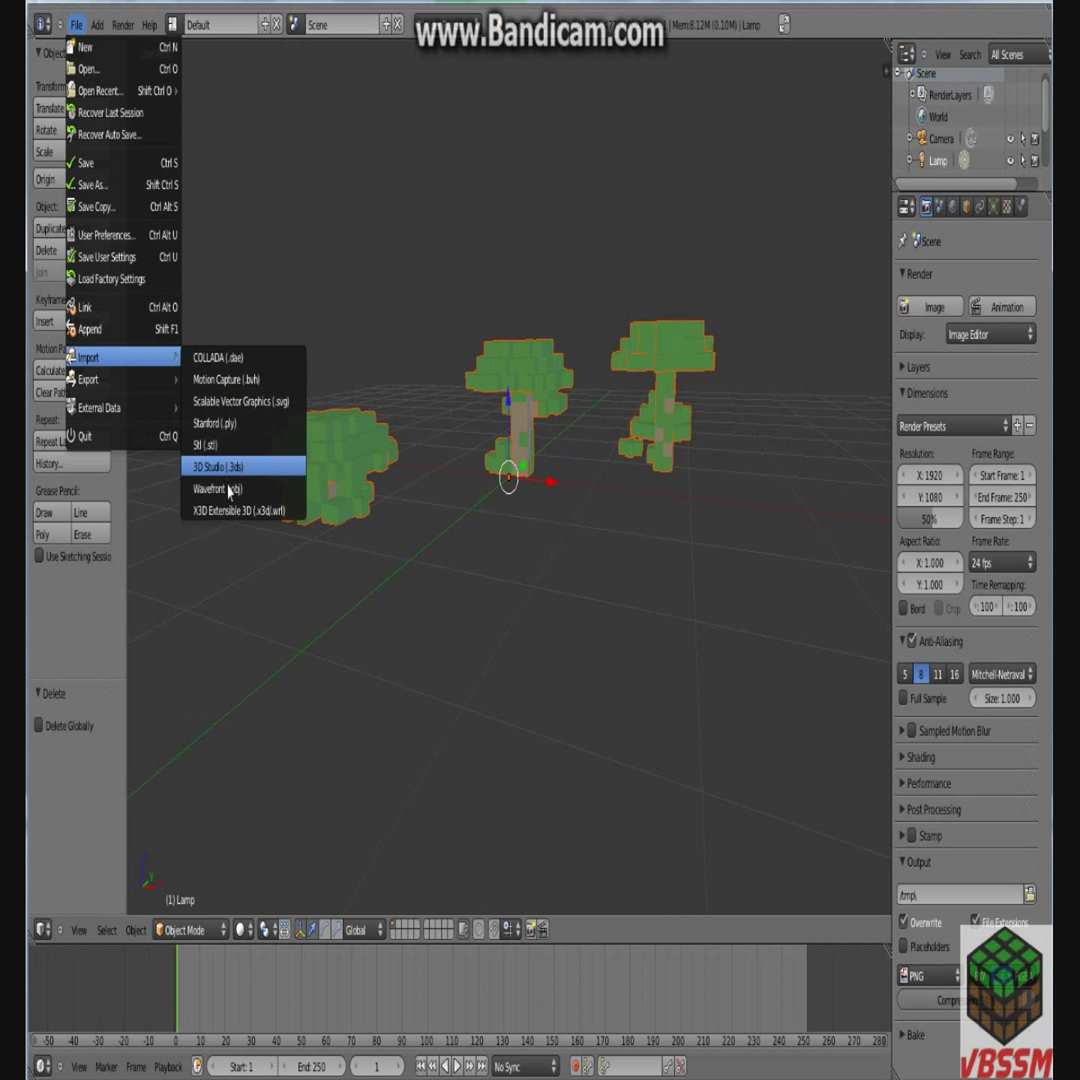
pyautogui.click(220, 488)
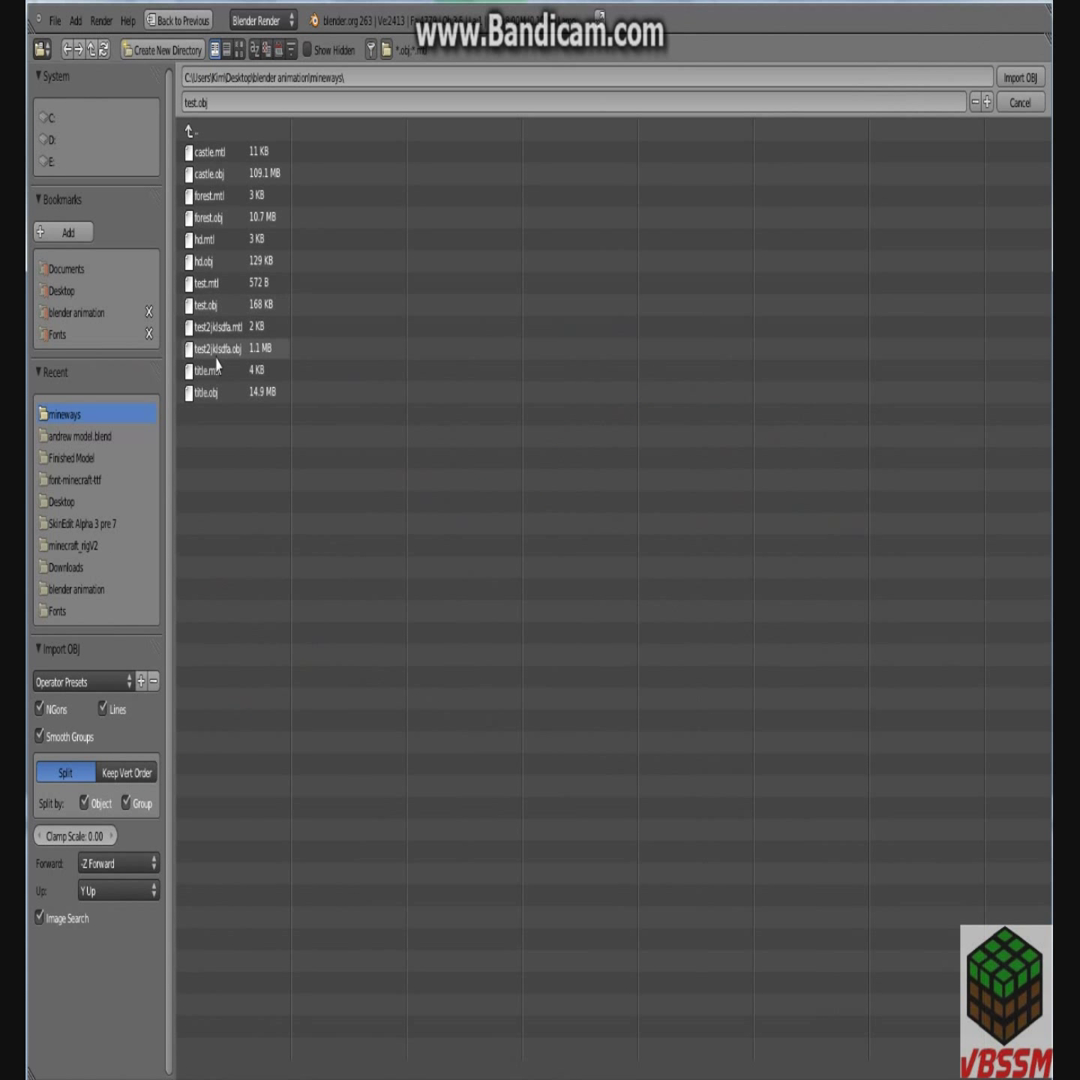
pyautogui.click(204, 392)
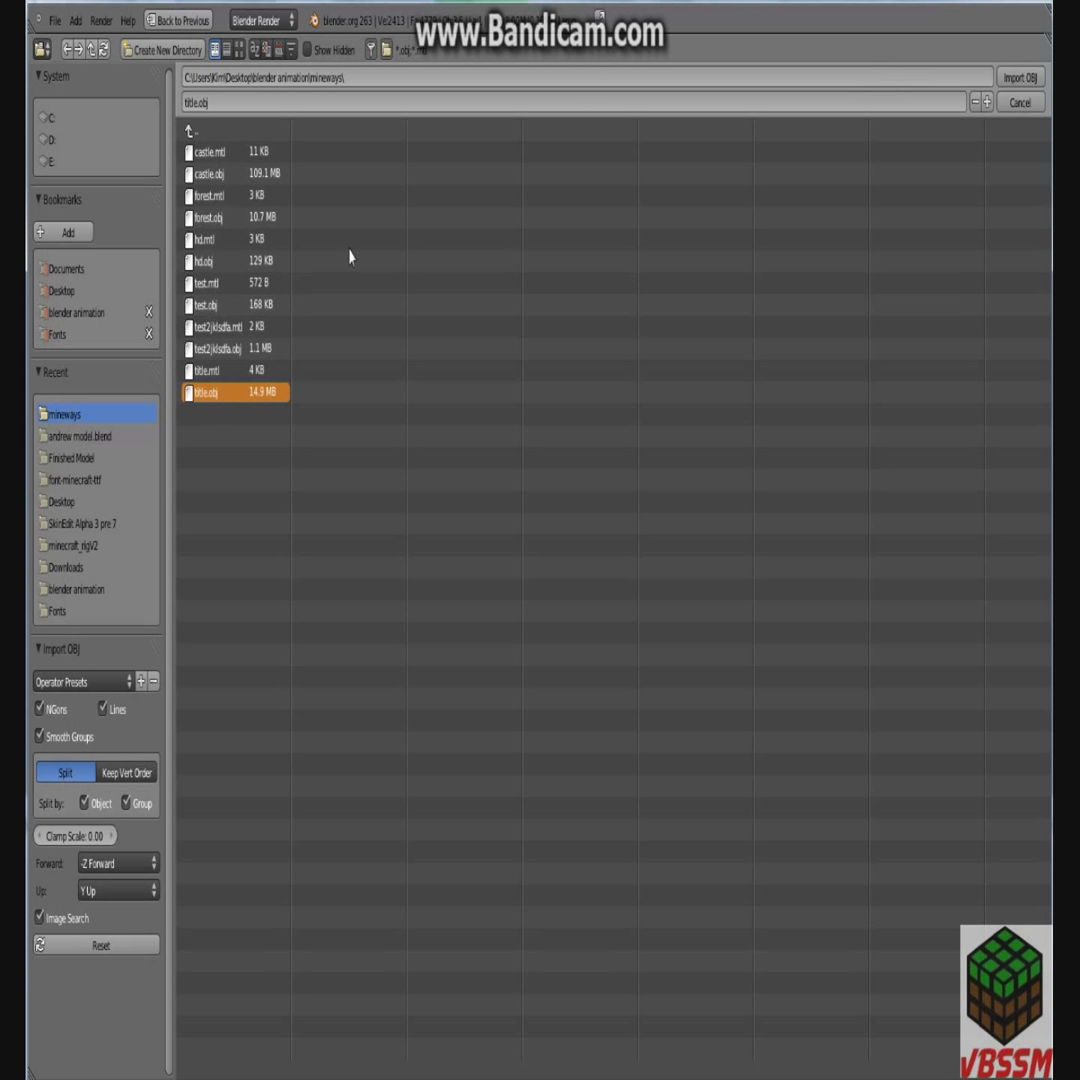
pyautogui.click(210, 216)
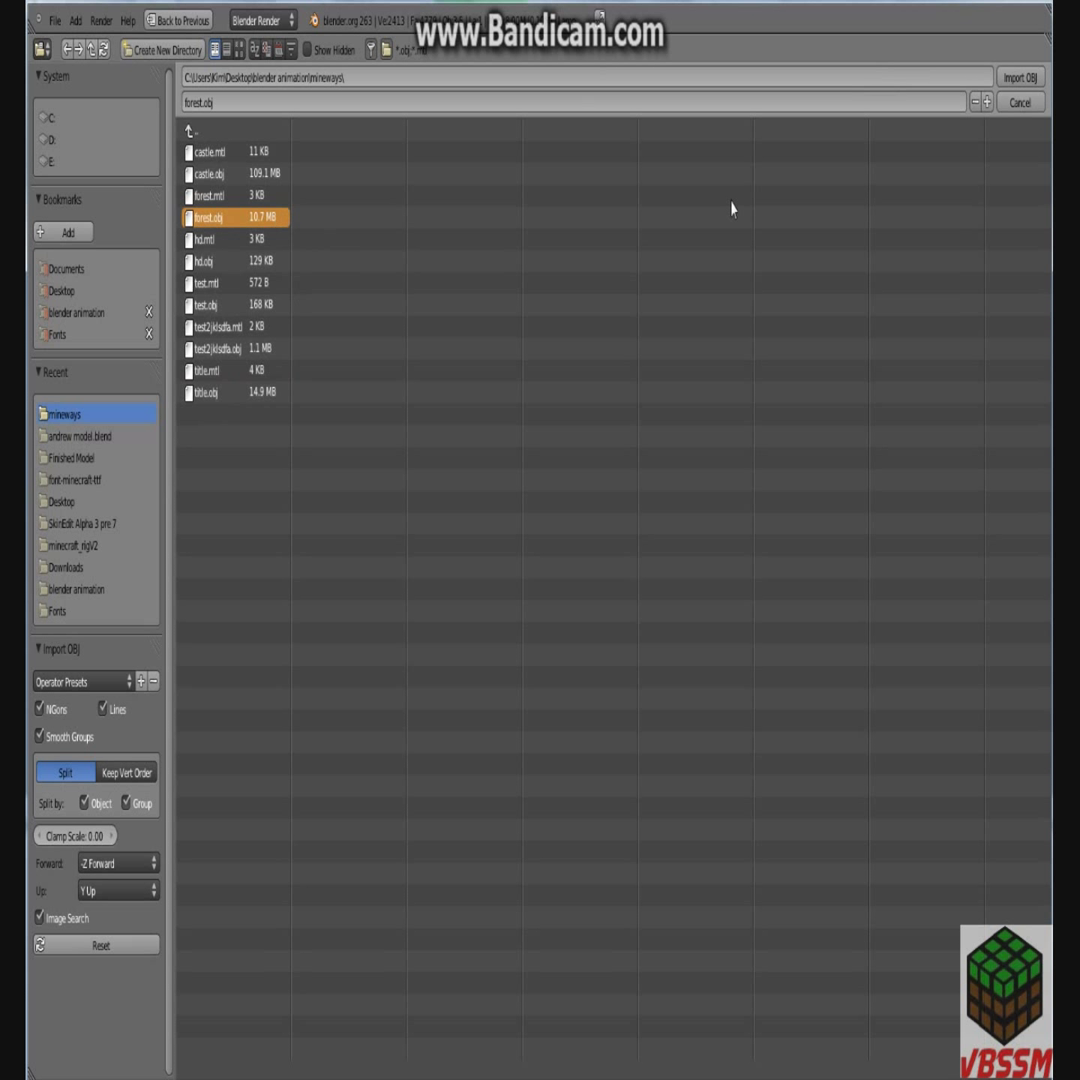
pyautogui.moveTo(452, 554)
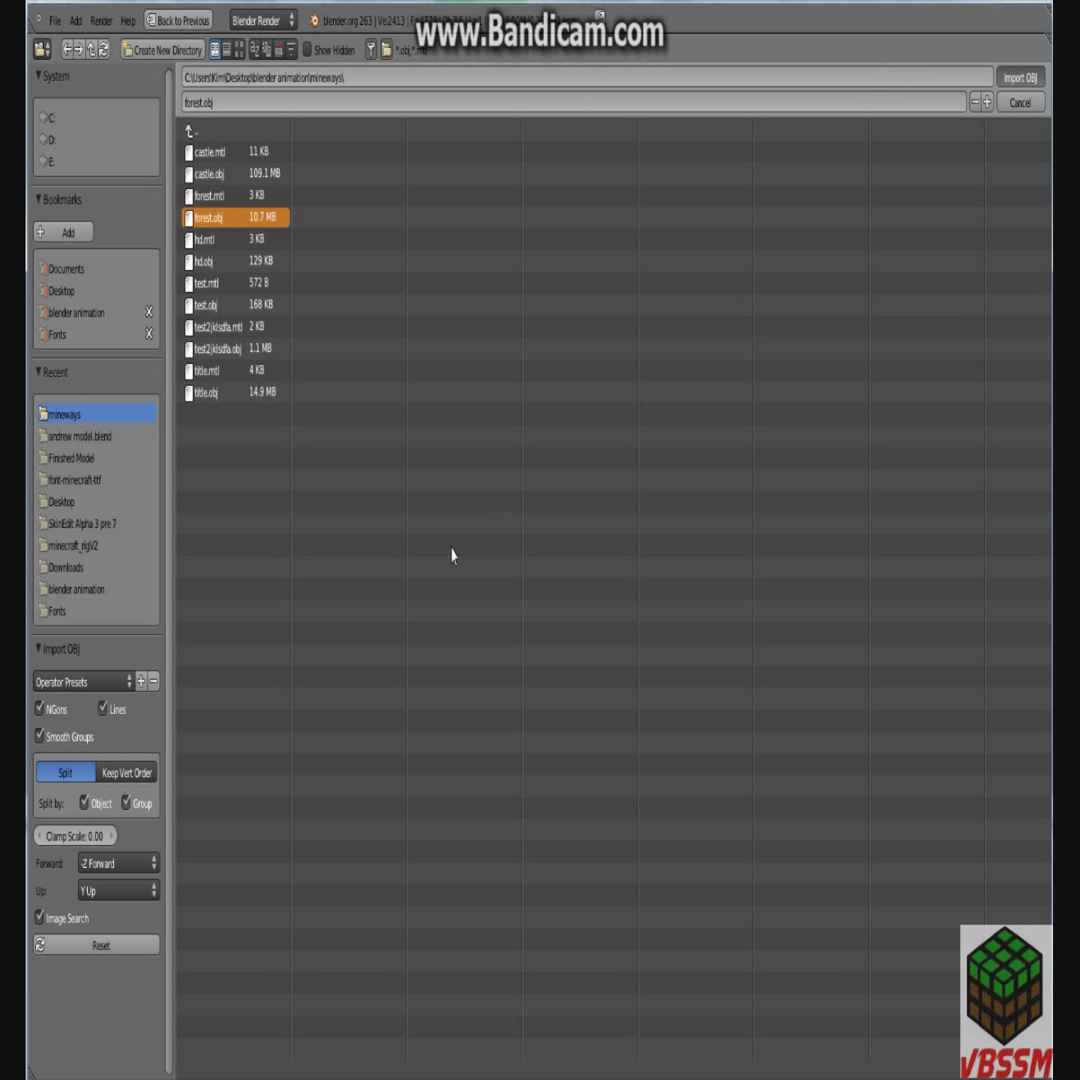
pyautogui.moveTo(504, 504)
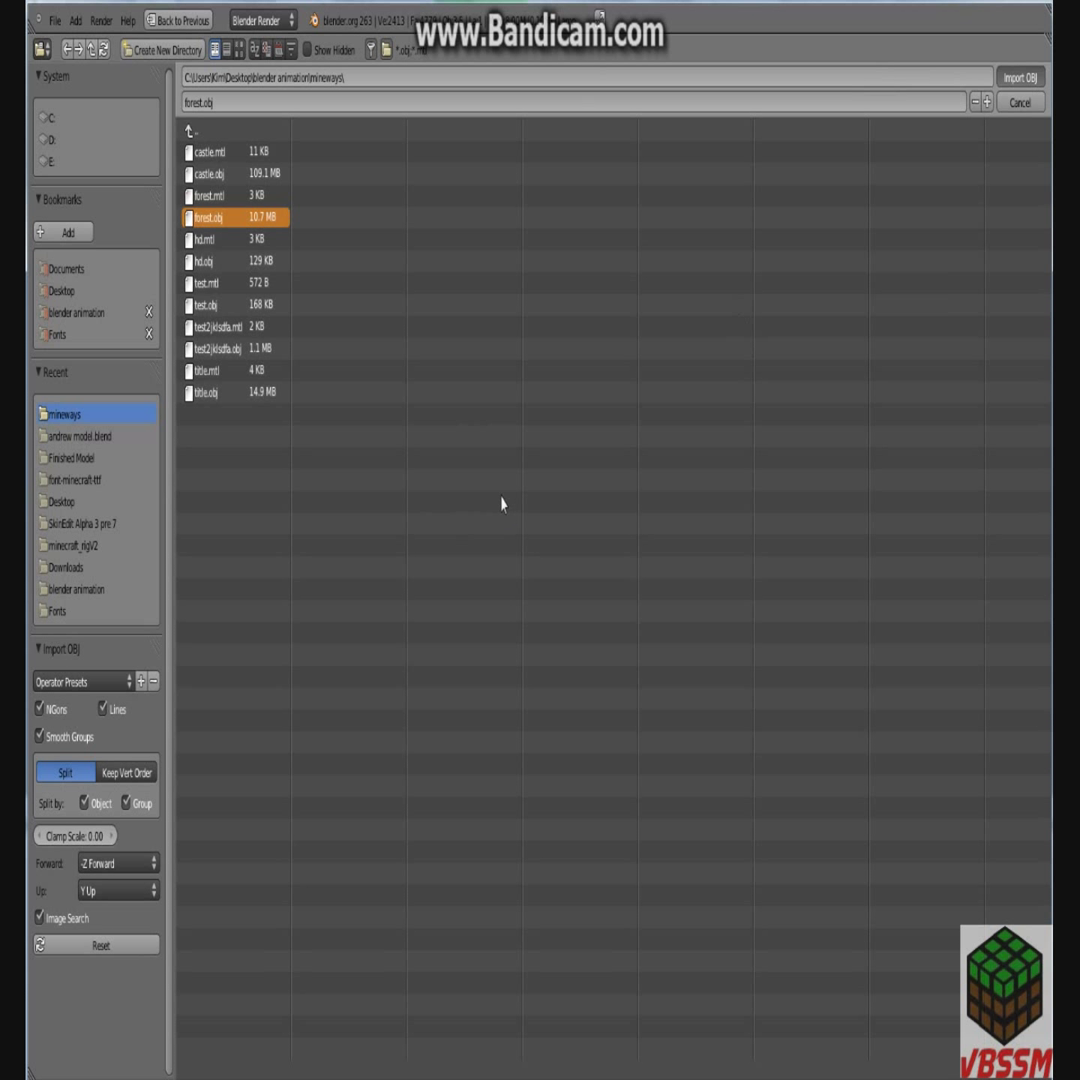
pyautogui.moveTo(340, 448)
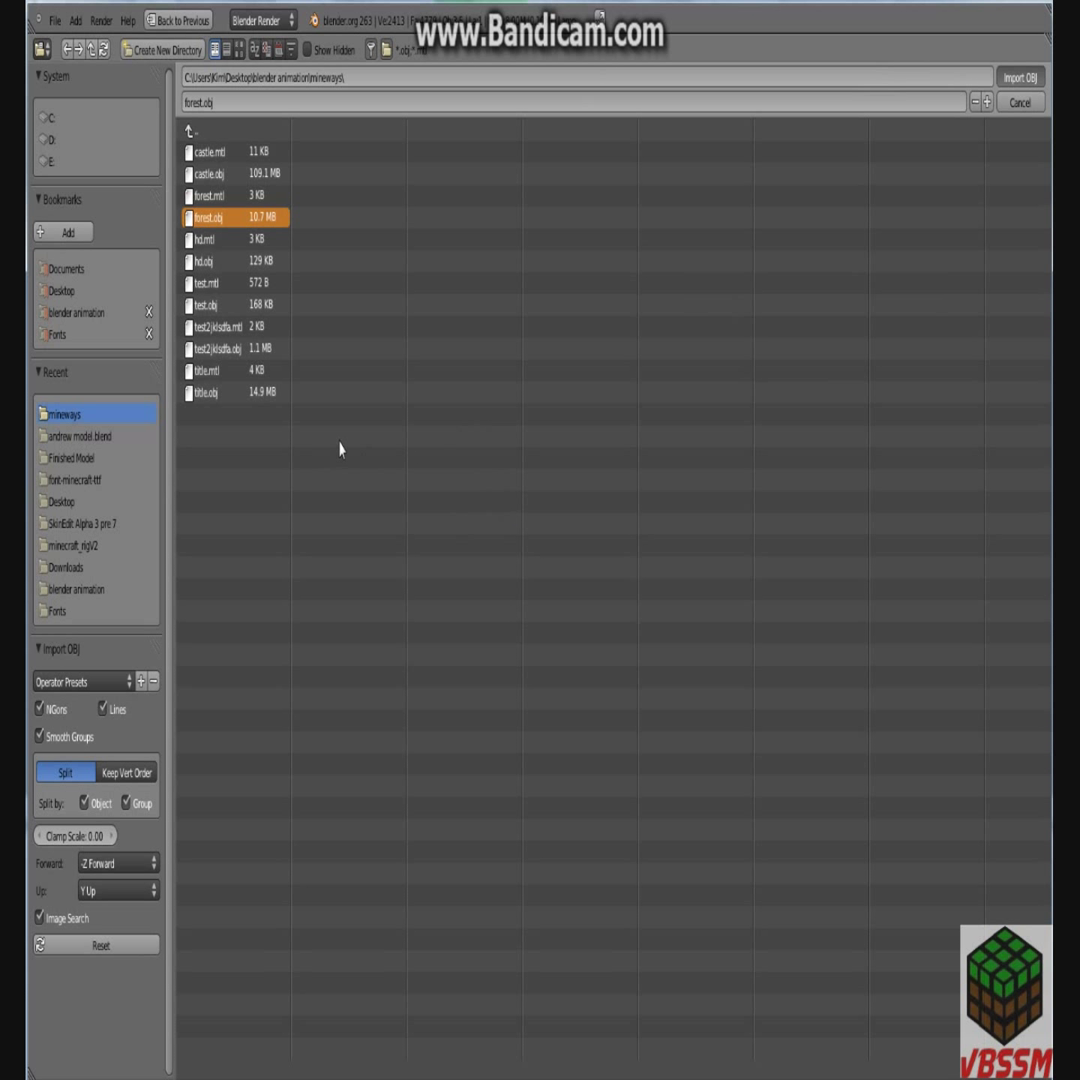
pyautogui.click(1020, 78)
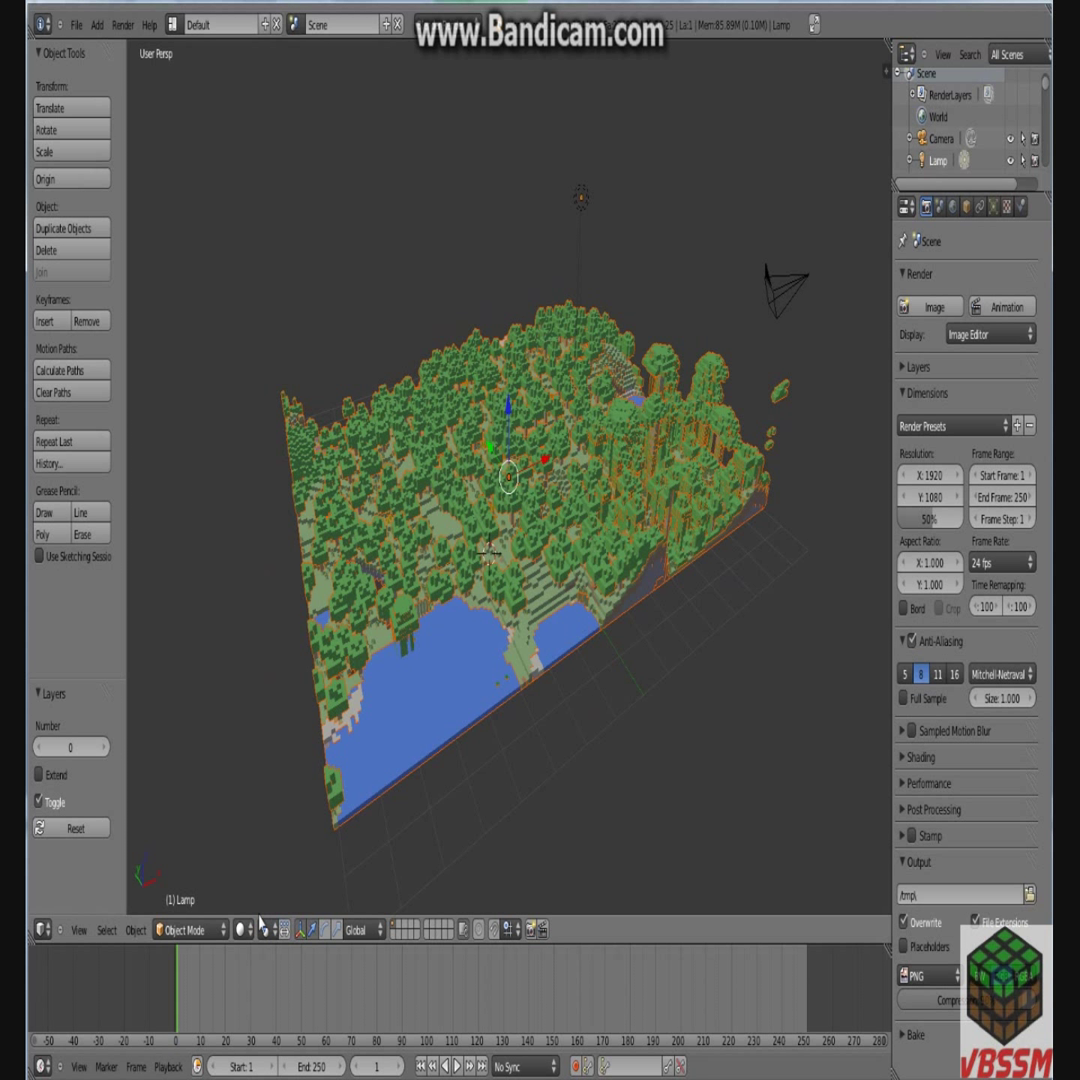
pyautogui.click(240, 928)
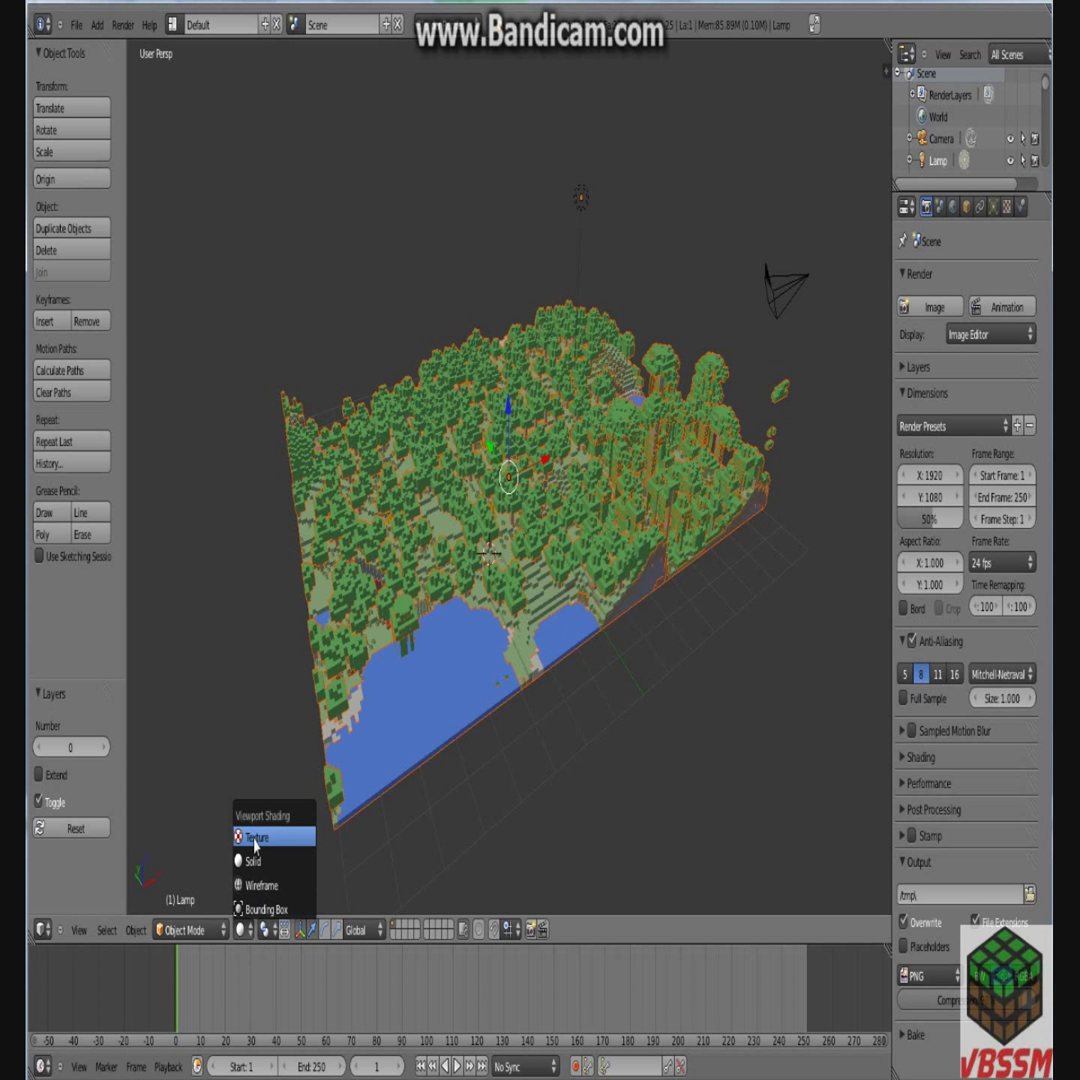
pyautogui.moveTo(236, 668)
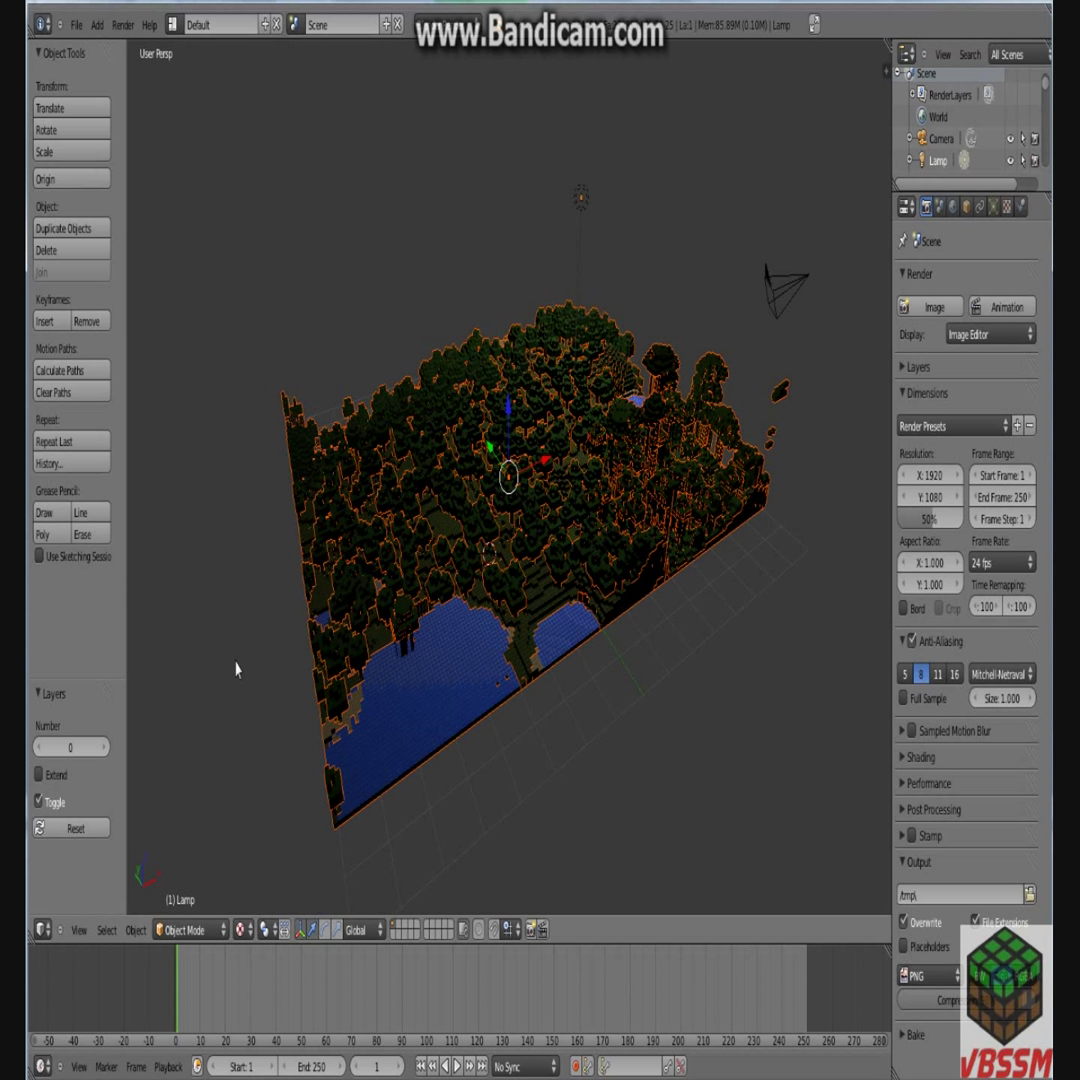
pyautogui.moveTo(452, 584)
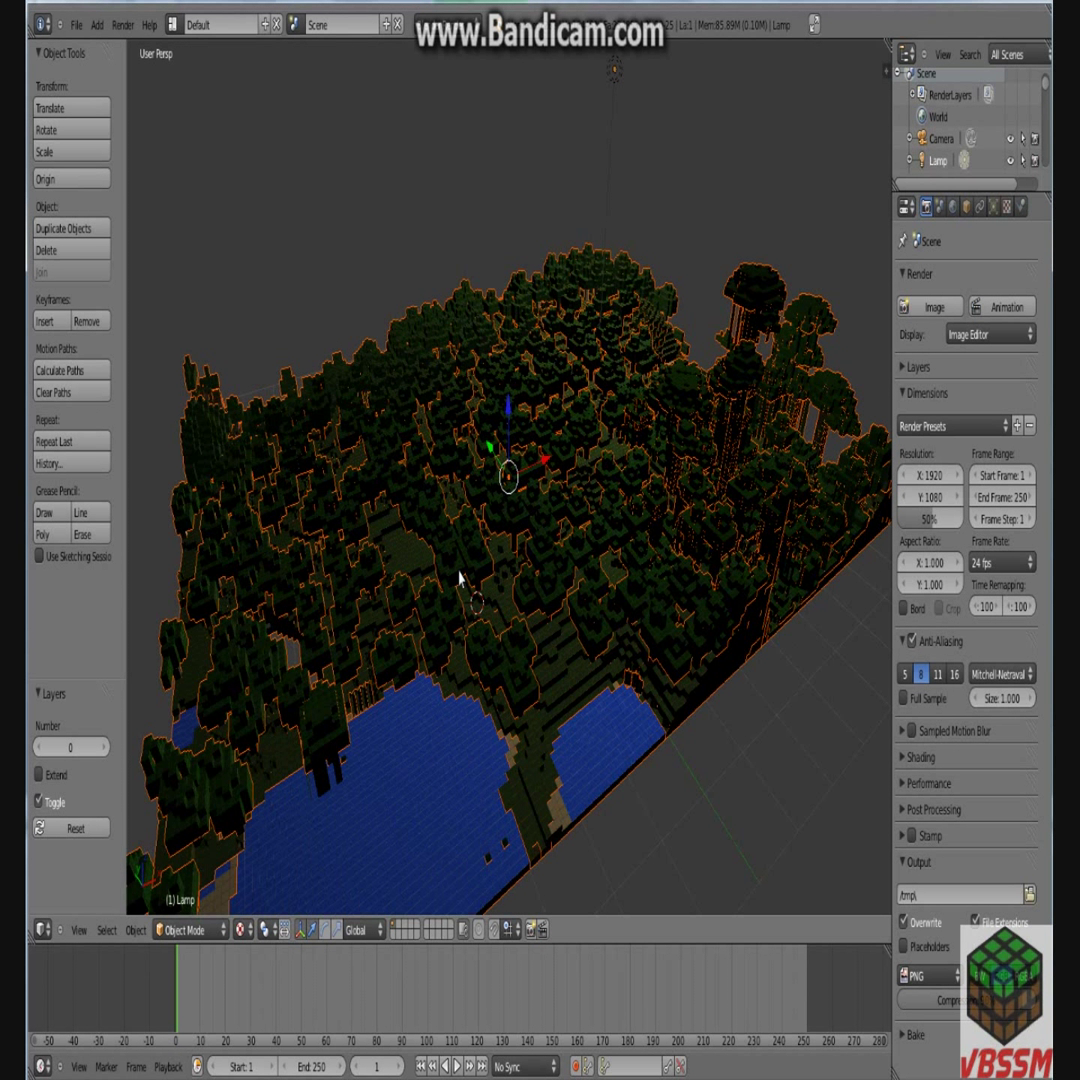
pyautogui.moveTo(442, 546)
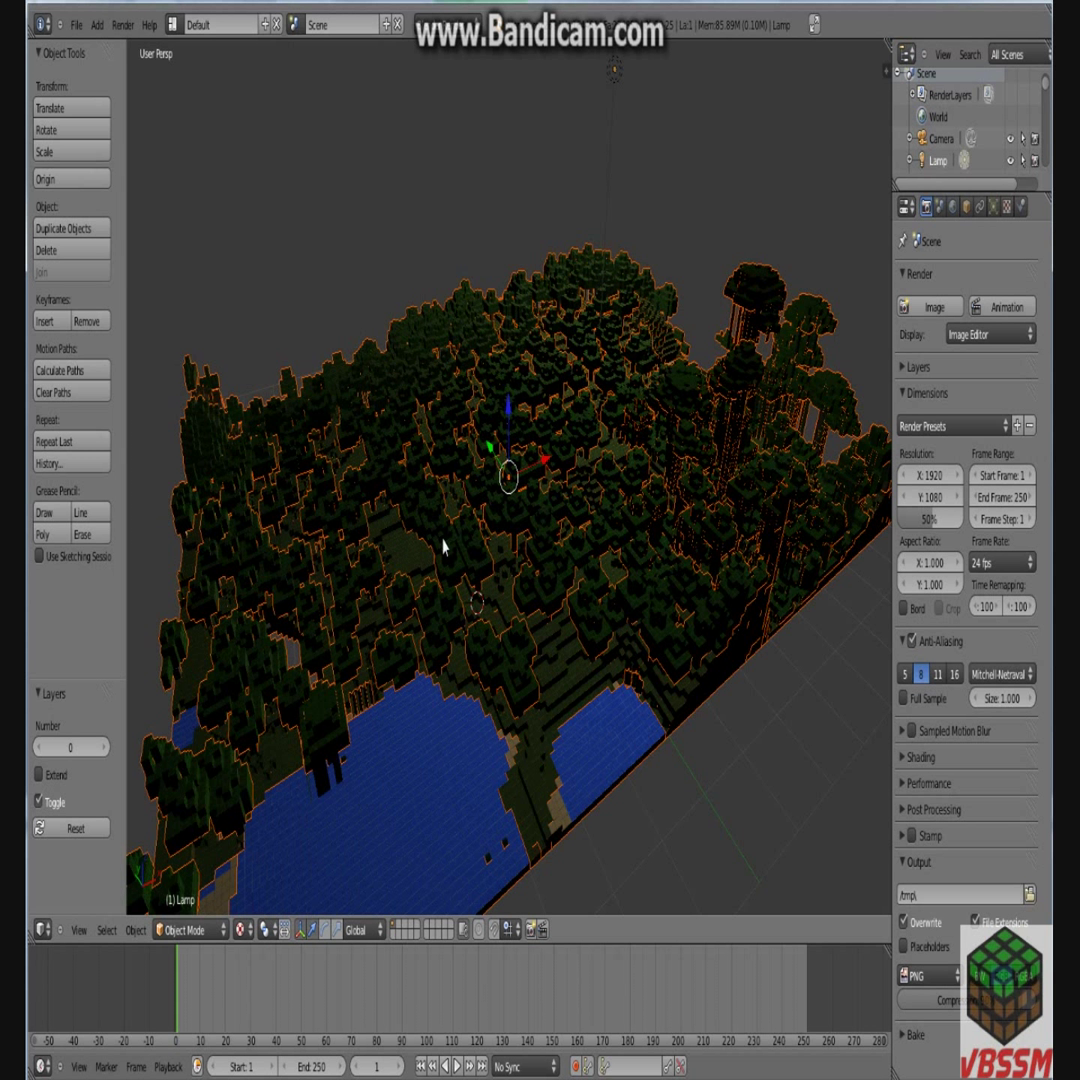
pyautogui.moveTo(248, 930)
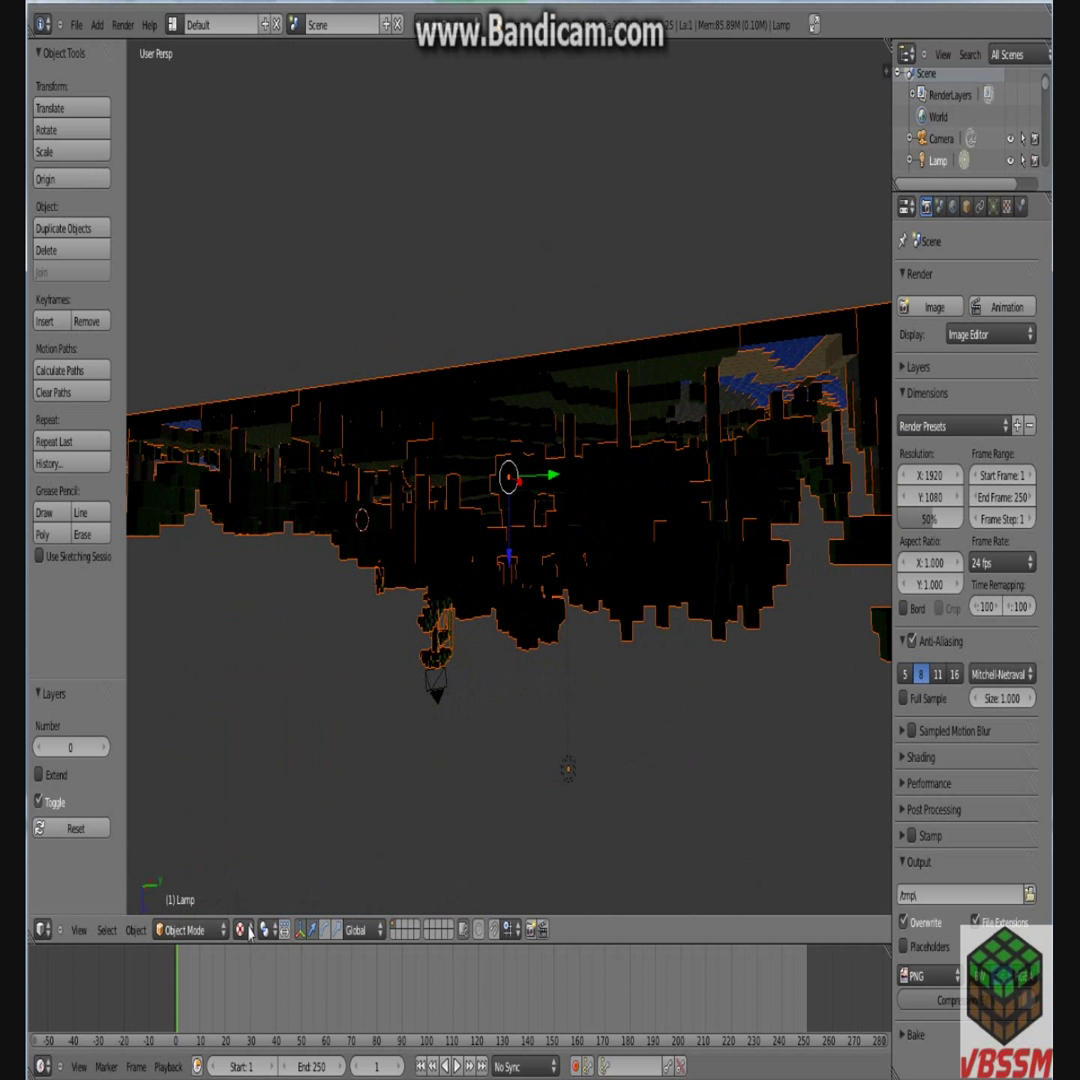
pyautogui.click(240, 928)
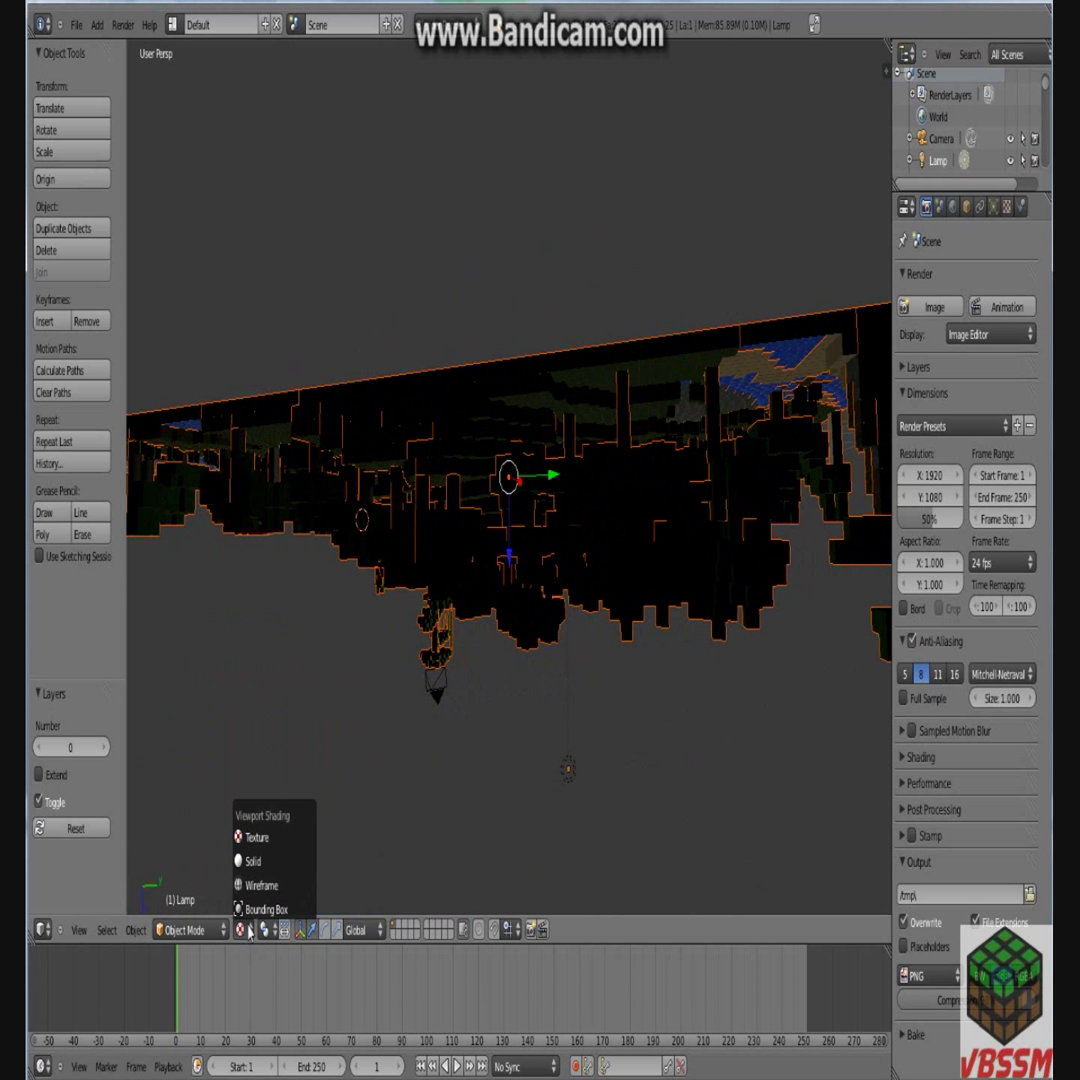
pyautogui.moveTo(248, 870)
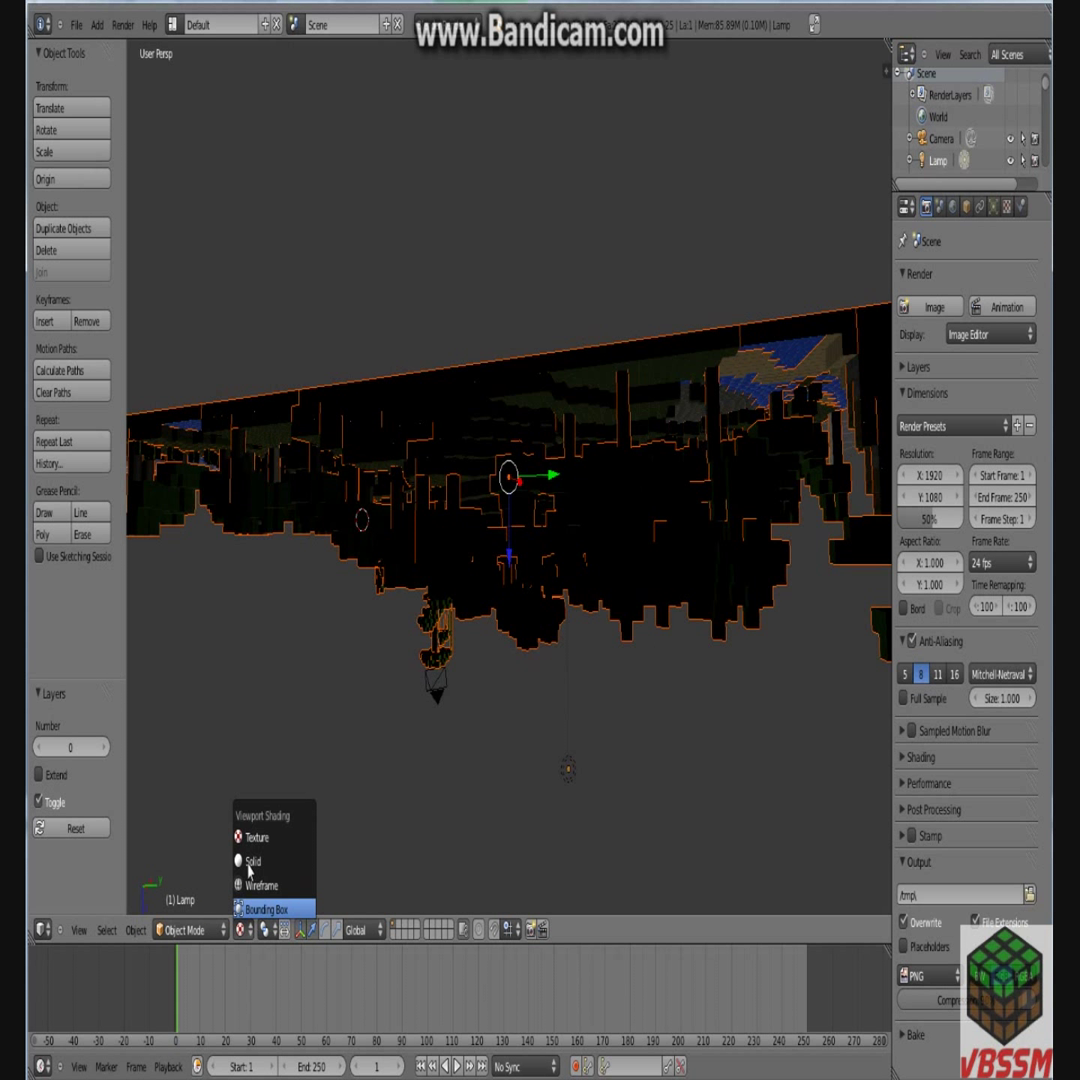
pyautogui.click(256, 838)
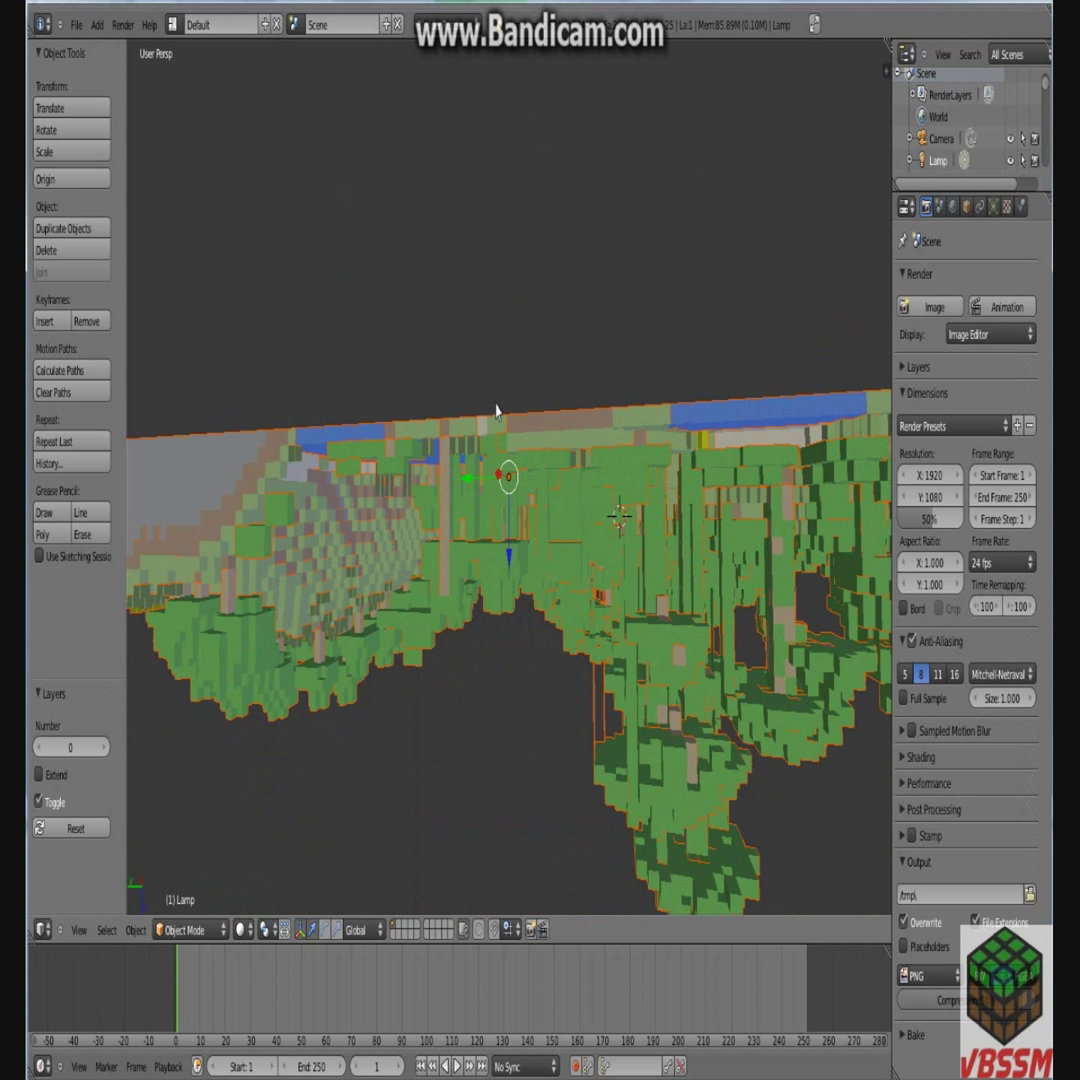
pyautogui.press('KP_0')
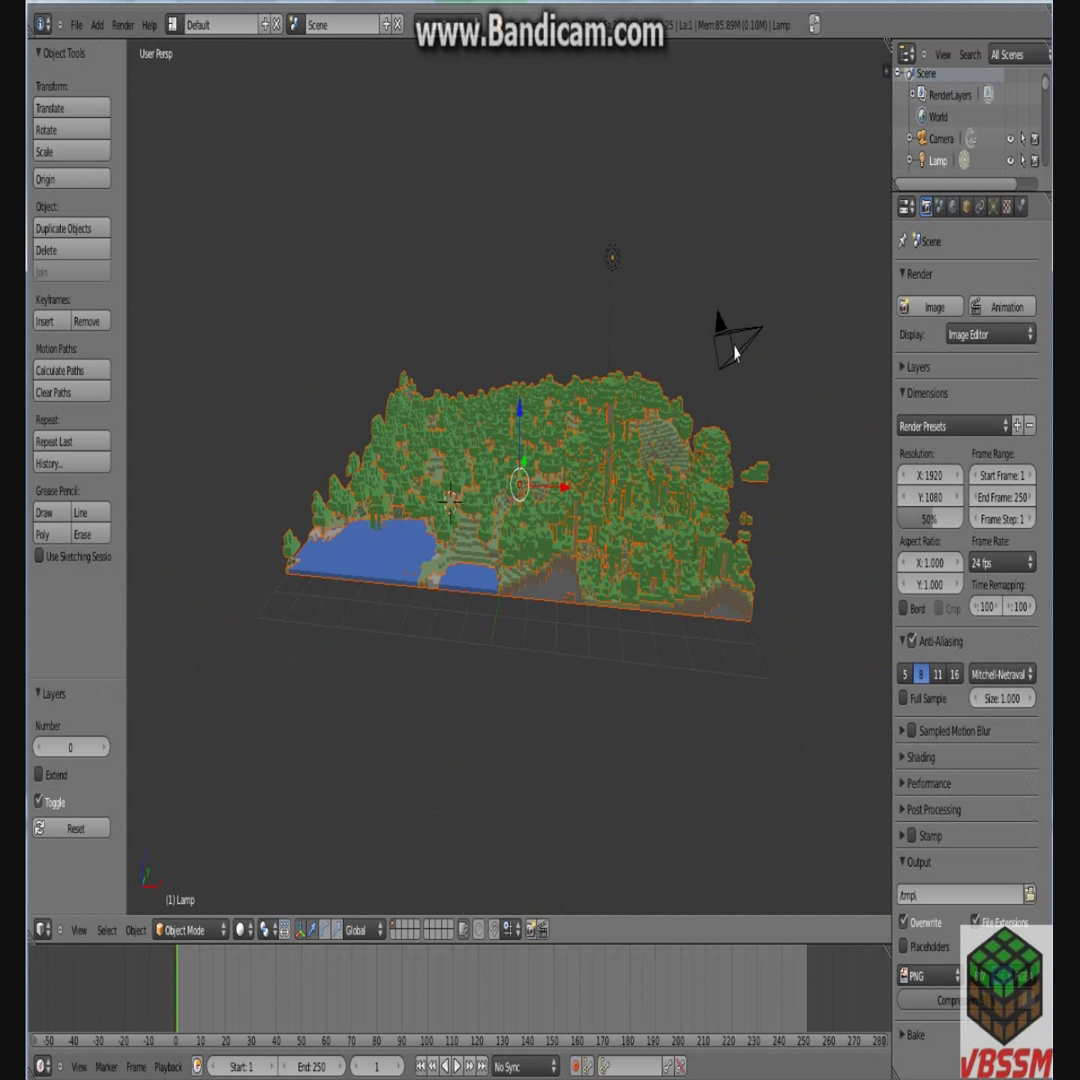
pyautogui.moveTo(652, 344)
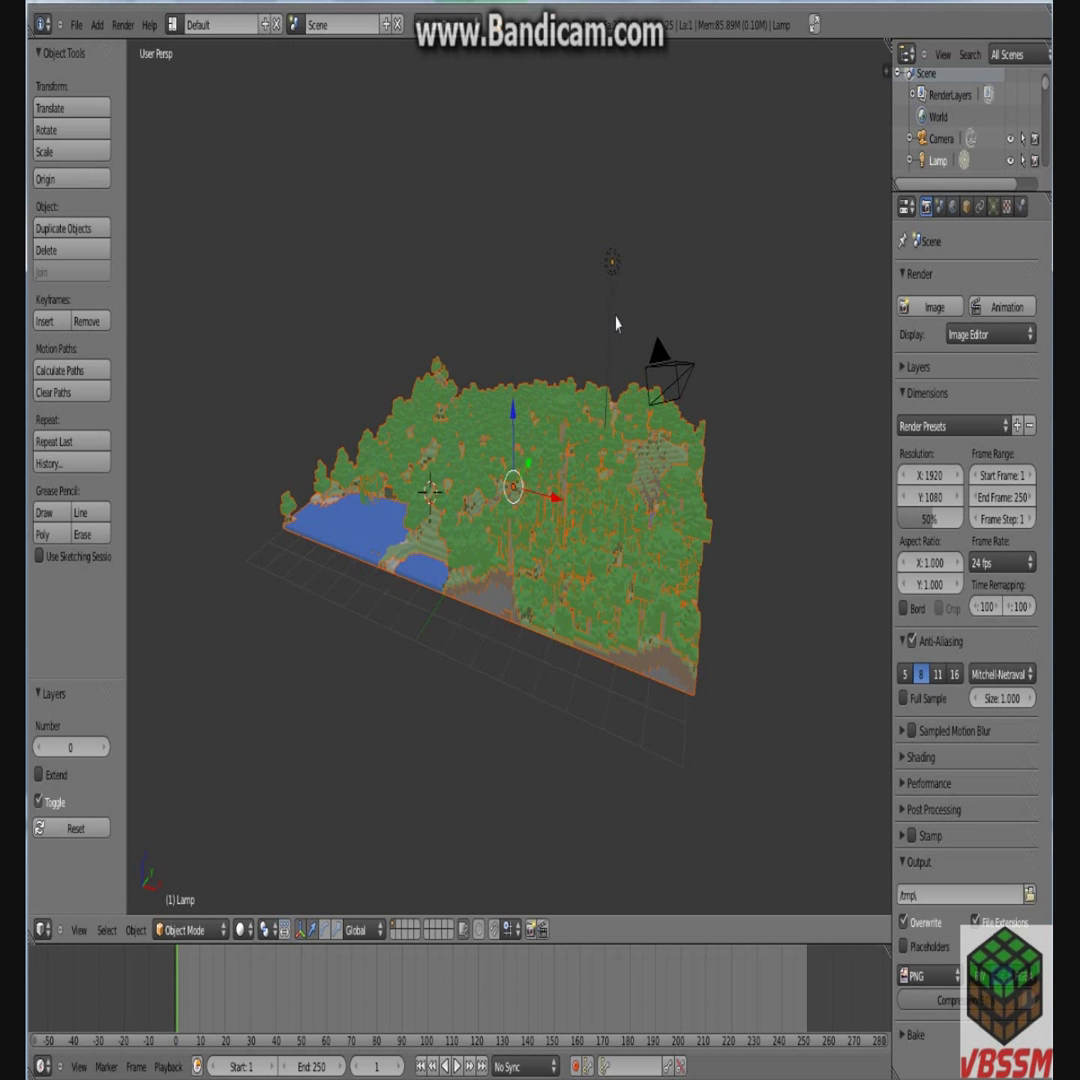
pyautogui.press('KP_0')
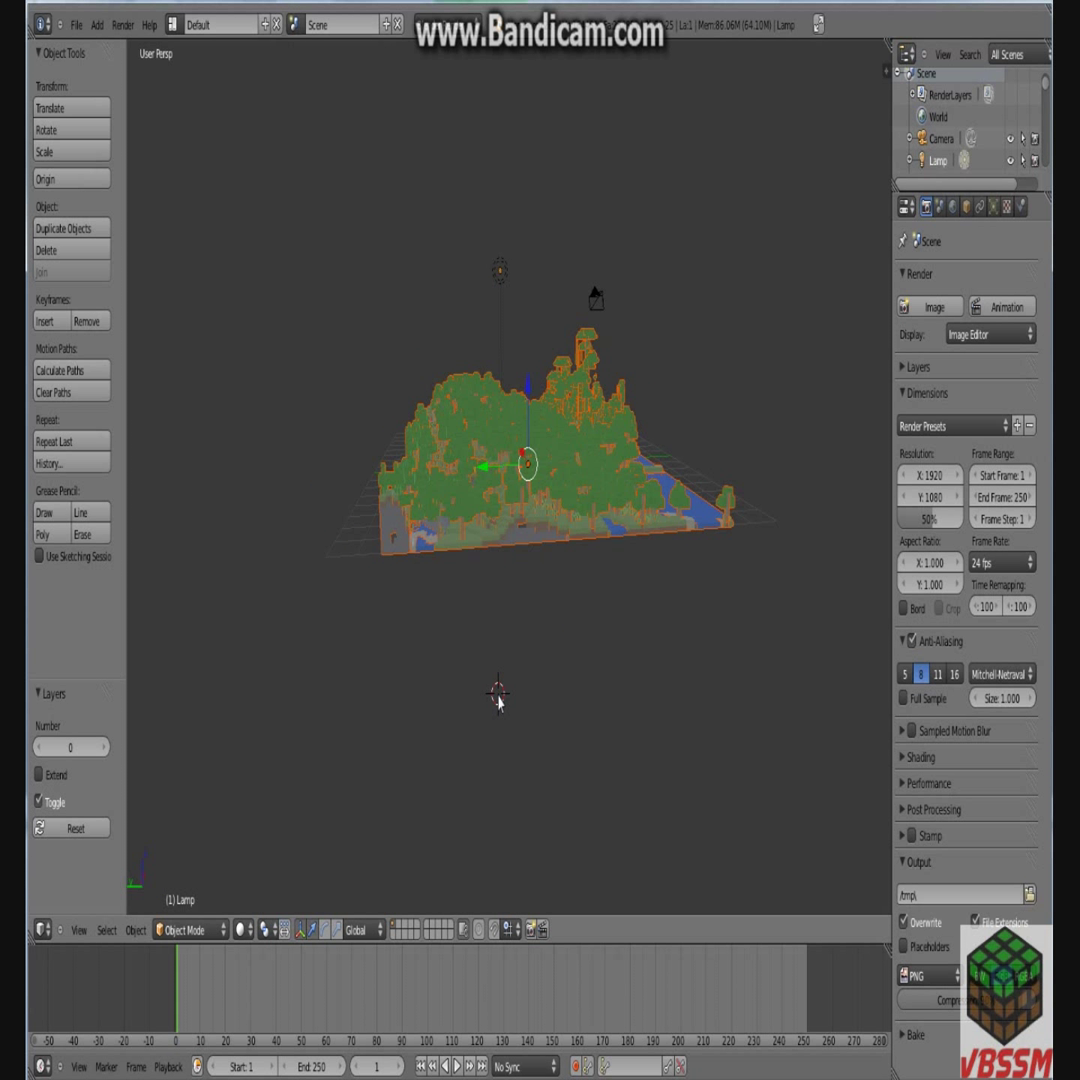
pyautogui.moveTo(786, 408)
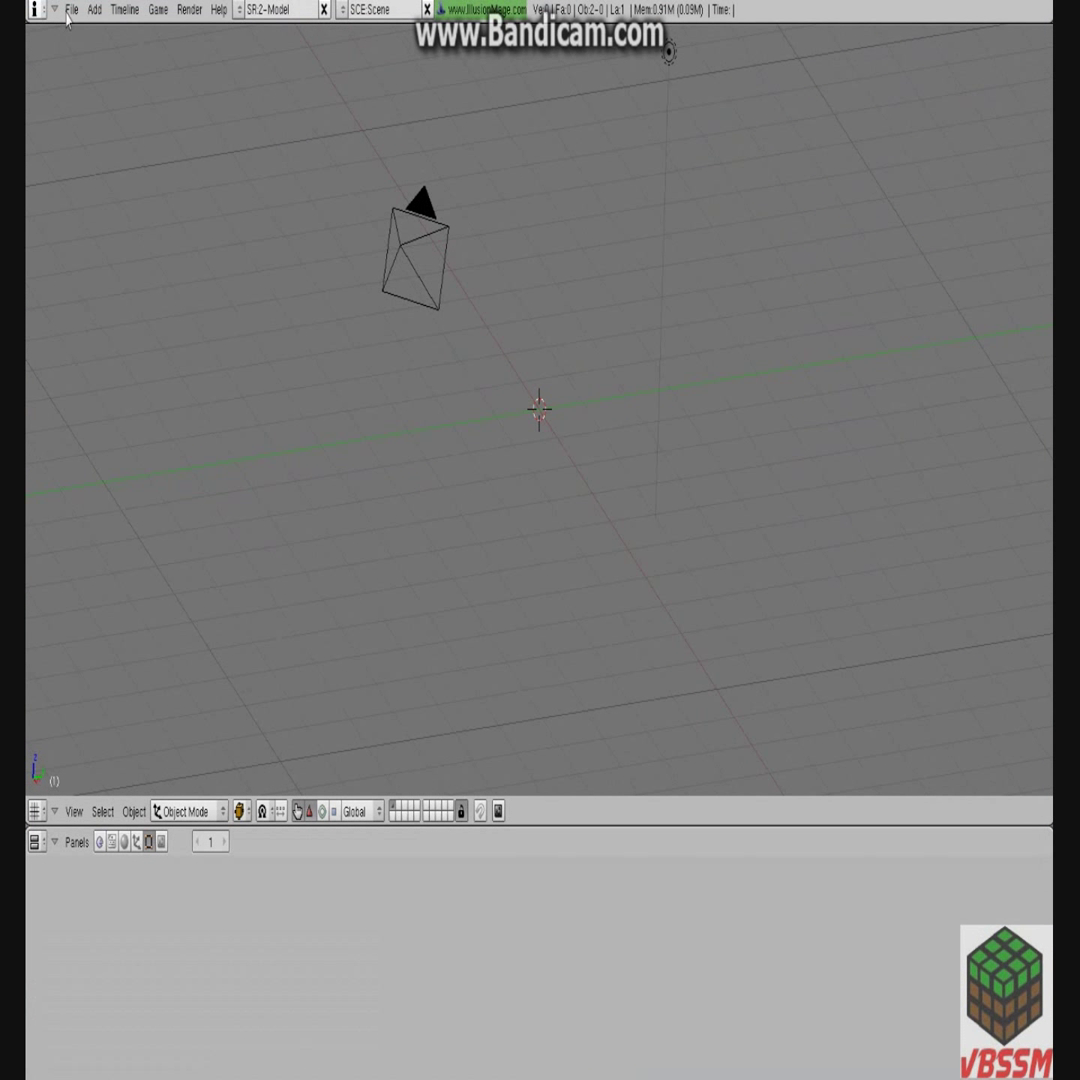
# Start a Wavefront OBJ import and browse to Desktop/blender animation/mineways.
pyautogui.click(72, 8)
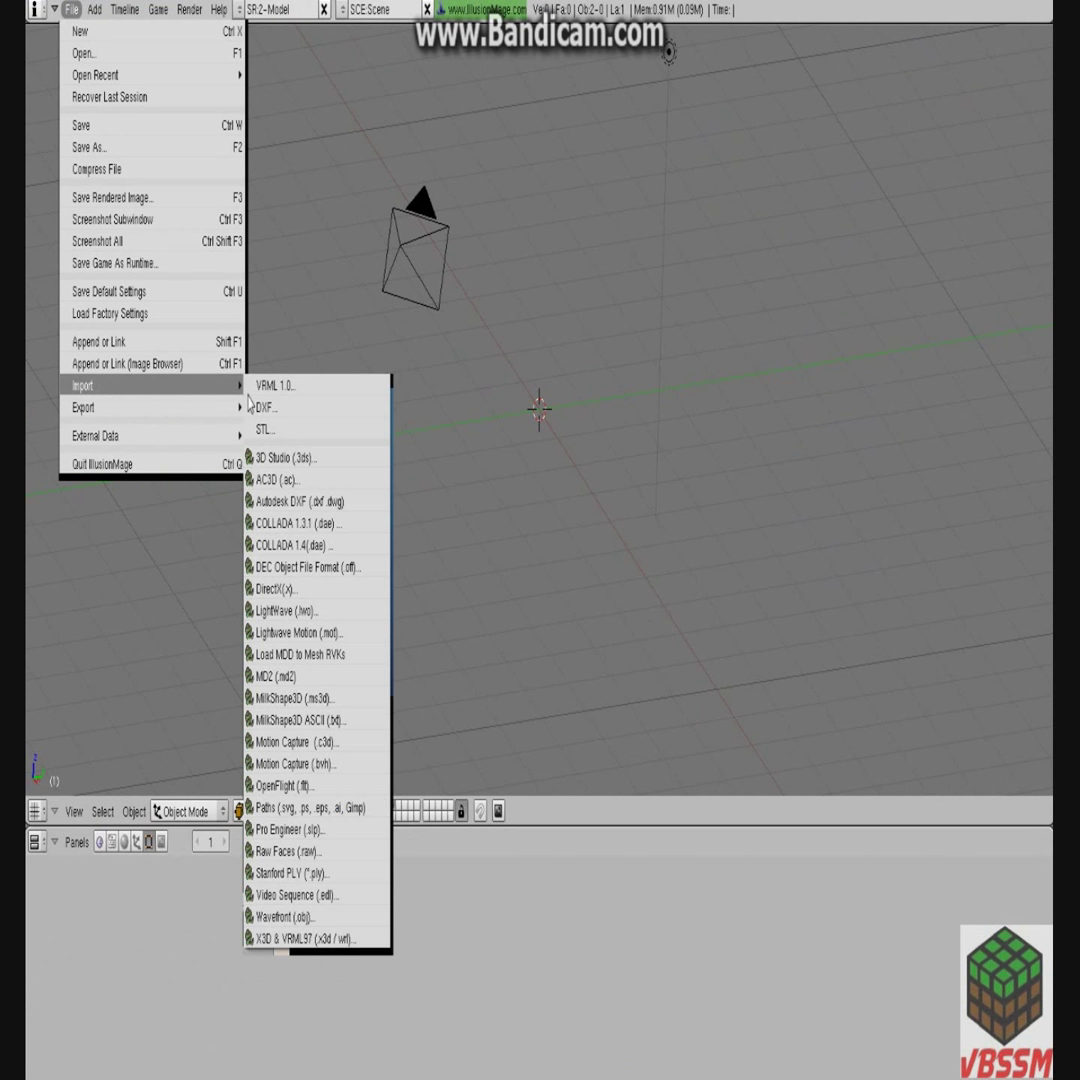
pyautogui.moveTo(300, 916)
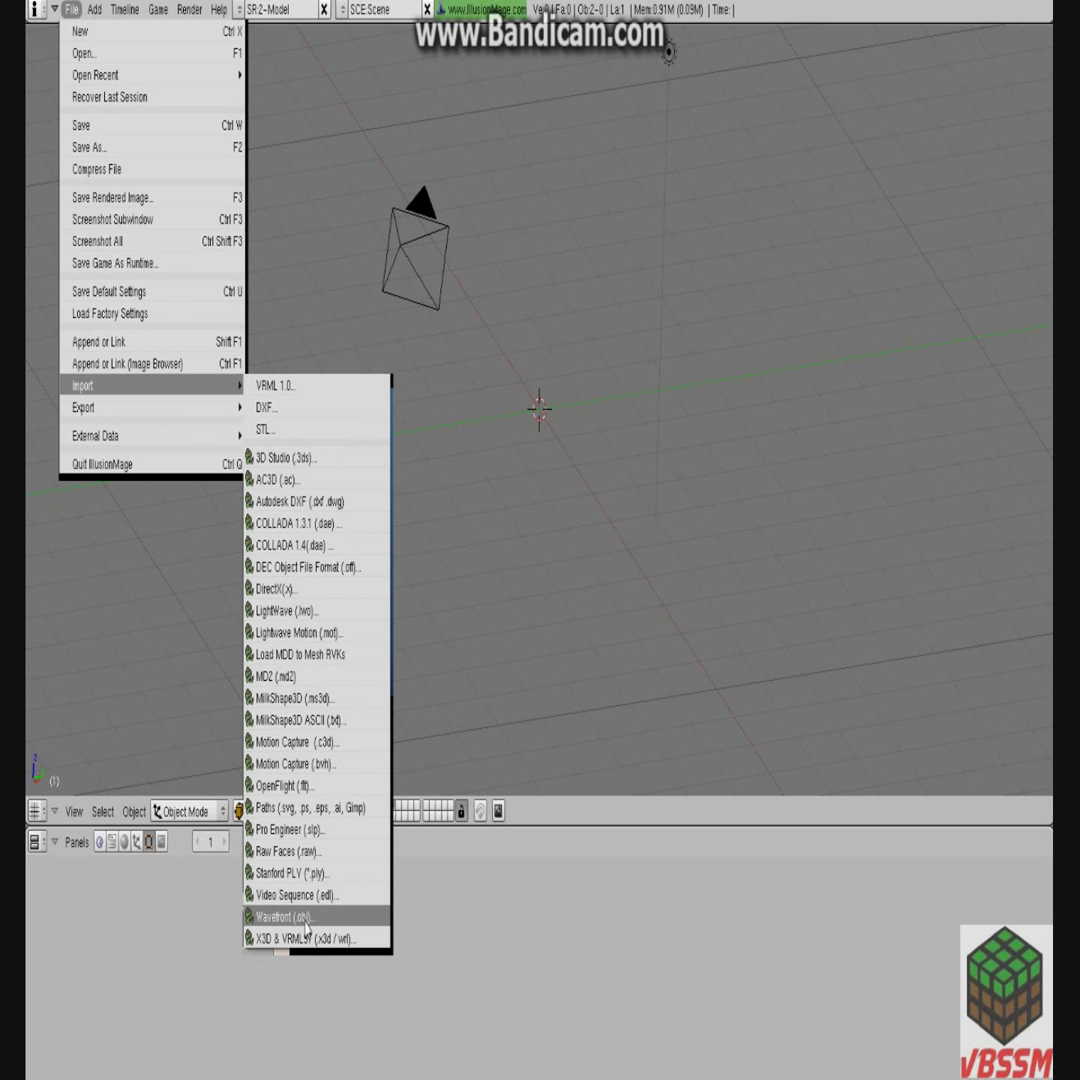
pyautogui.click(284, 916)
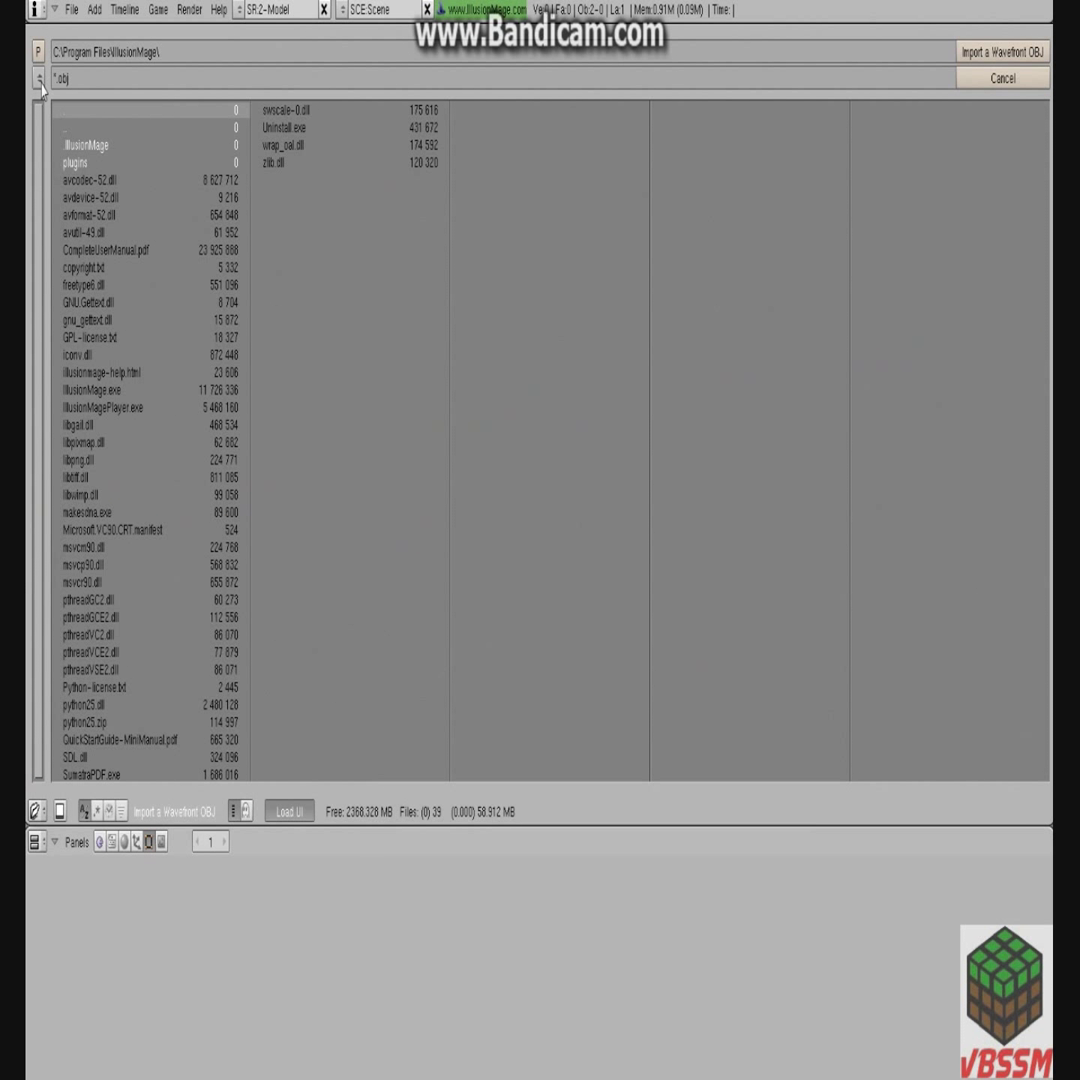
pyautogui.click(38, 80)
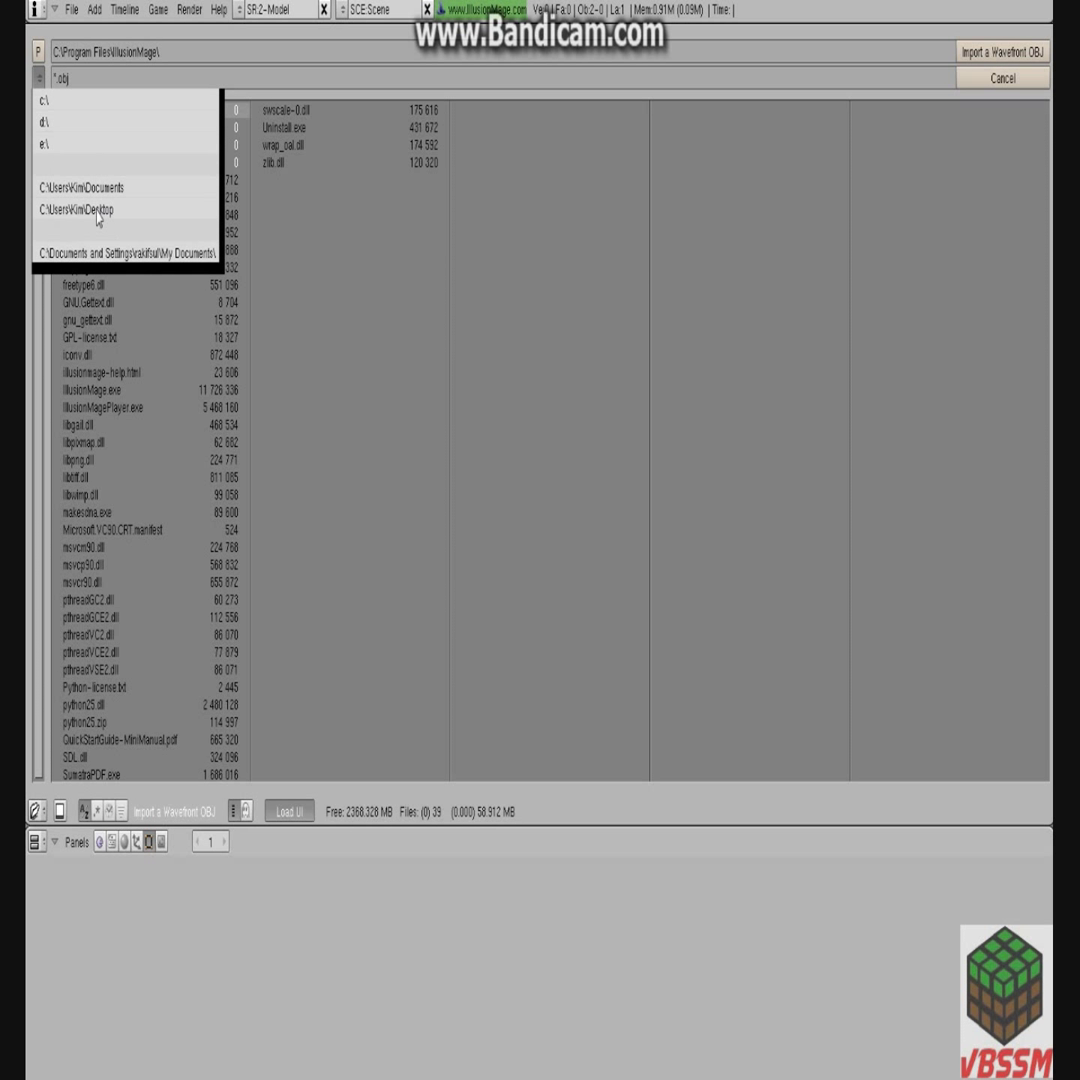
pyautogui.click(78, 208)
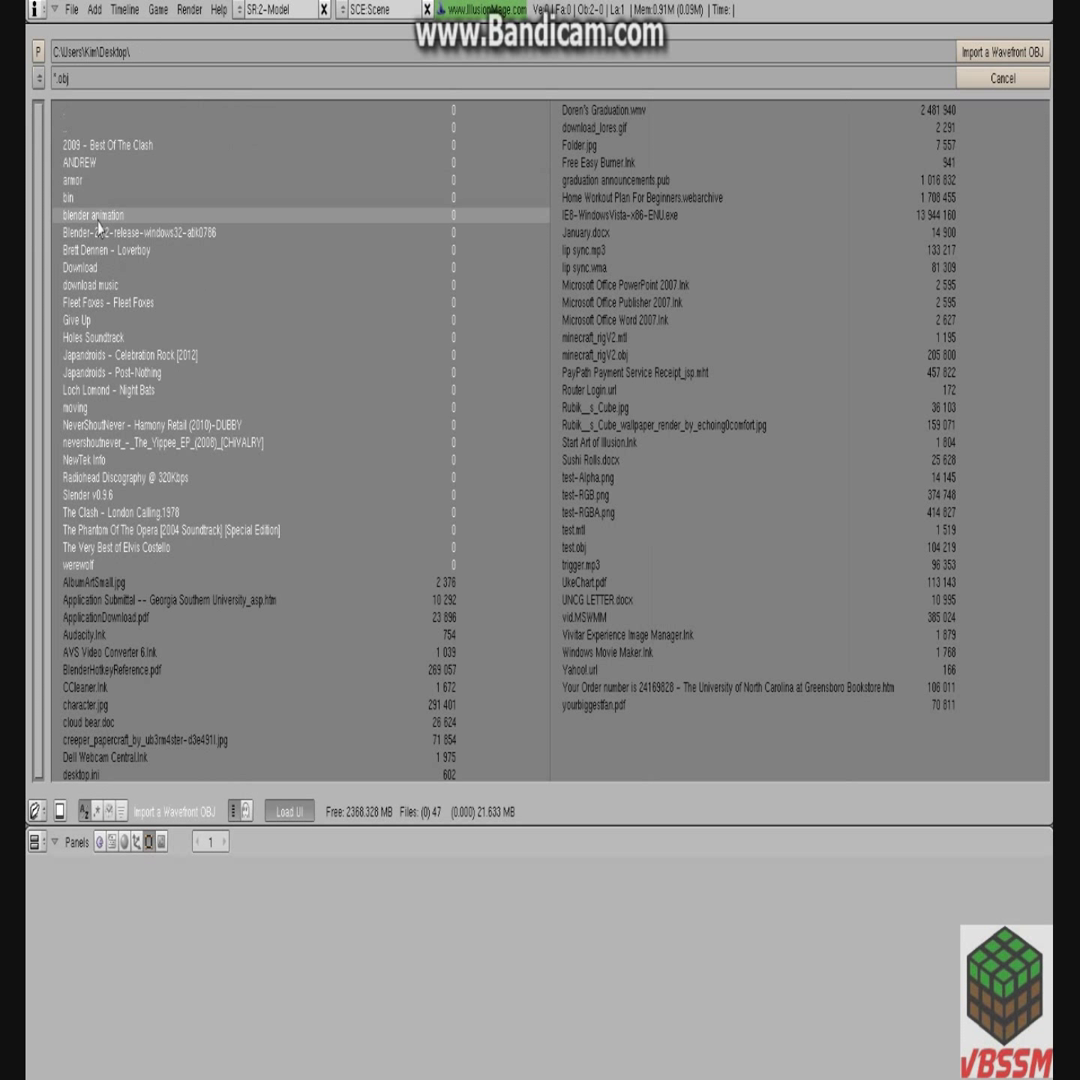
pyautogui.doubleClick(92, 216)
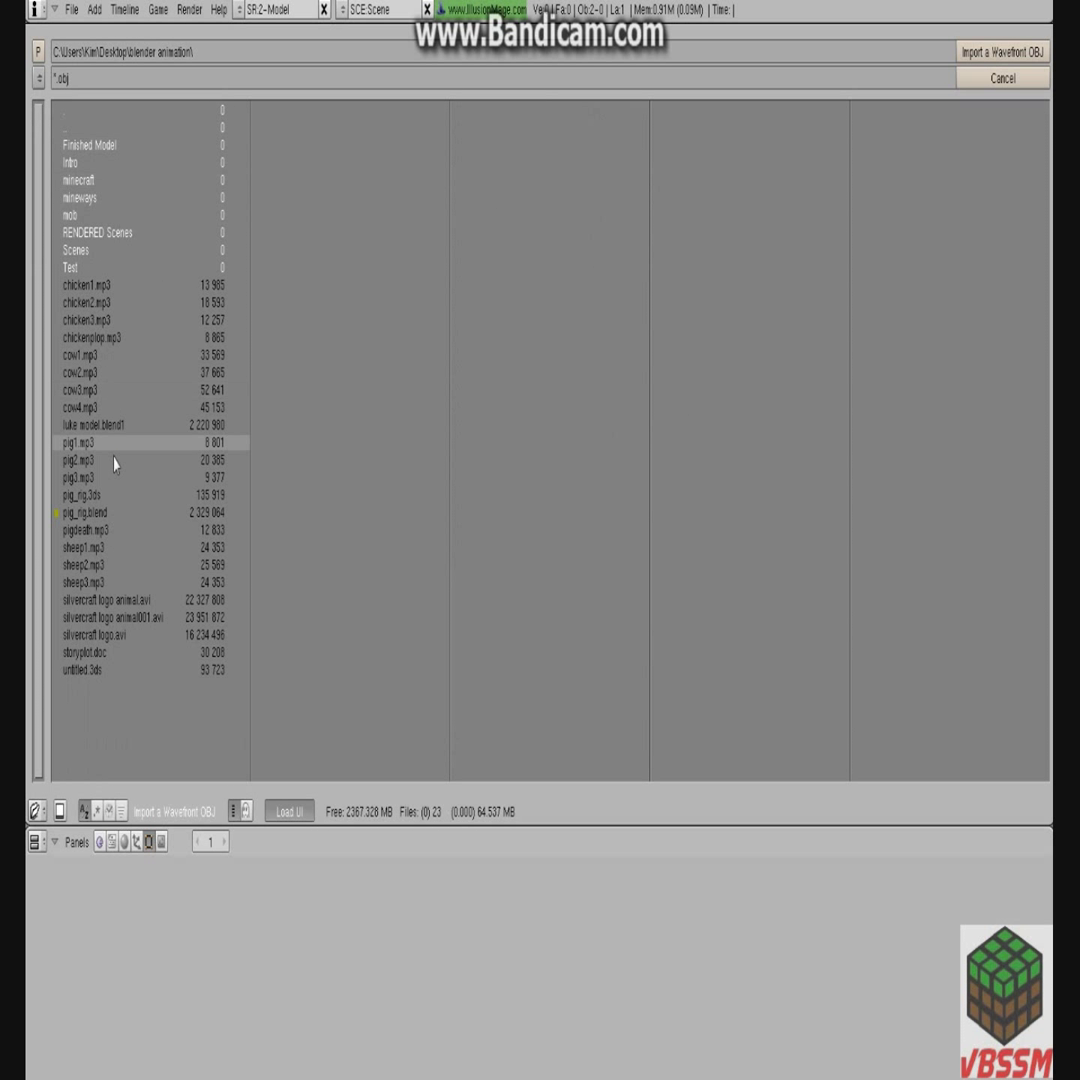
pyautogui.doubleClick(74, 196)
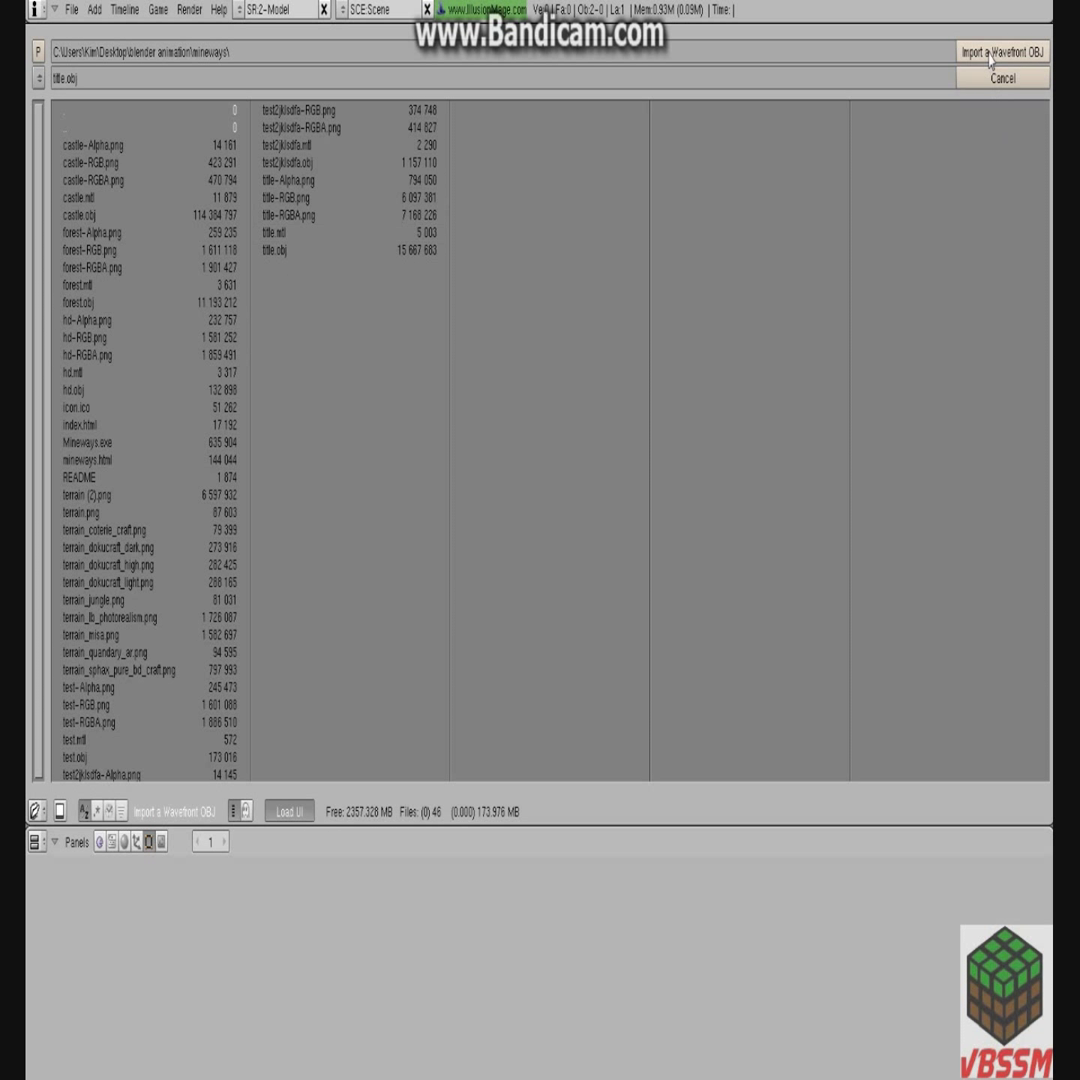
# Import the forest OBJ from the mineways folder with default options.
pyautogui.click(1000, 52)
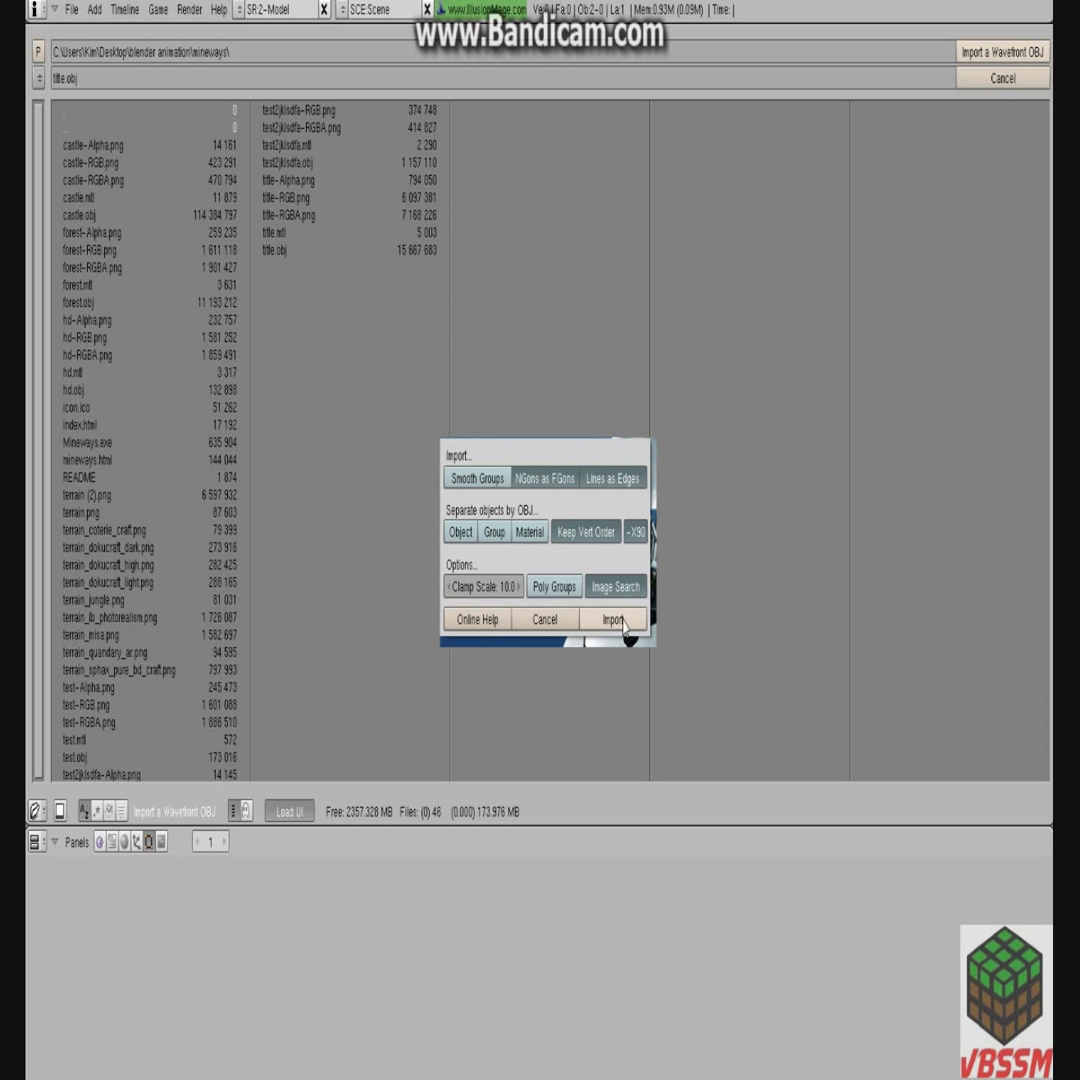
pyautogui.click(616, 618)
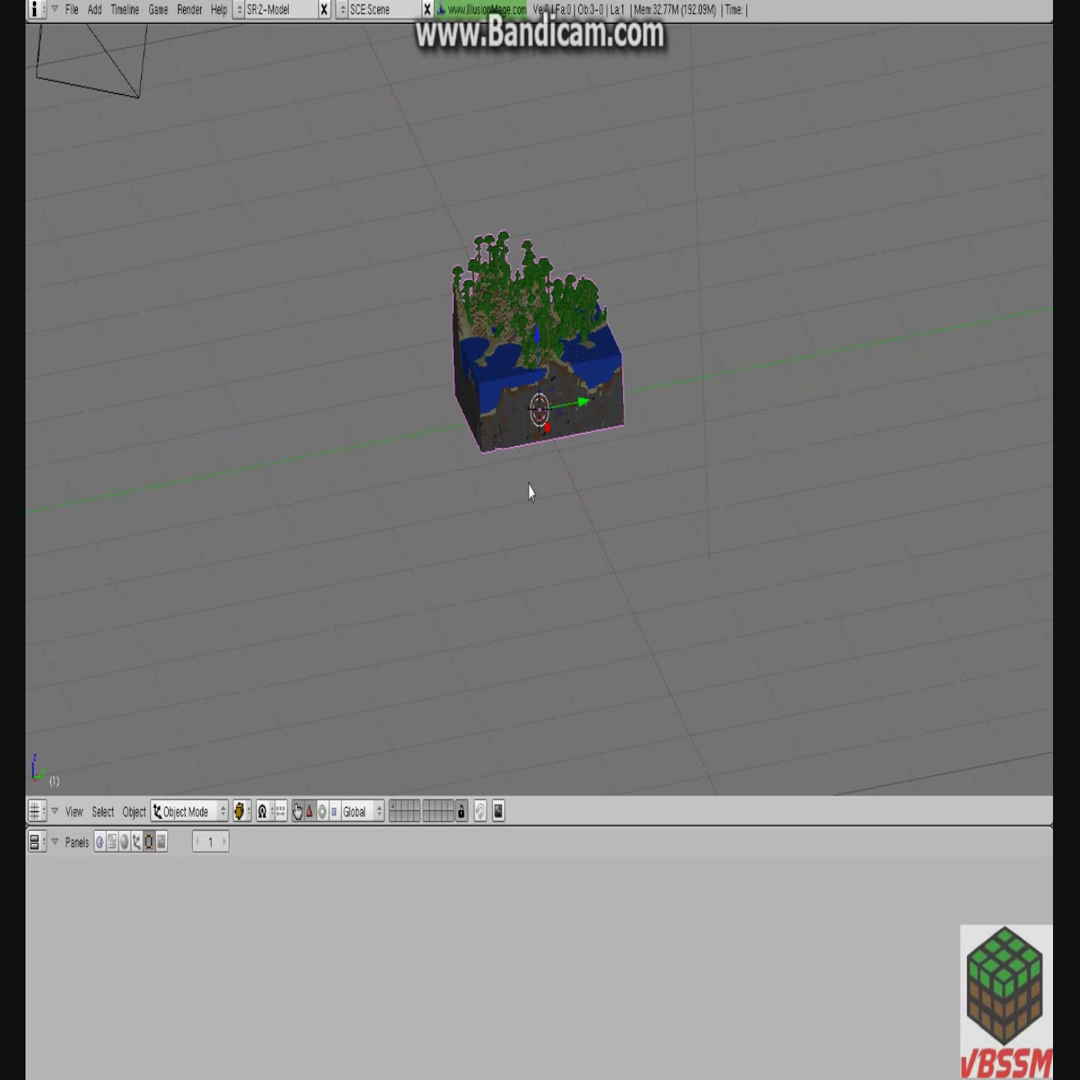
pyautogui.moveTo(518, 370)
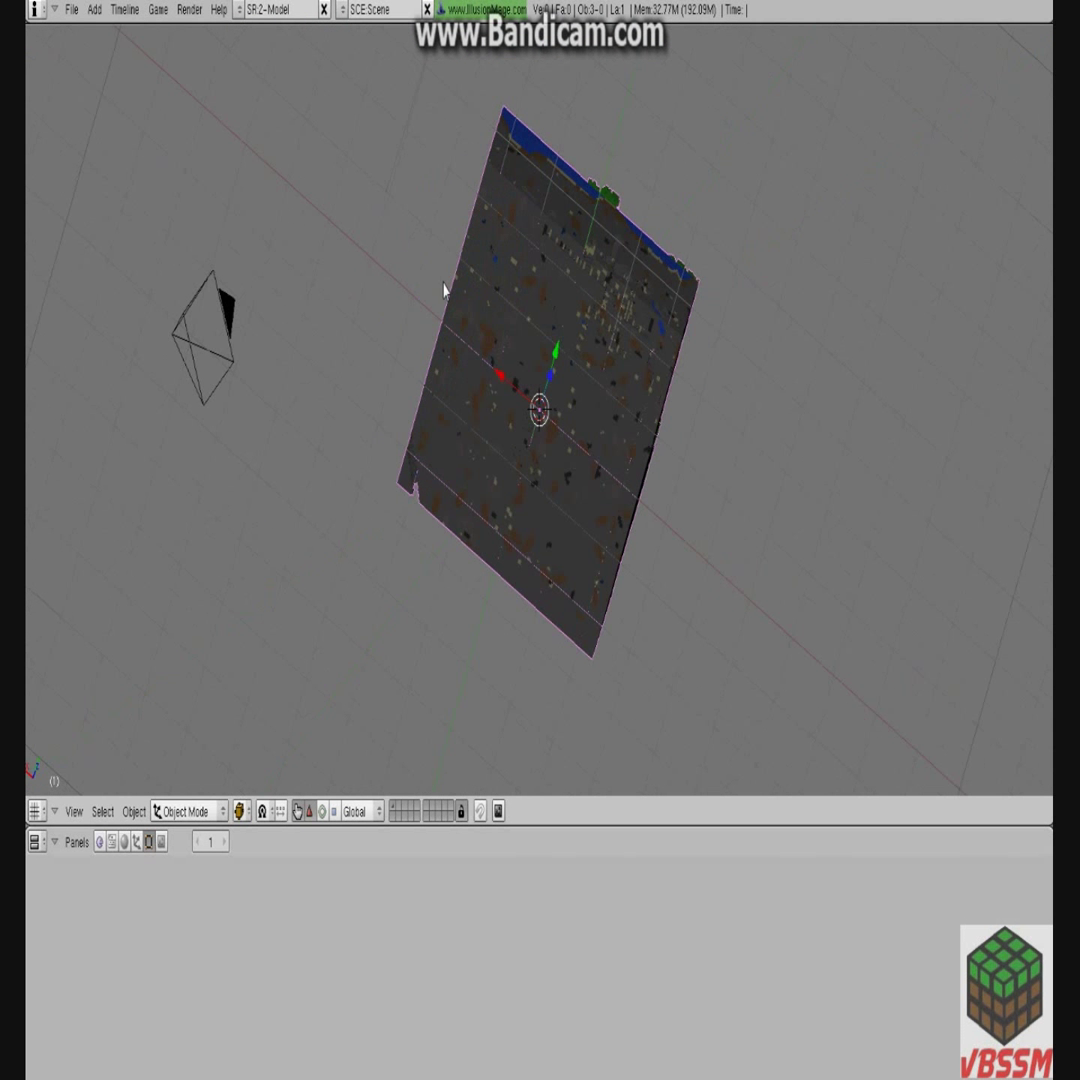
pyautogui.moveTo(548, 262)
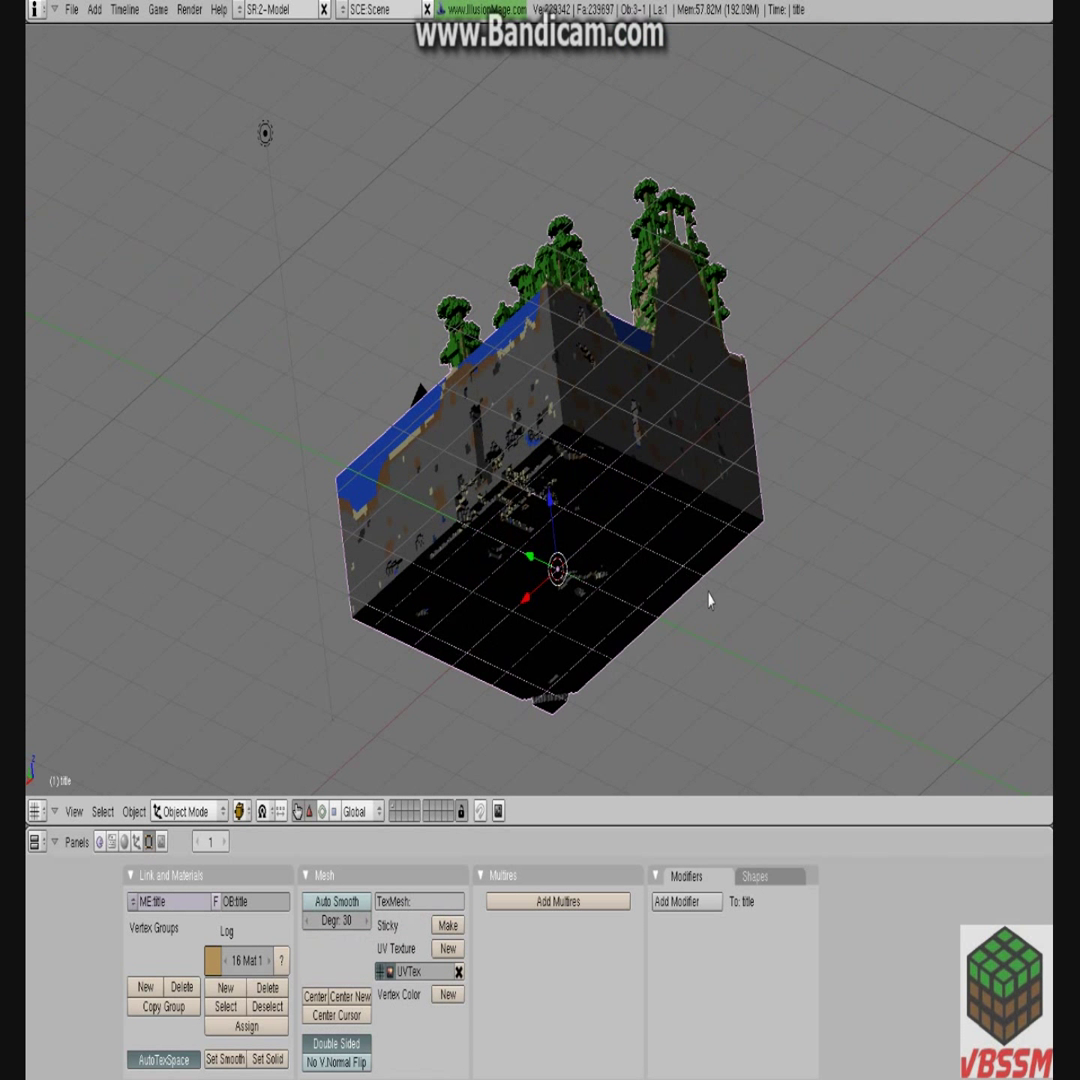
# Orbit the view to see the imported forest block from above.
pyautogui.moveTo(710, 600); pyautogui.dragTo(864, 472)
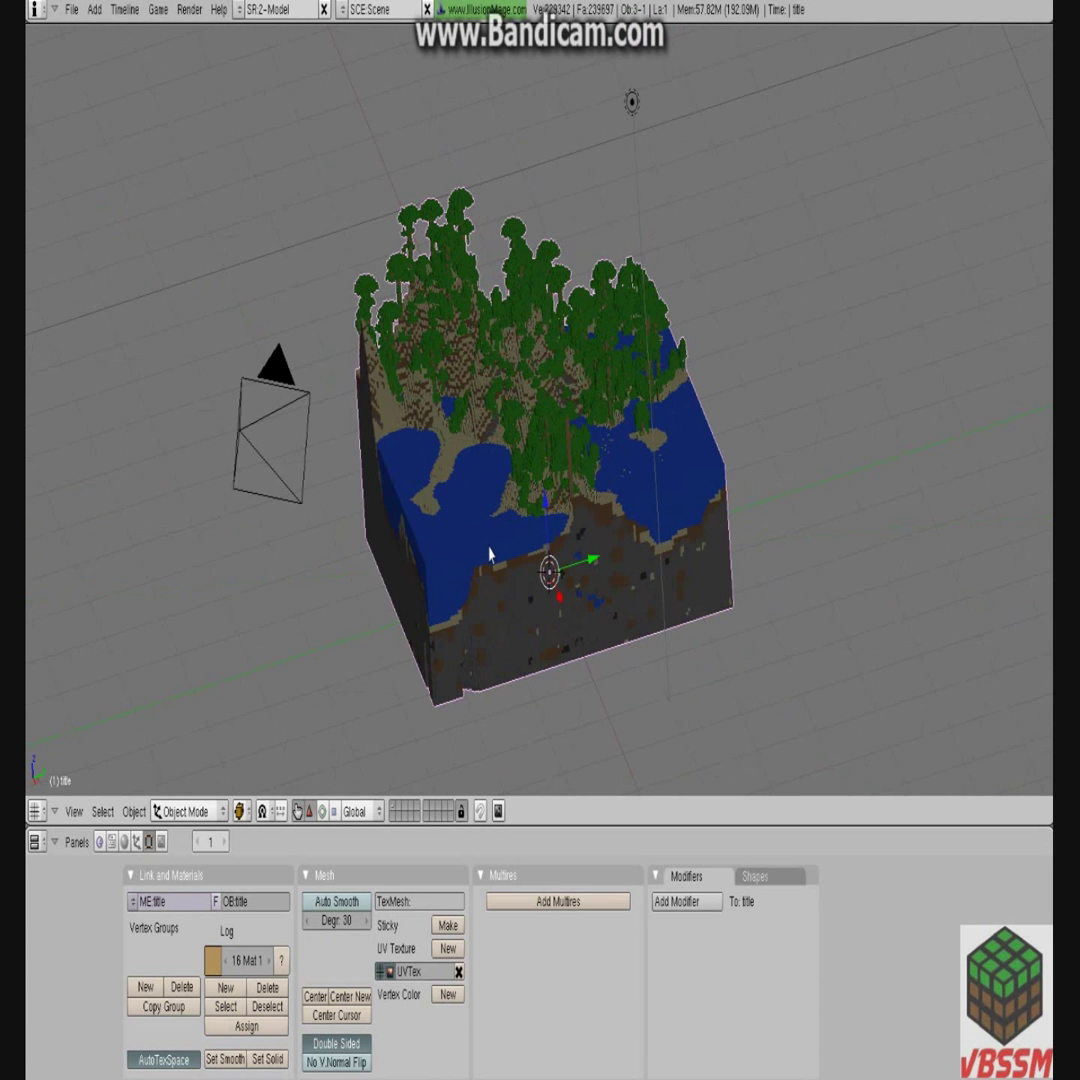
# Switch the viewport draw type to Textured shading so the block textures show.
pyautogui.click(240, 812)
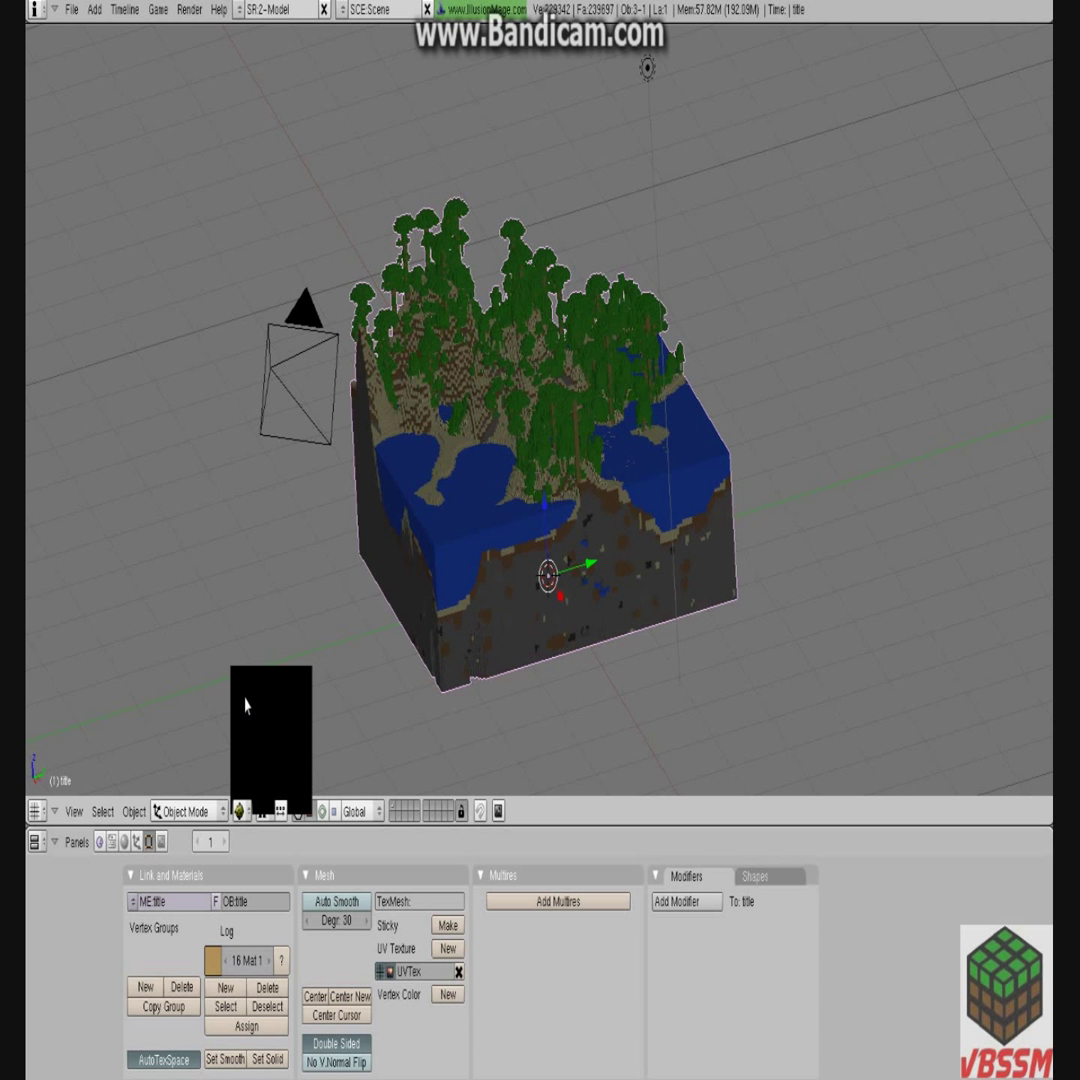
pyautogui.moveTo(416, 578)
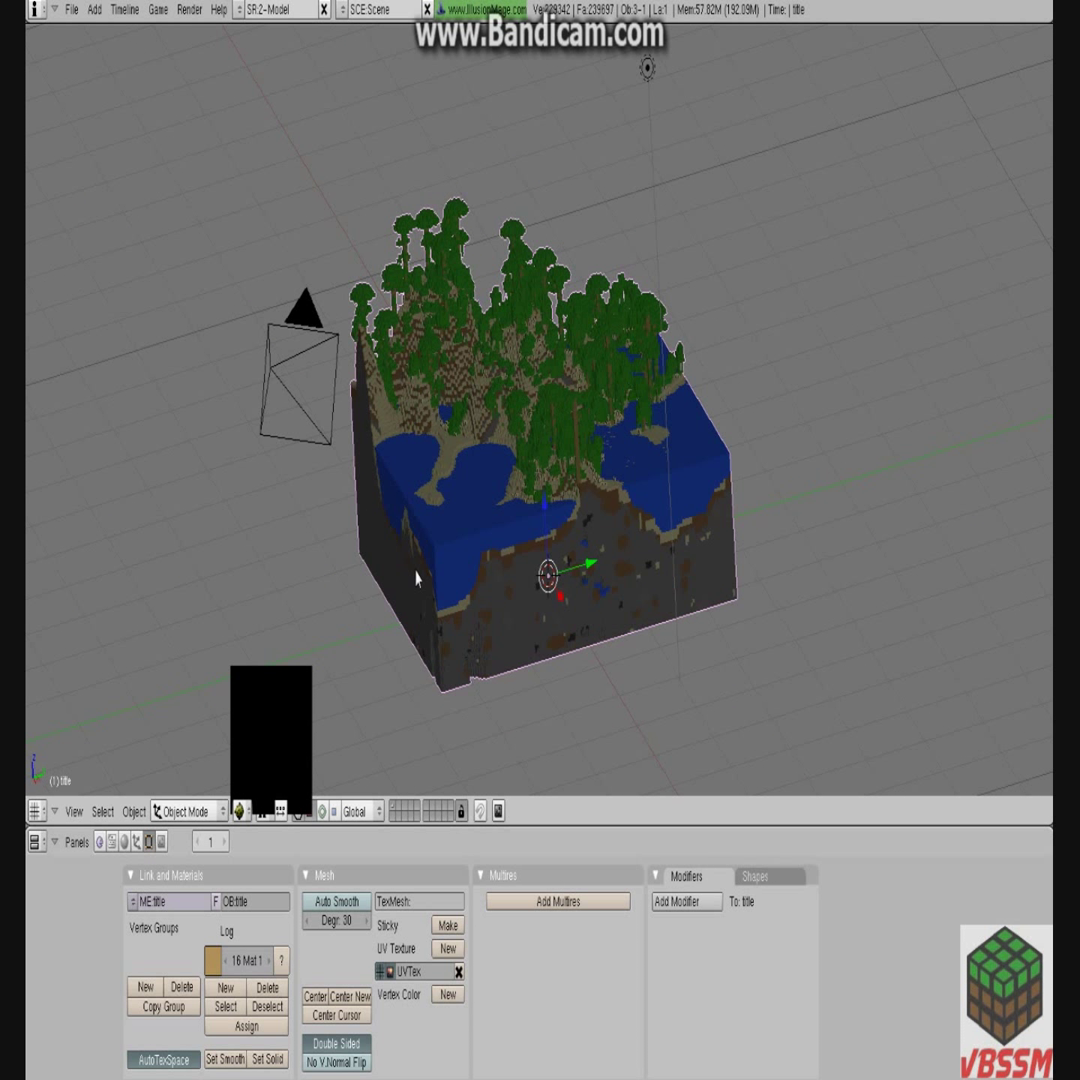
pyautogui.moveTo(342, 680)
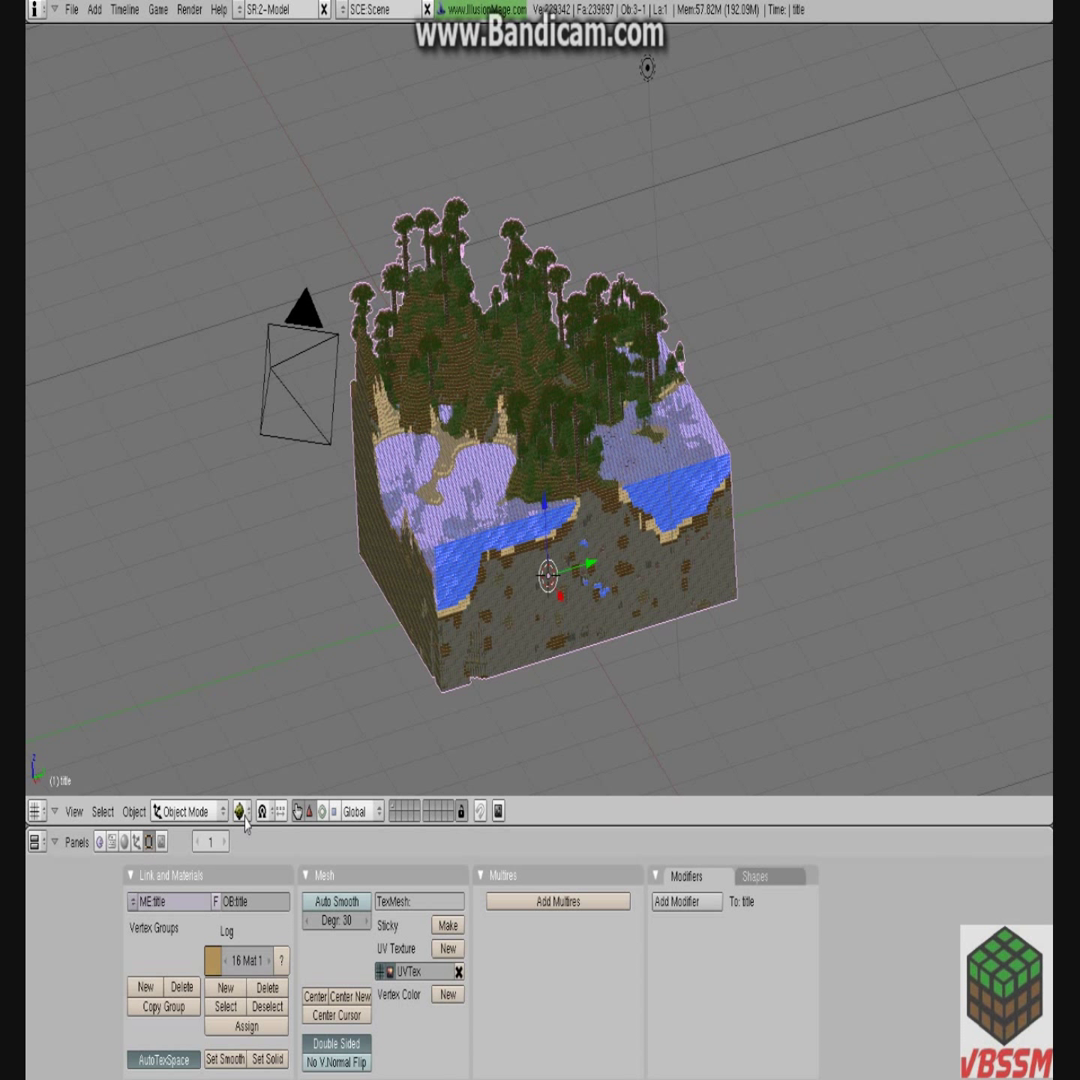
pyautogui.click(244, 812)
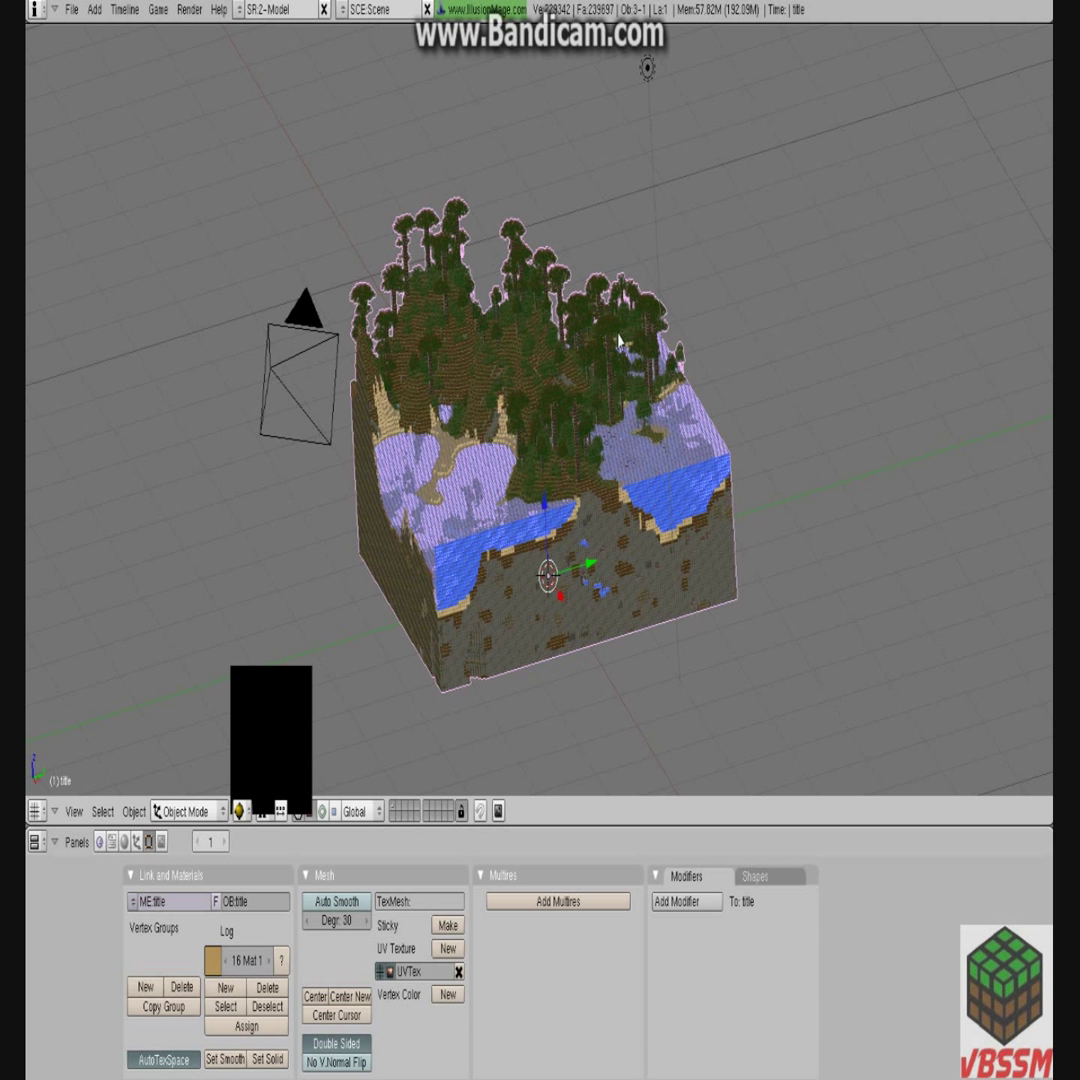
pyautogui.moveTo(738, 296)
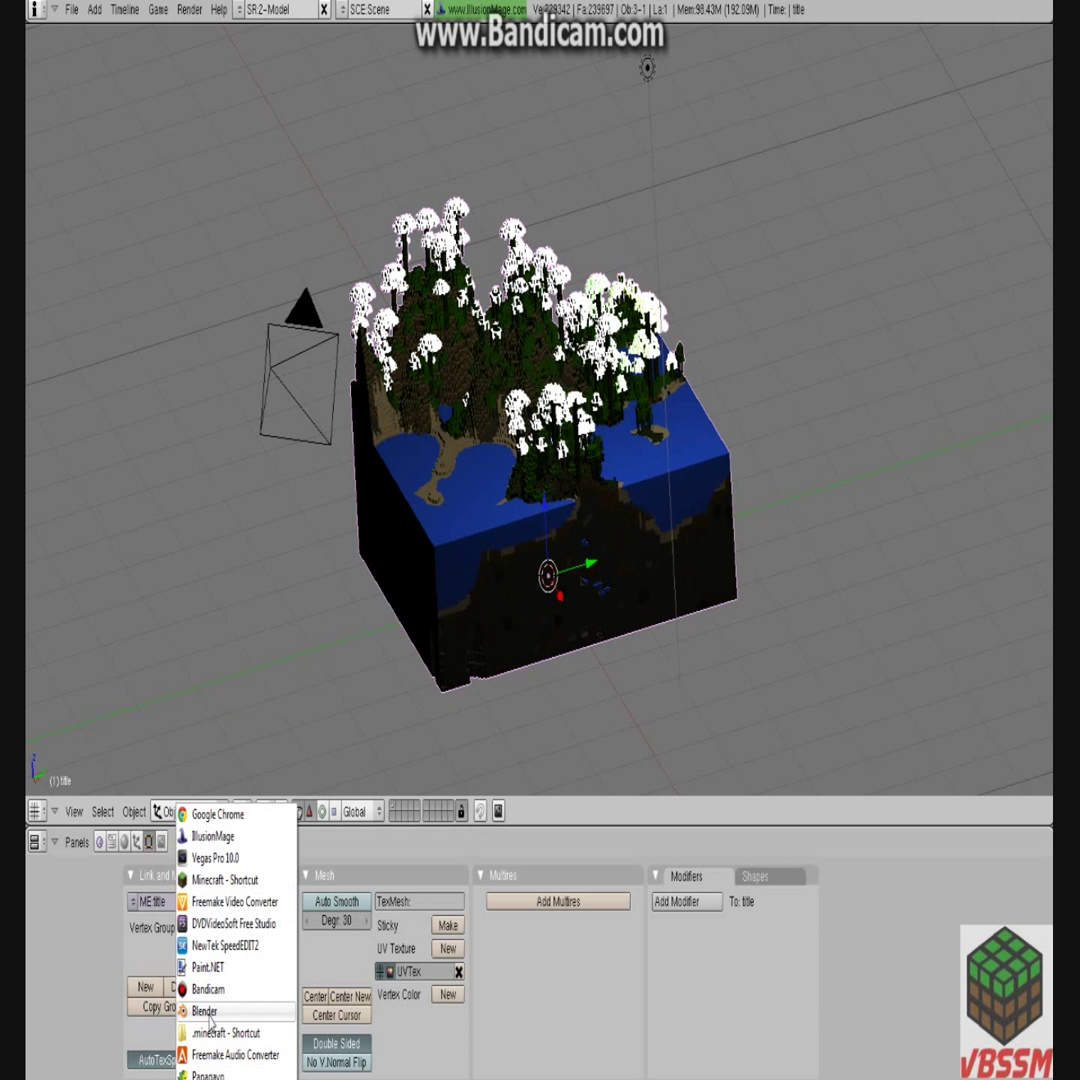
# In Blender, import the 14.9 MB forest OBJ from the mineways folder.
pyautogui.click(204, 1010)
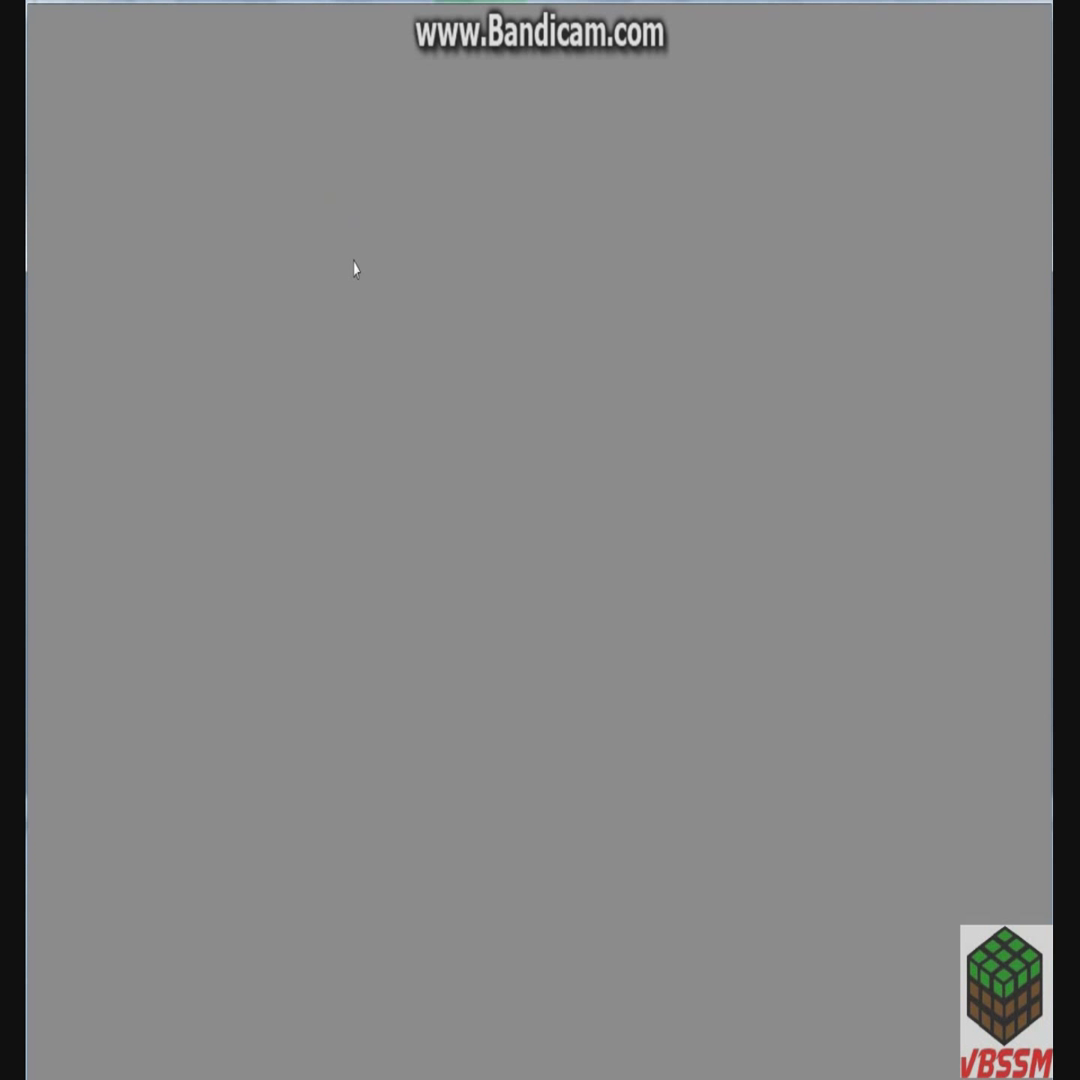
pyautogui.moveTo(638, 10)
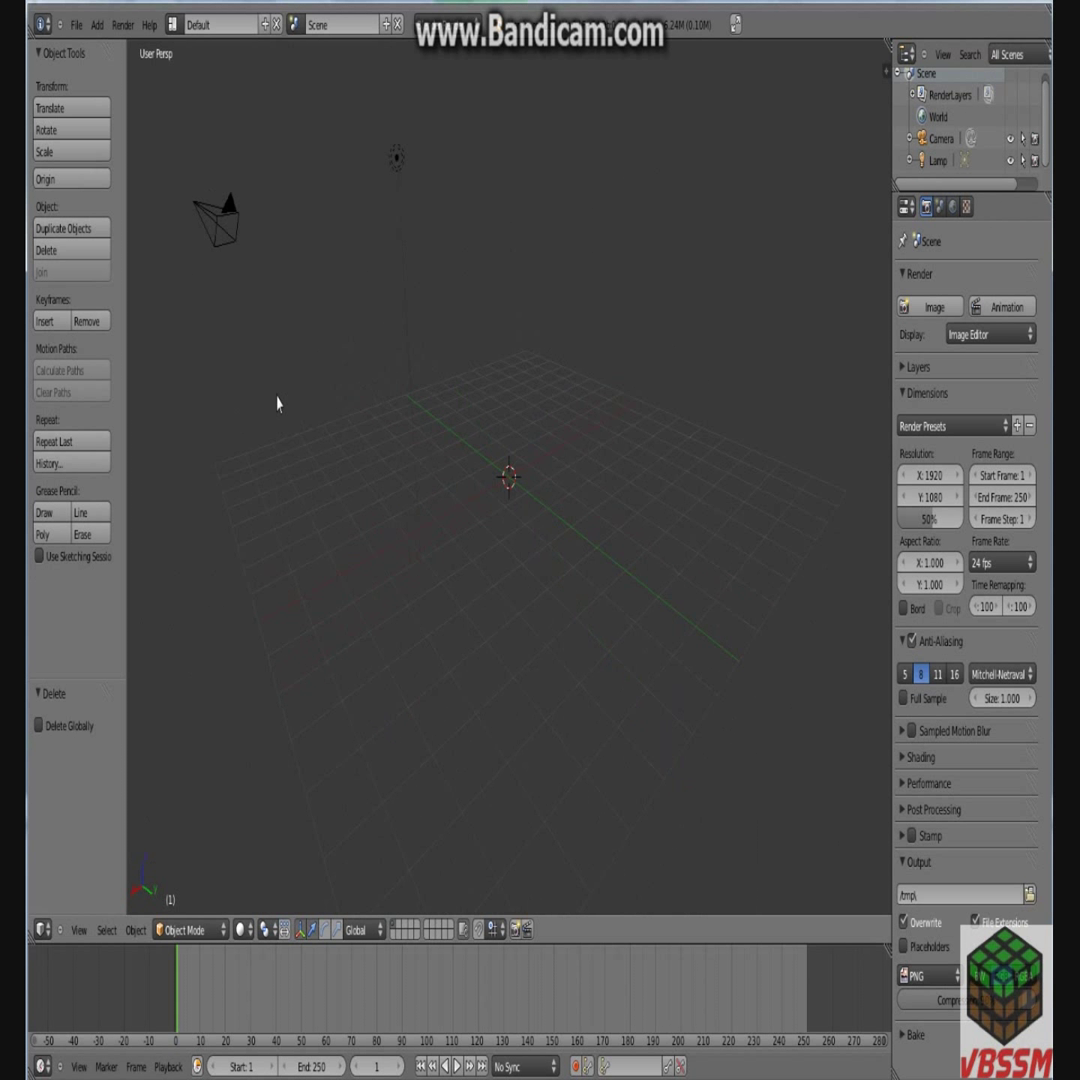
pyautogui.click(76, 24)
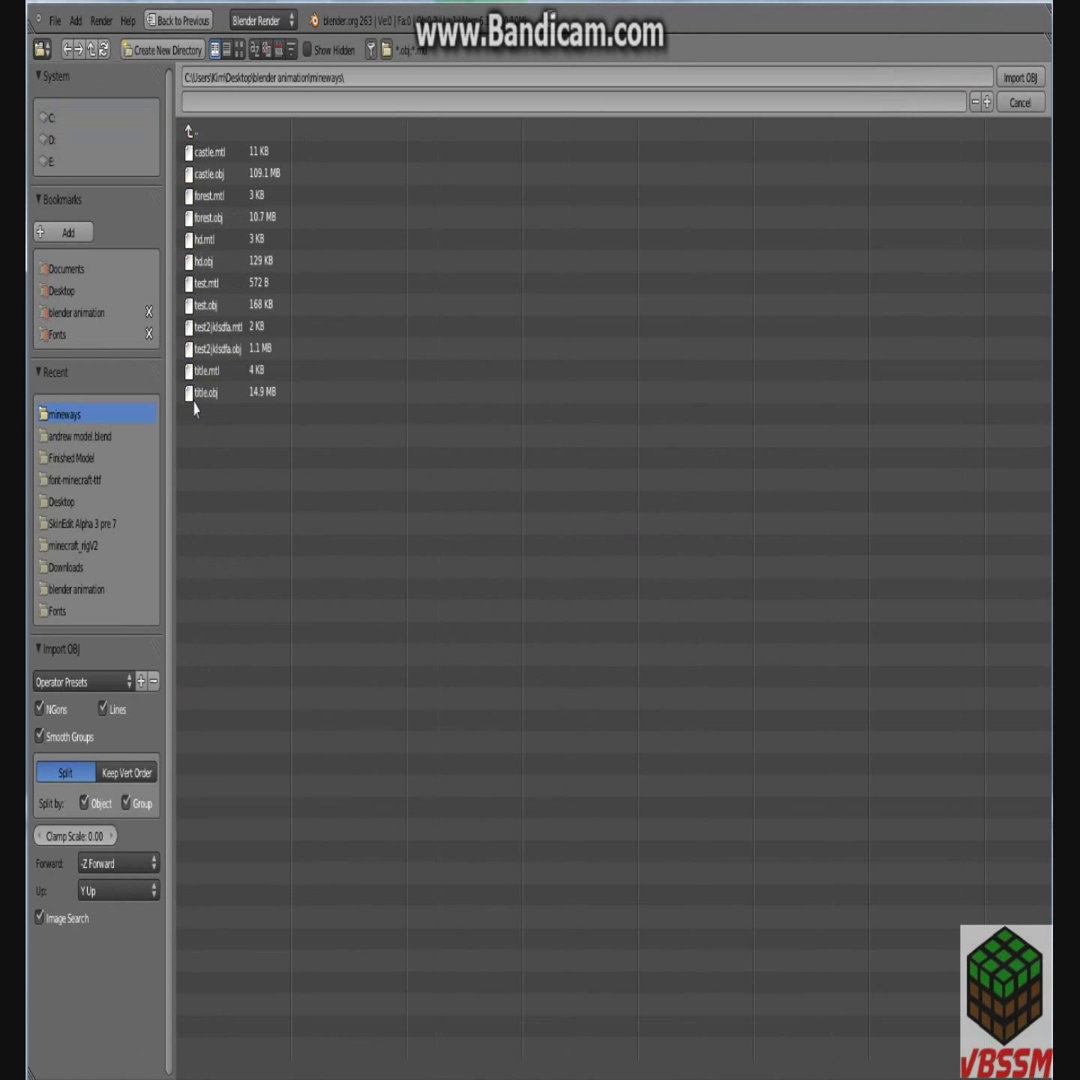
pyautogui.click(208, 392)
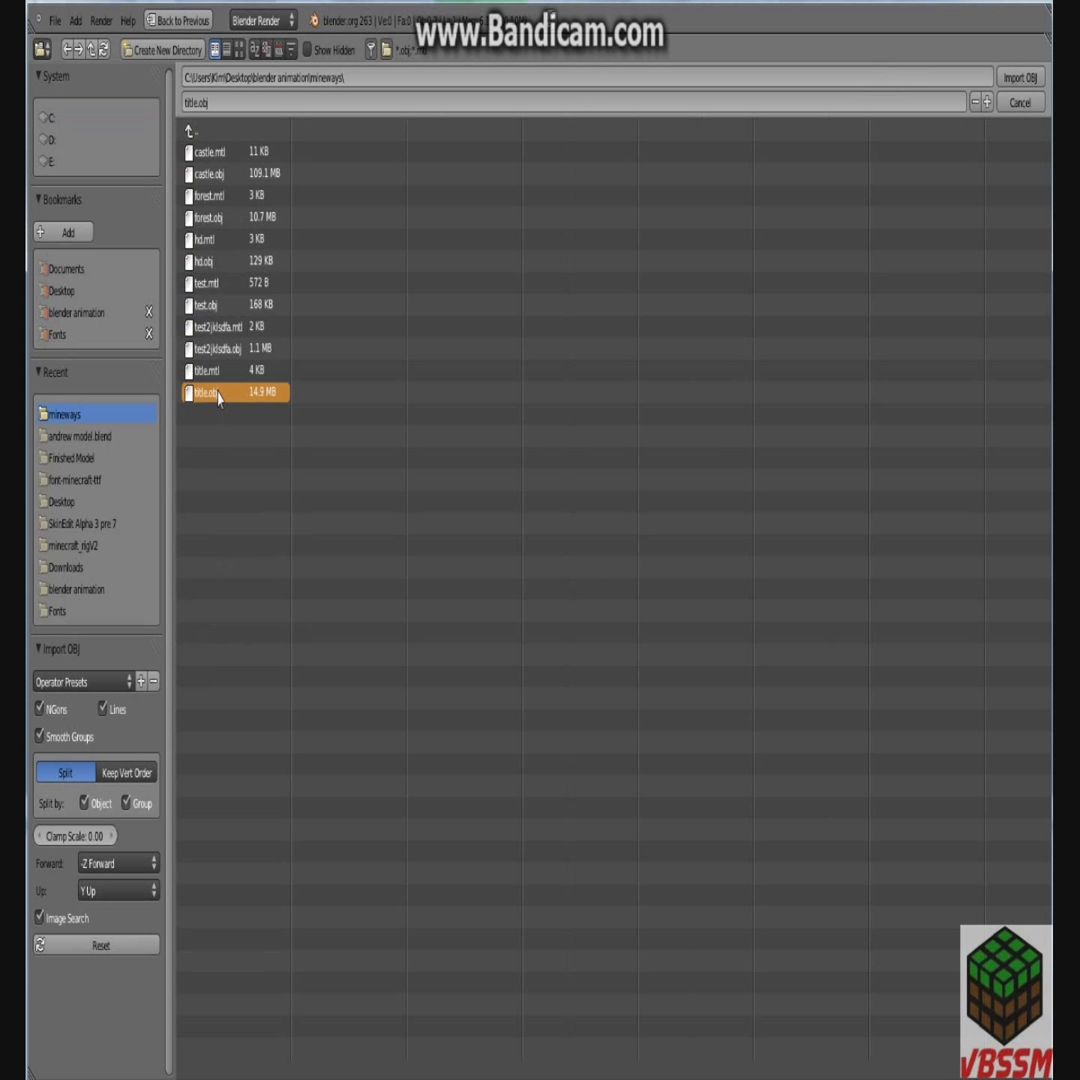
pyautogui.moveTo(452, 430)
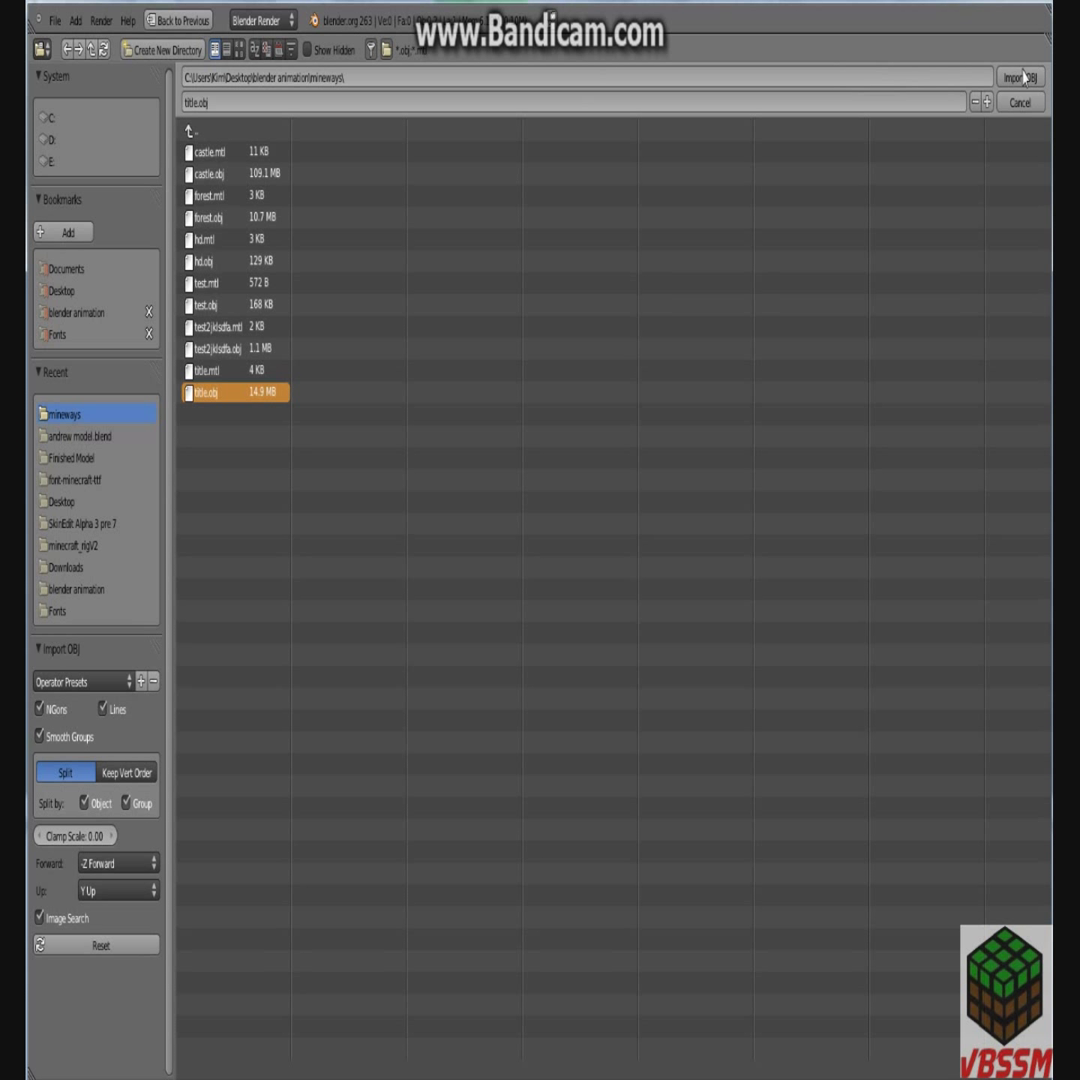
pyautogui.click(1020, 76)
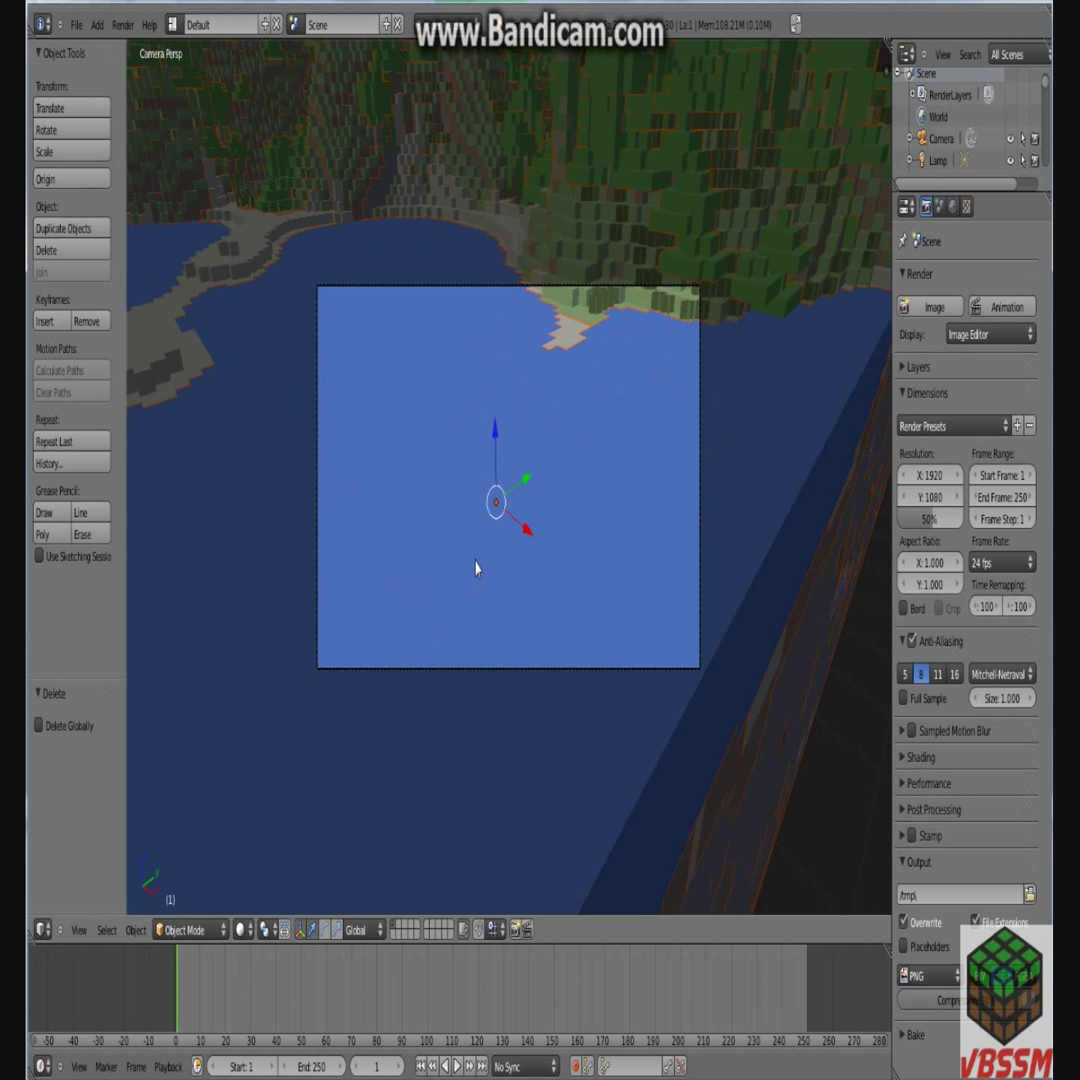
pyautogui.moveTo(528, 478)
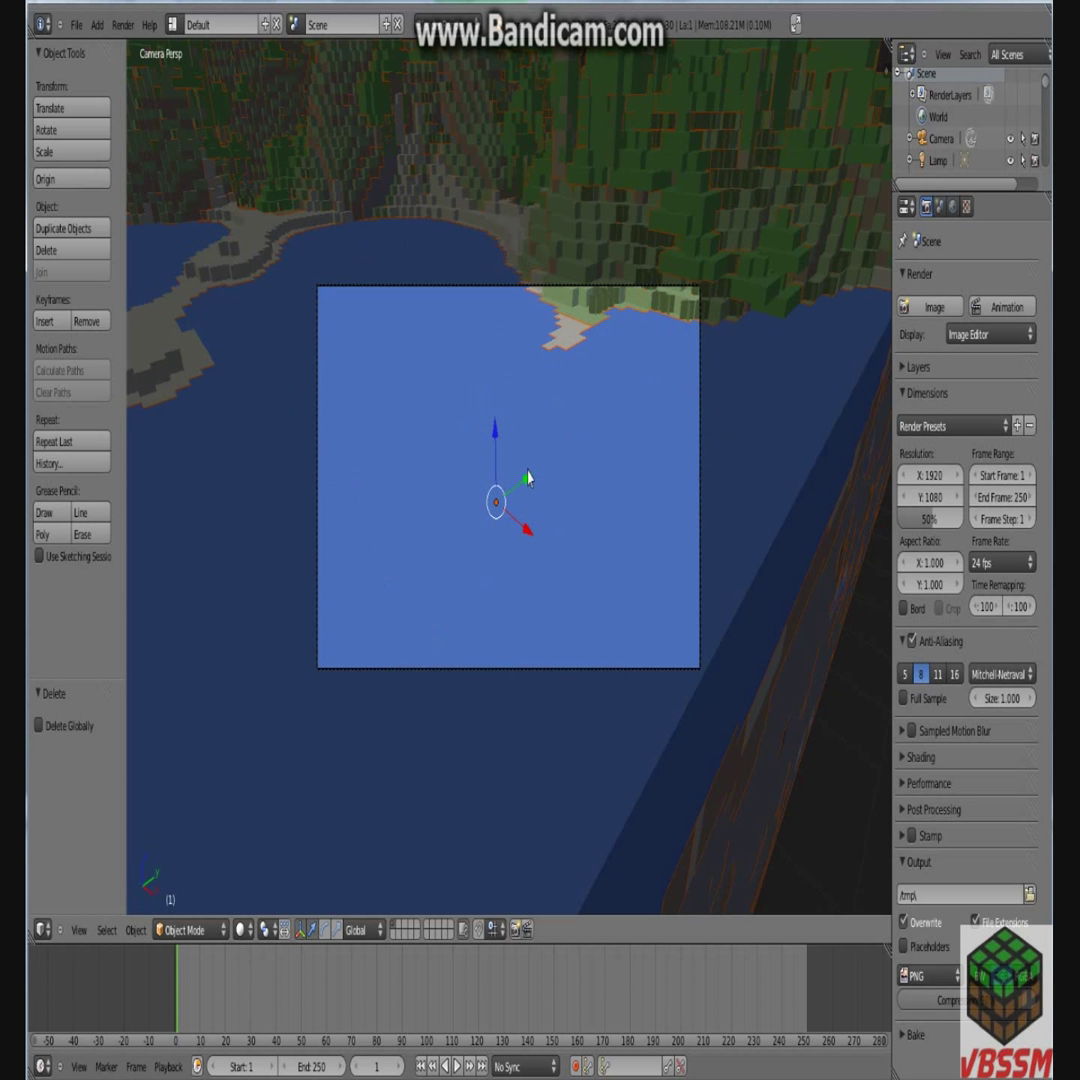
pyautogui.moveTo(528, 468)
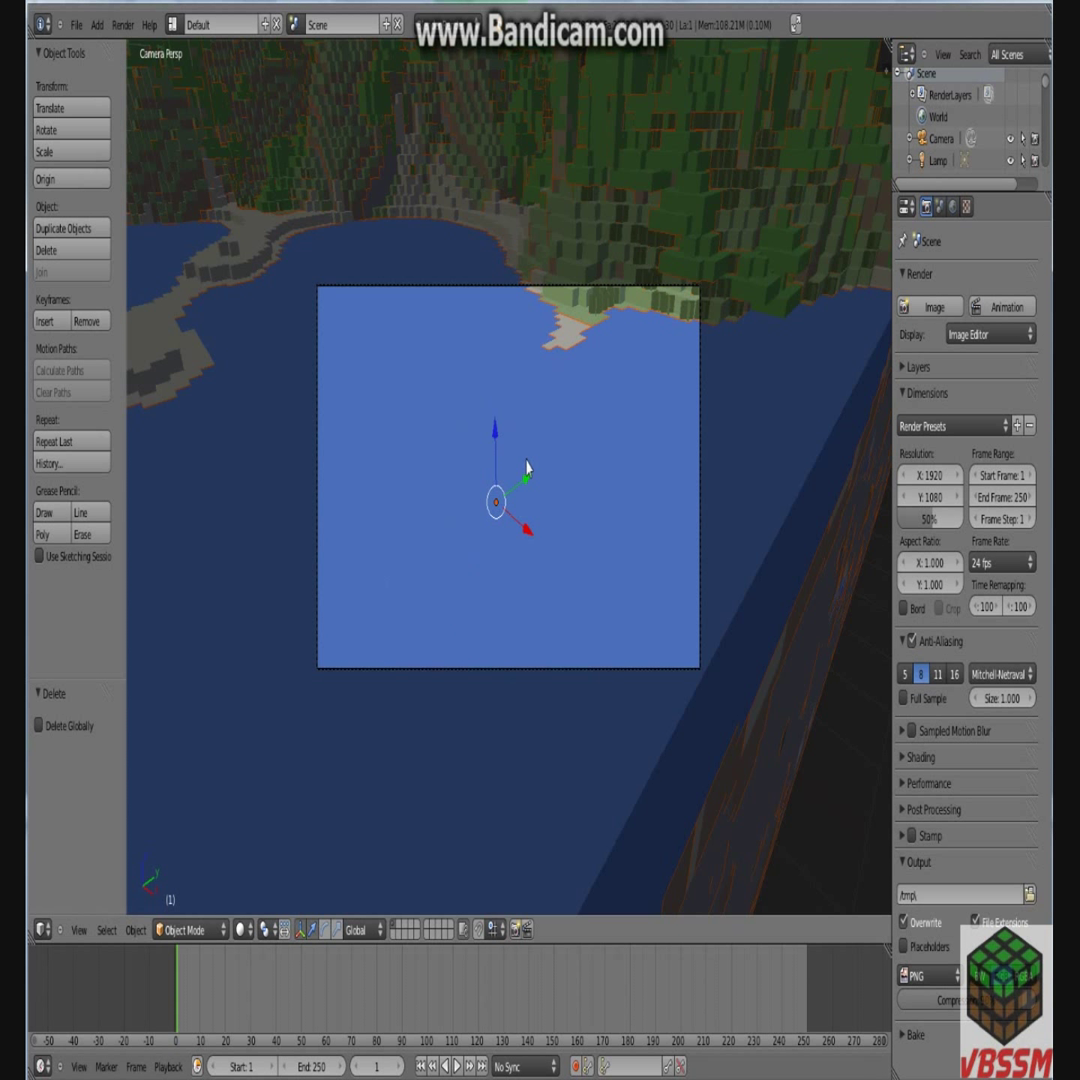
pyautogui.moveTo(530, 456)
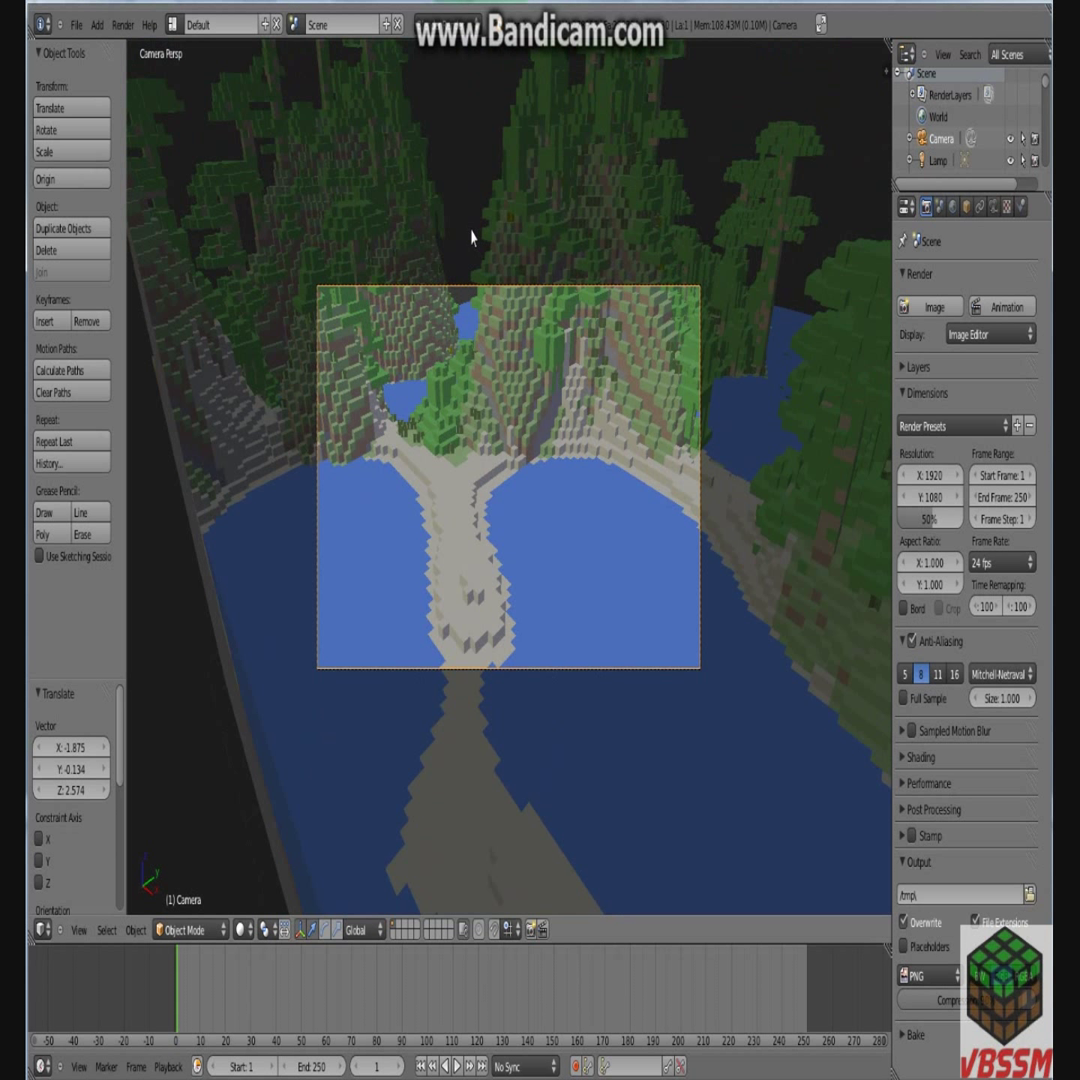
pyautogui.moveTo(258, 536)
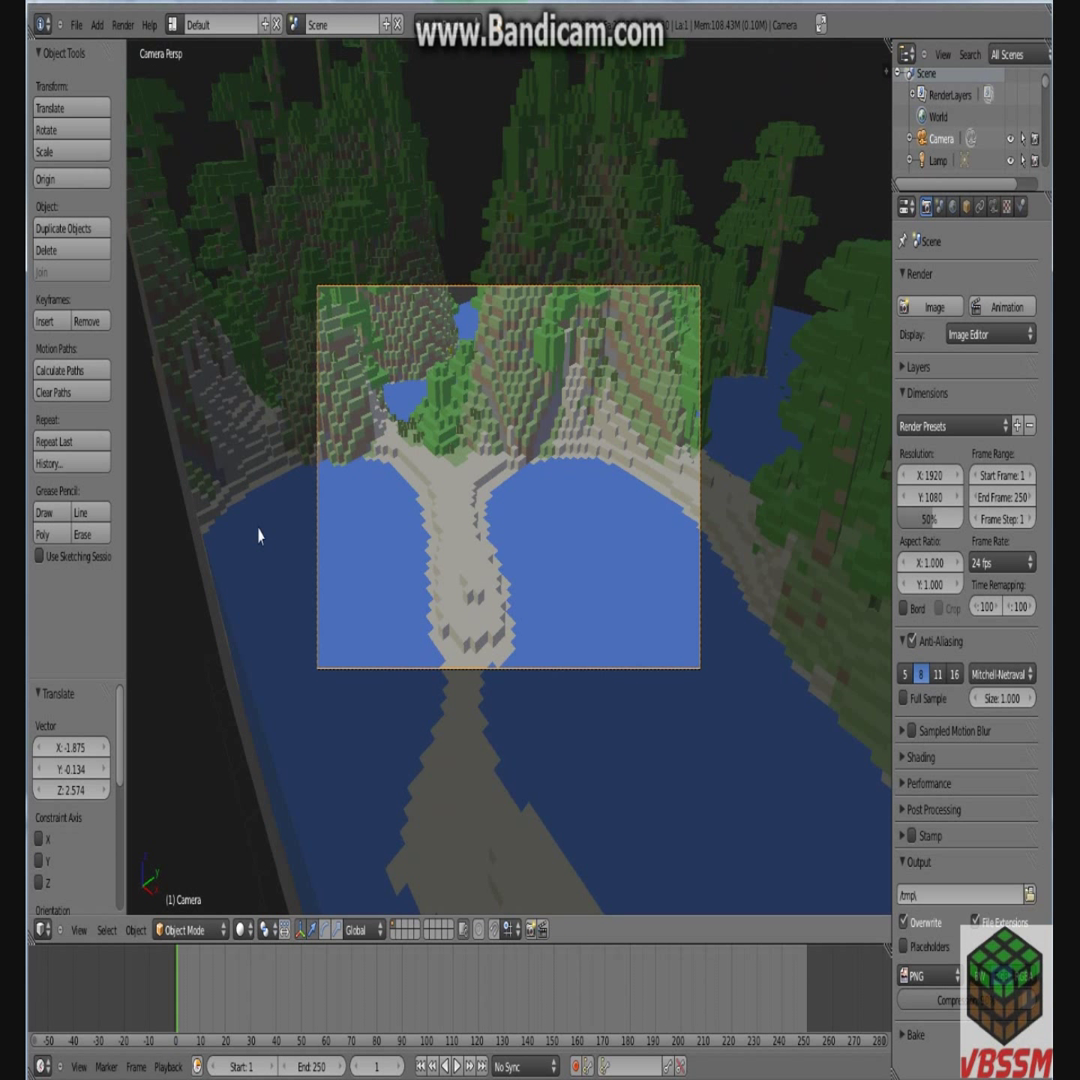
pyautogui.moveTo(528, 436)
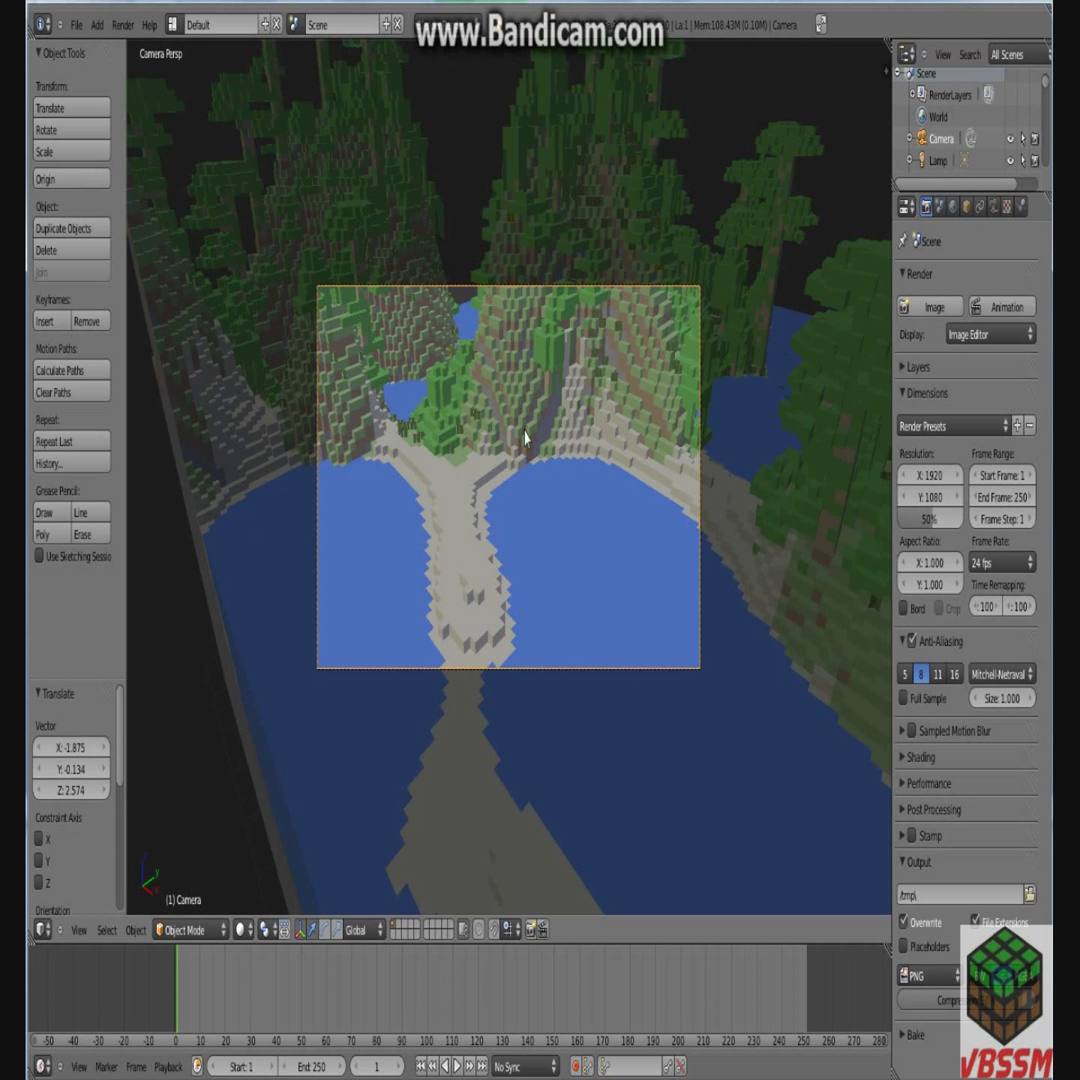
pyautogui.moveTo(464, 510)
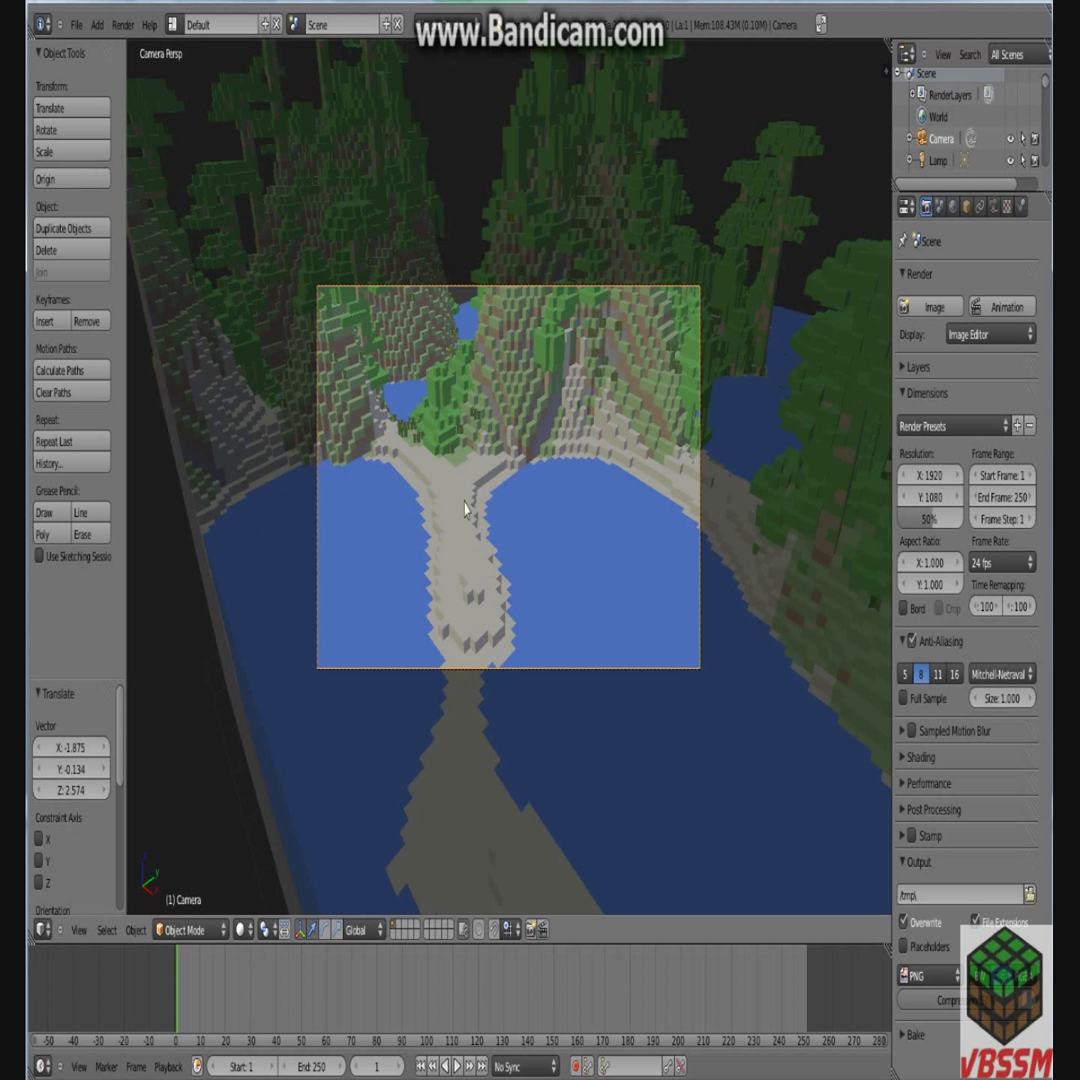
pyautogui.moveTo(522, 452)
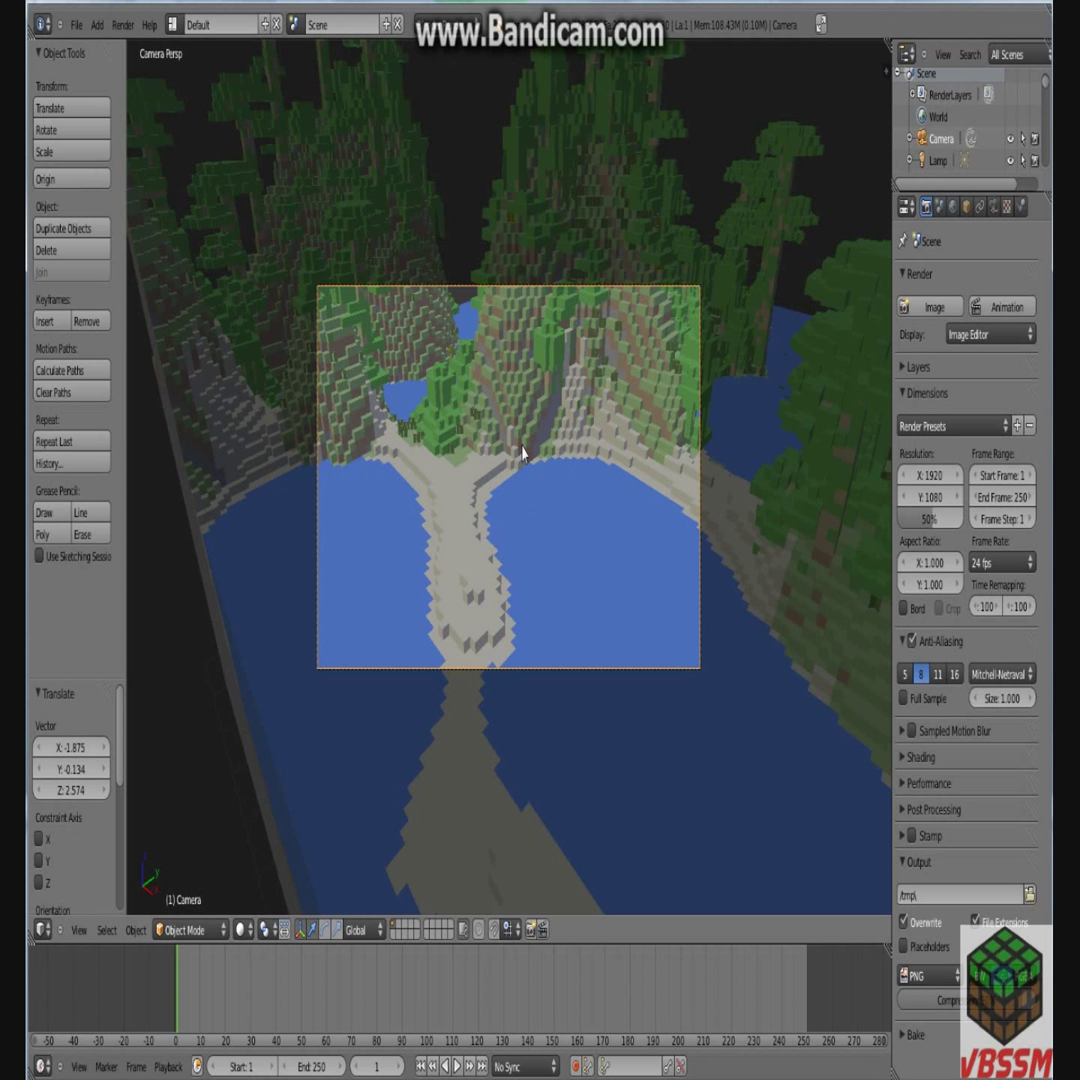
# Render the camera view twice as a test, which comes out nearly black.
pyautogui.click(928, 306)
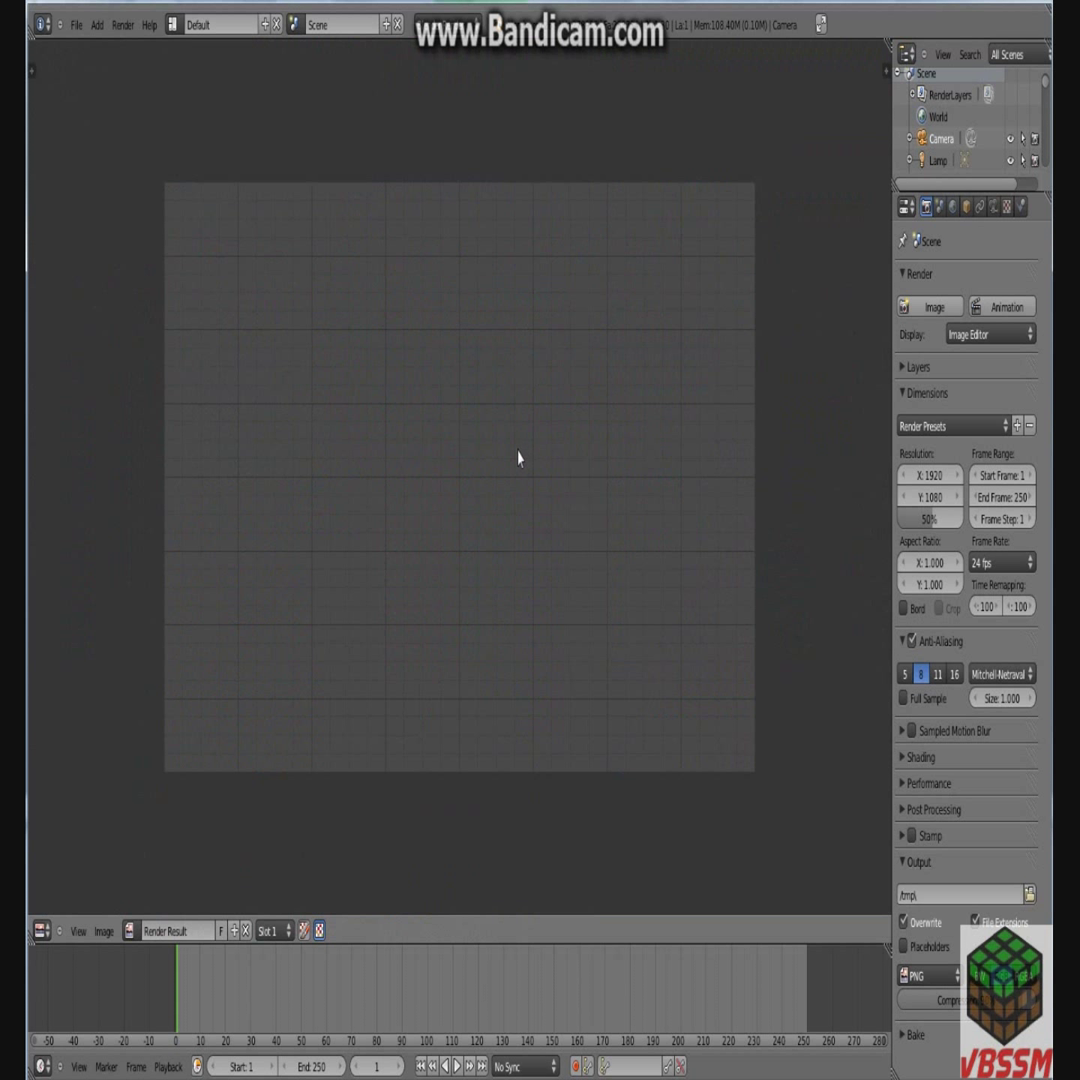
pyautogui.moveTo(552, 720)
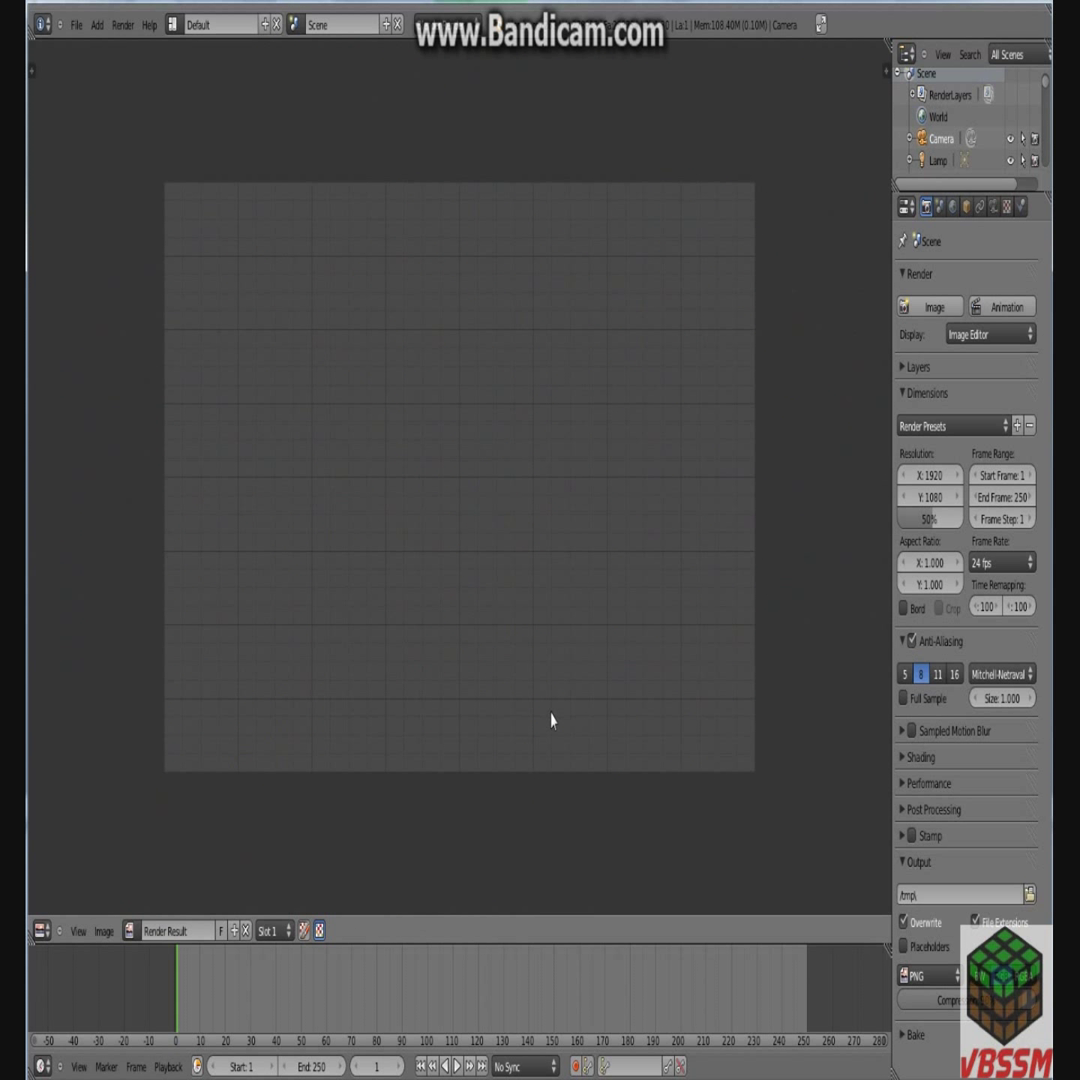
pyautogui.moveTo(396, 644)
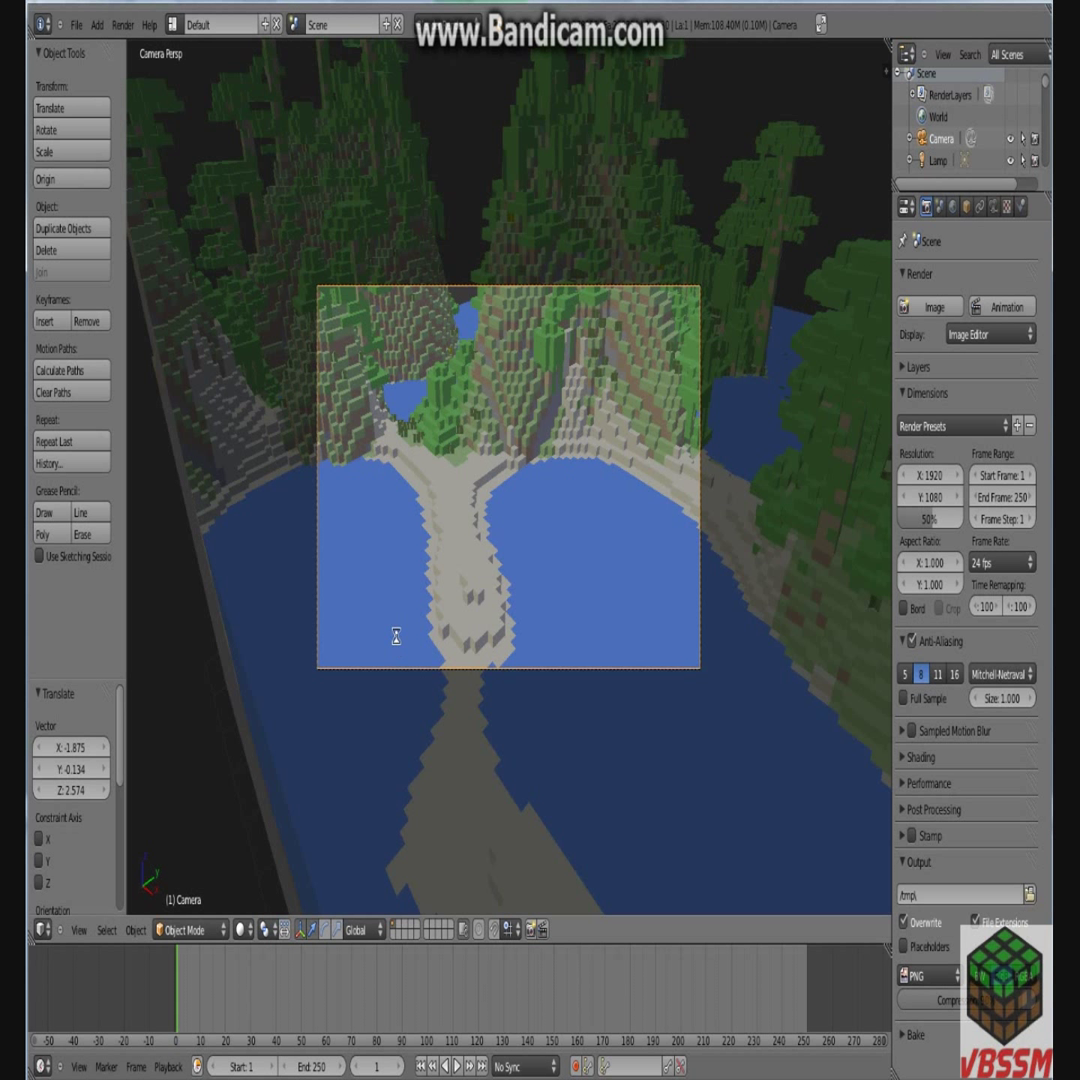
pyautogui.click(928, 306)
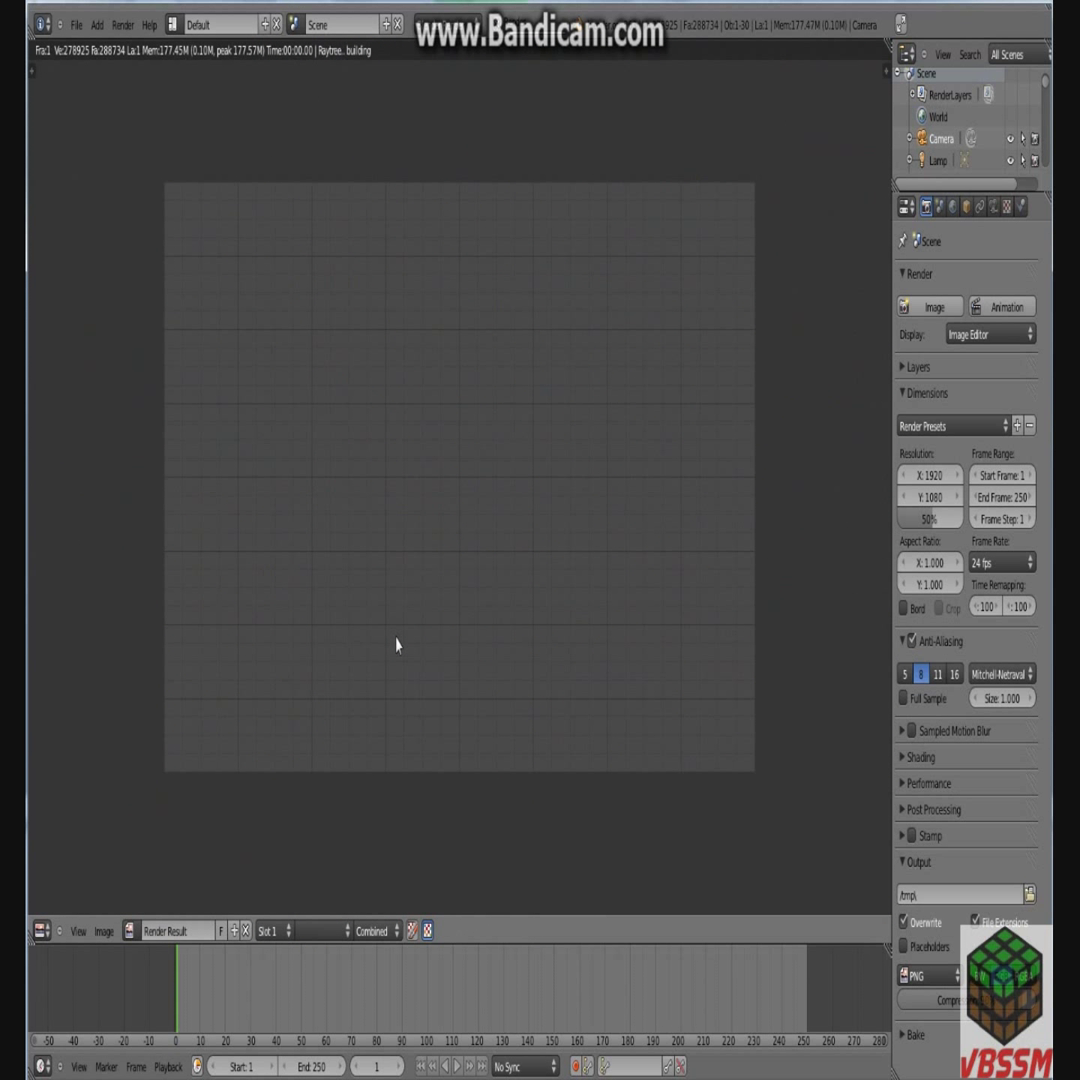
pyautogui.moveTo(388, 452)
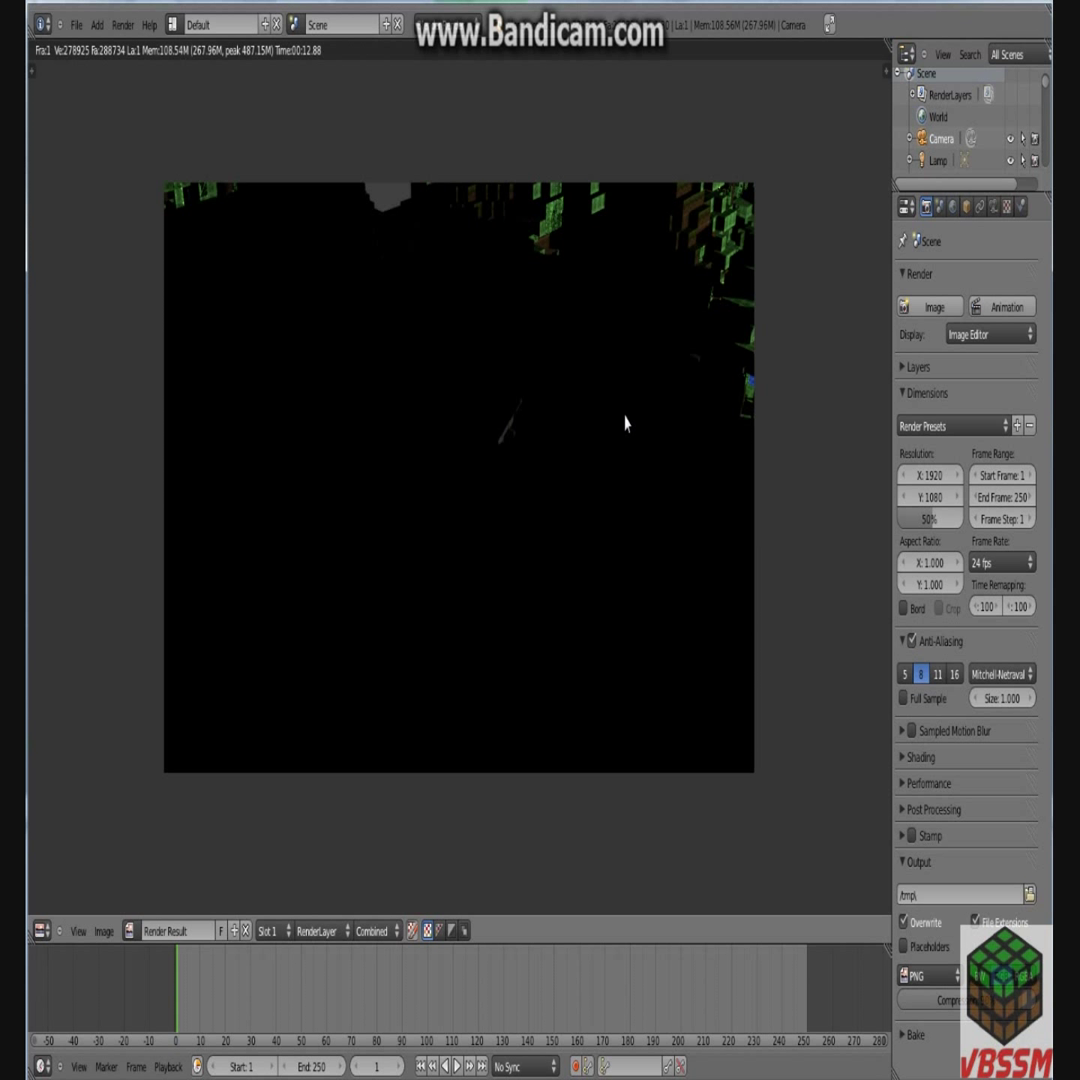
pyautogui.moveTo(770, 264)
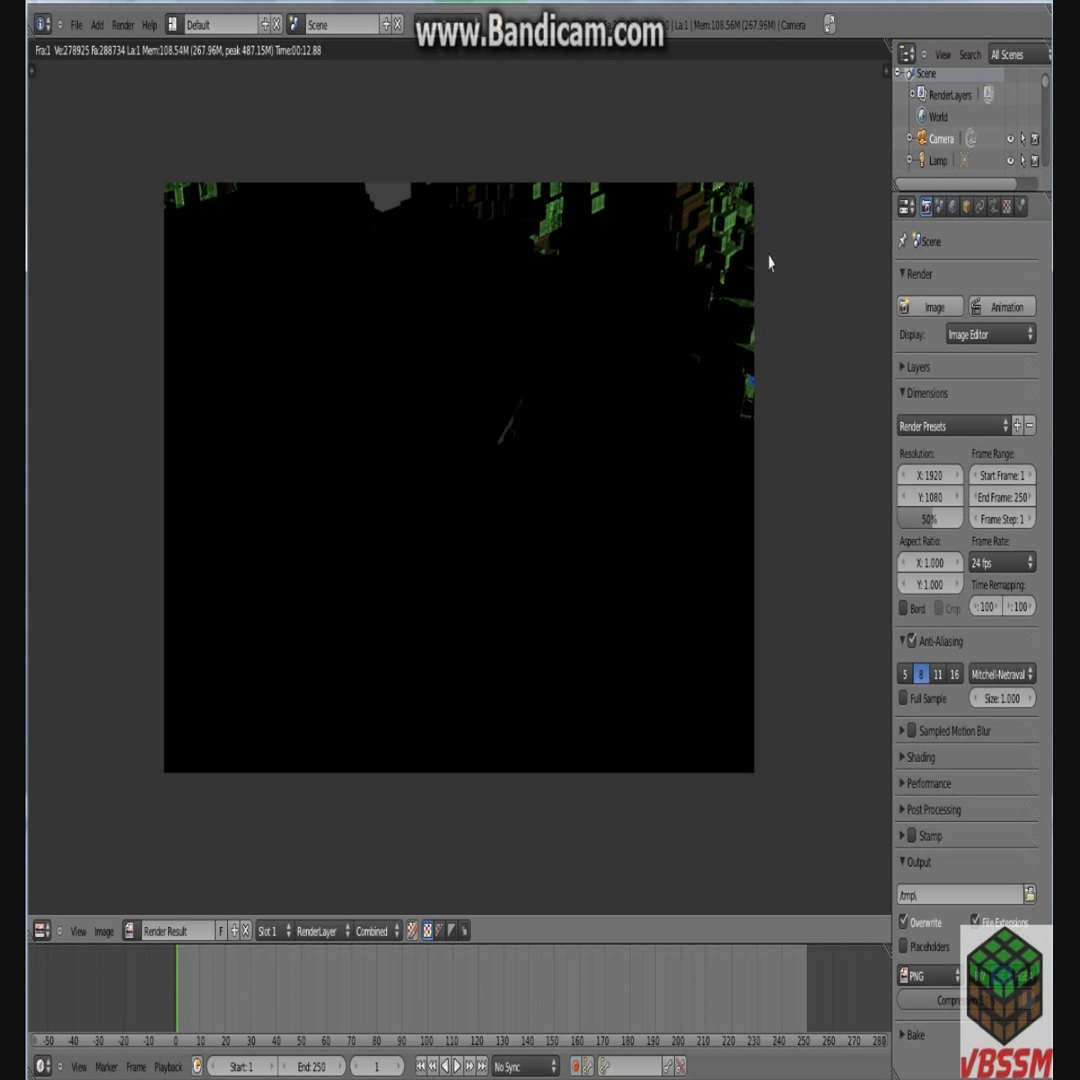
pyautogui.moveTo(408, 454)
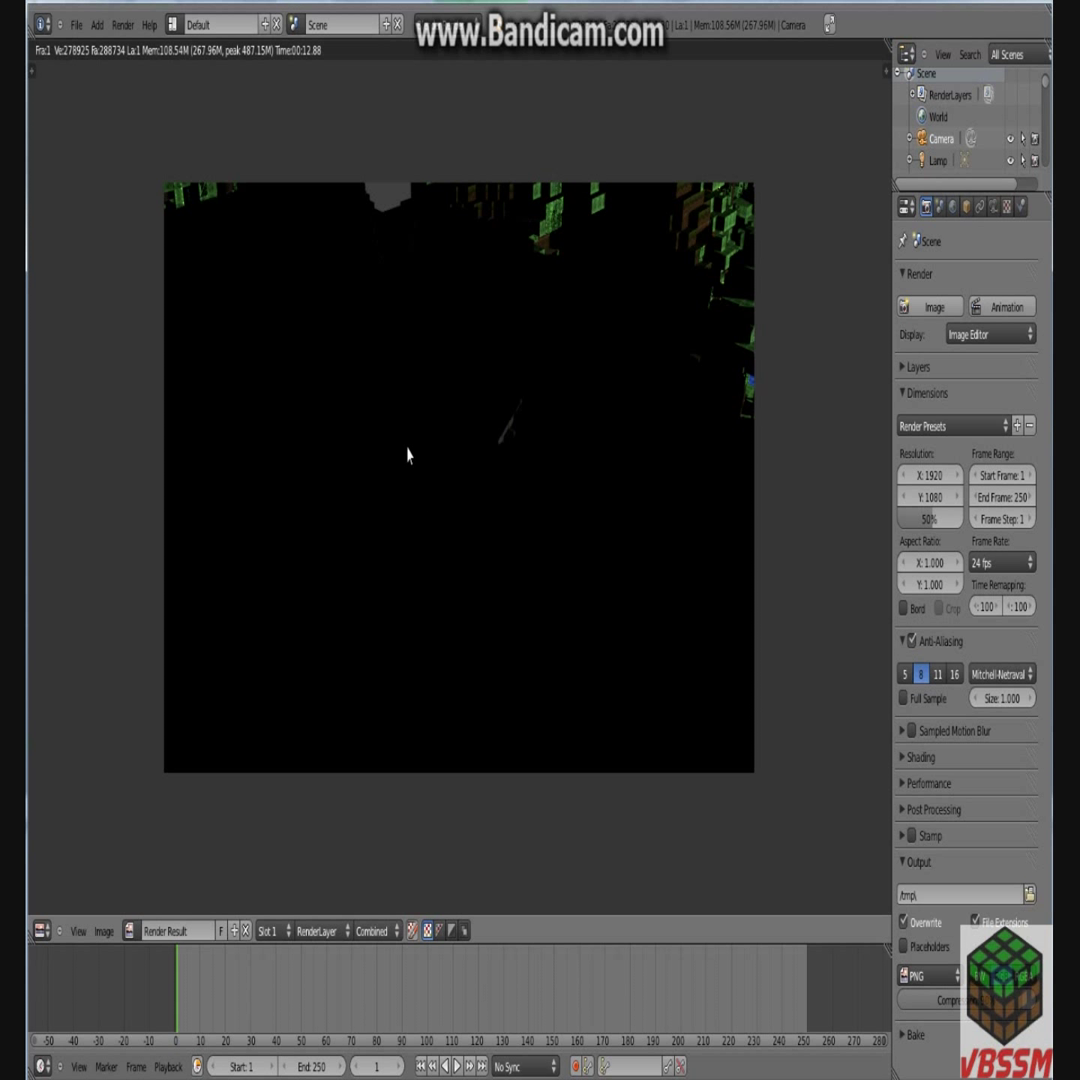
pyautogui.moveTo(728, 162)
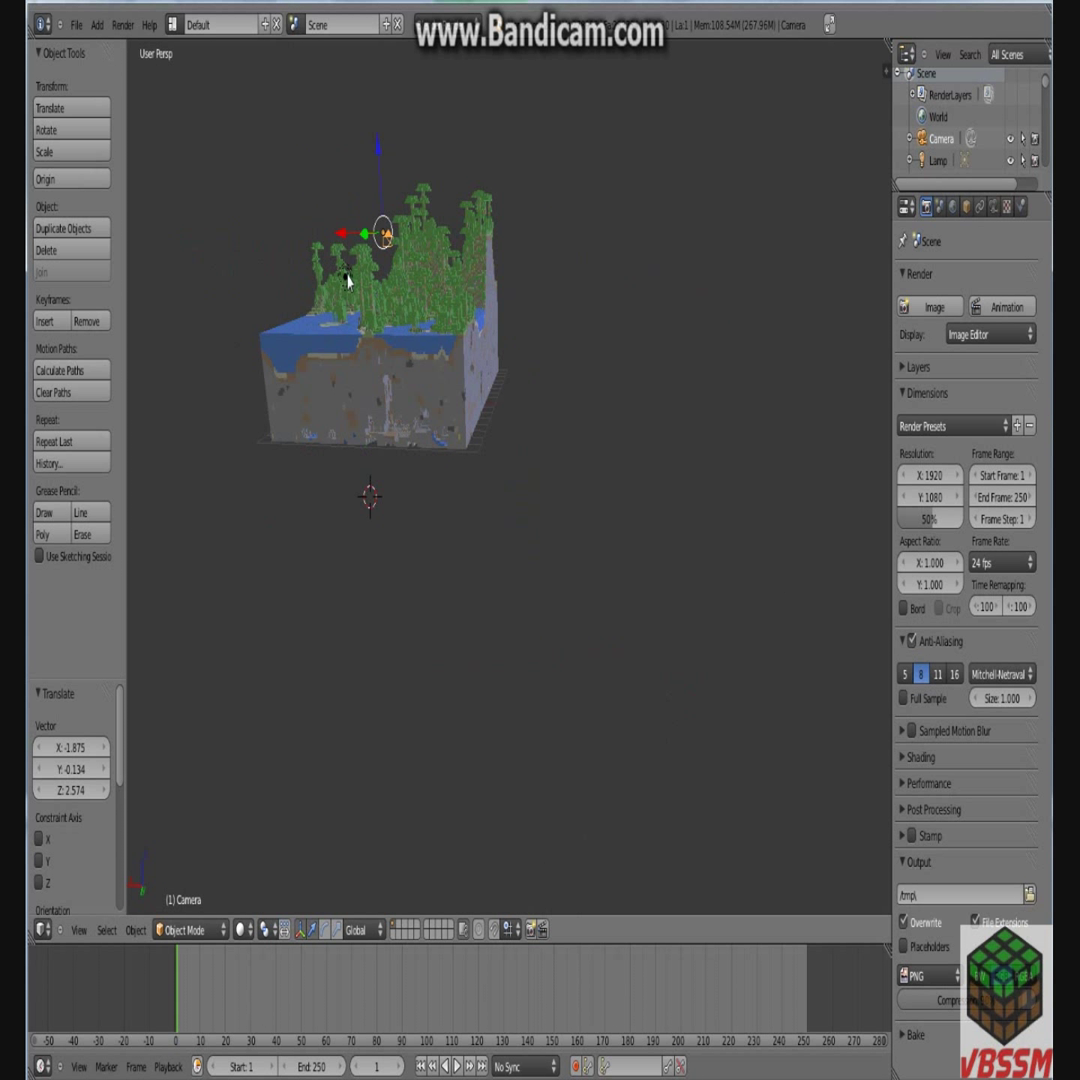
# Add a Hemi lamp from the viewport Add > Lamp menu.
pyautogui.click(344, 276)
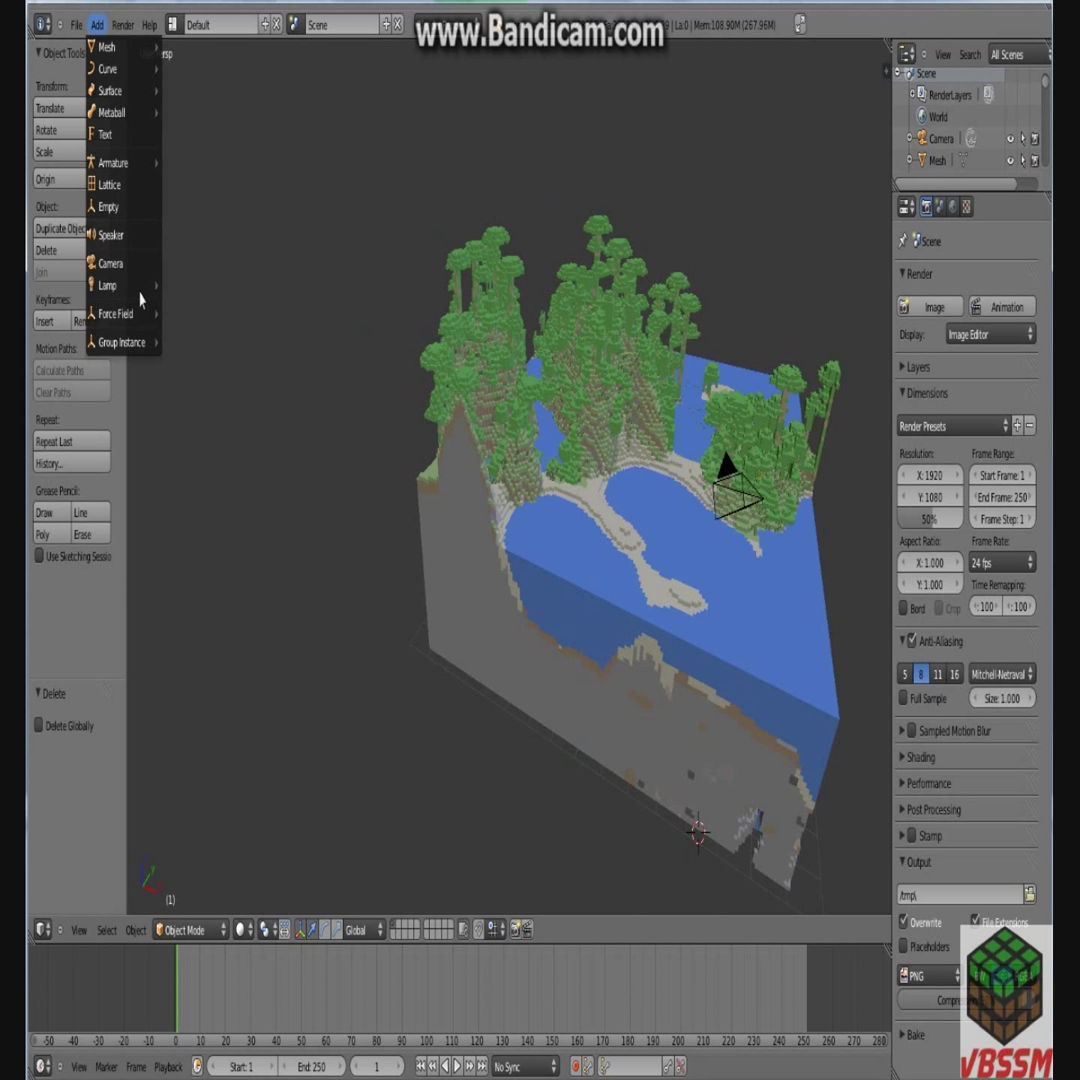
pyautogui.moveTo(108, 284)
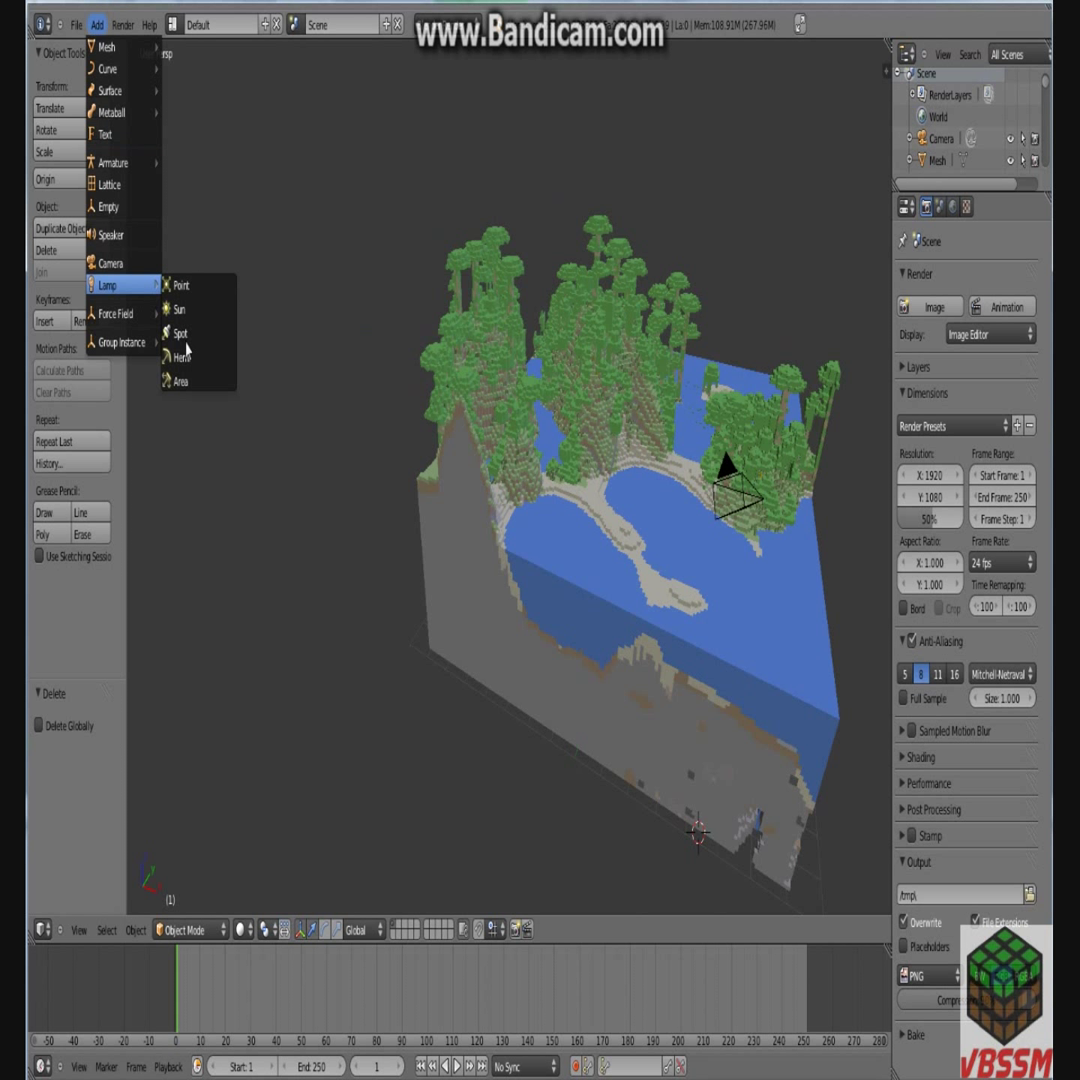
pyautogui.moveTo(184, 356)
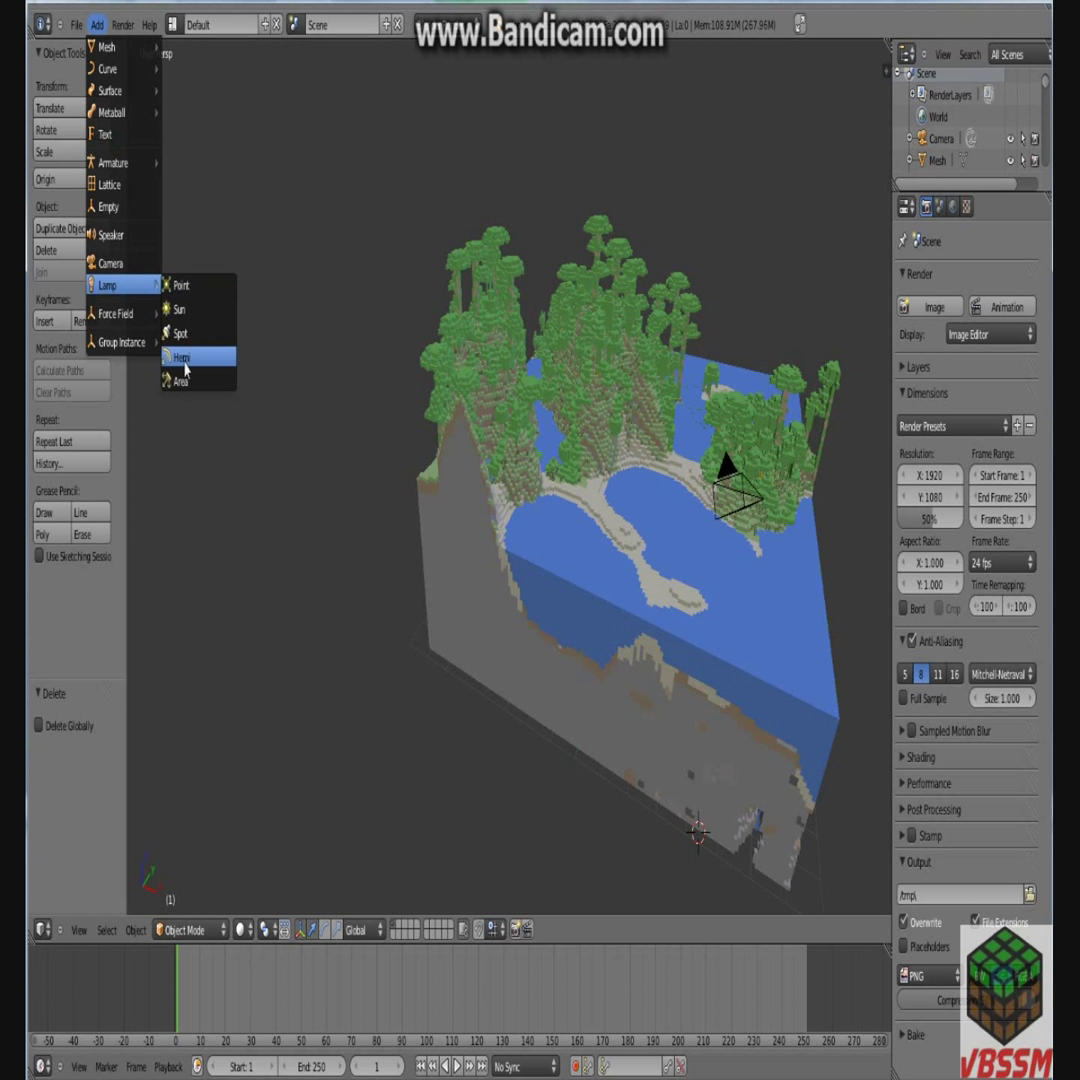
pyautogui.click(180, 356)
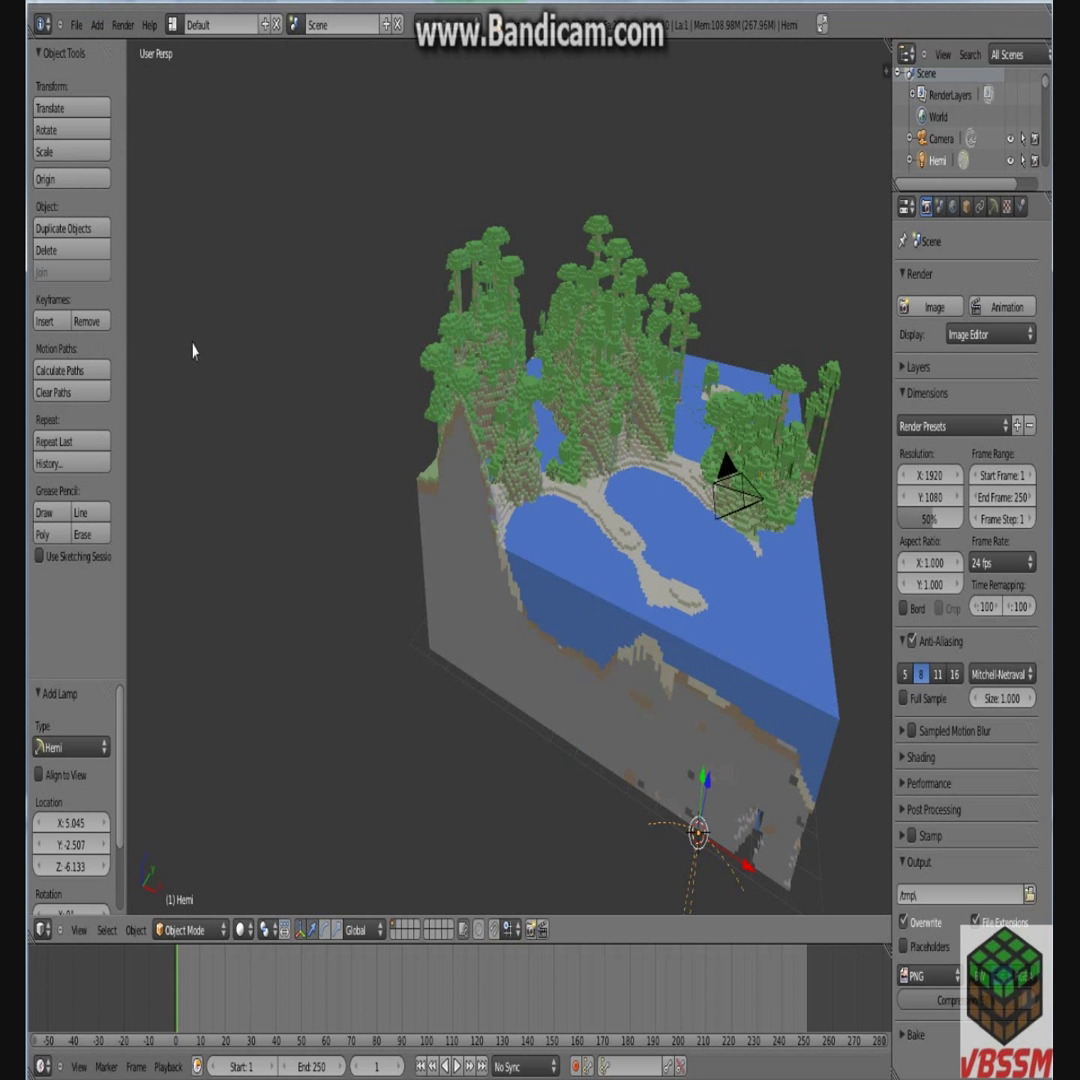
pyautogui.moveTo(788, 504)
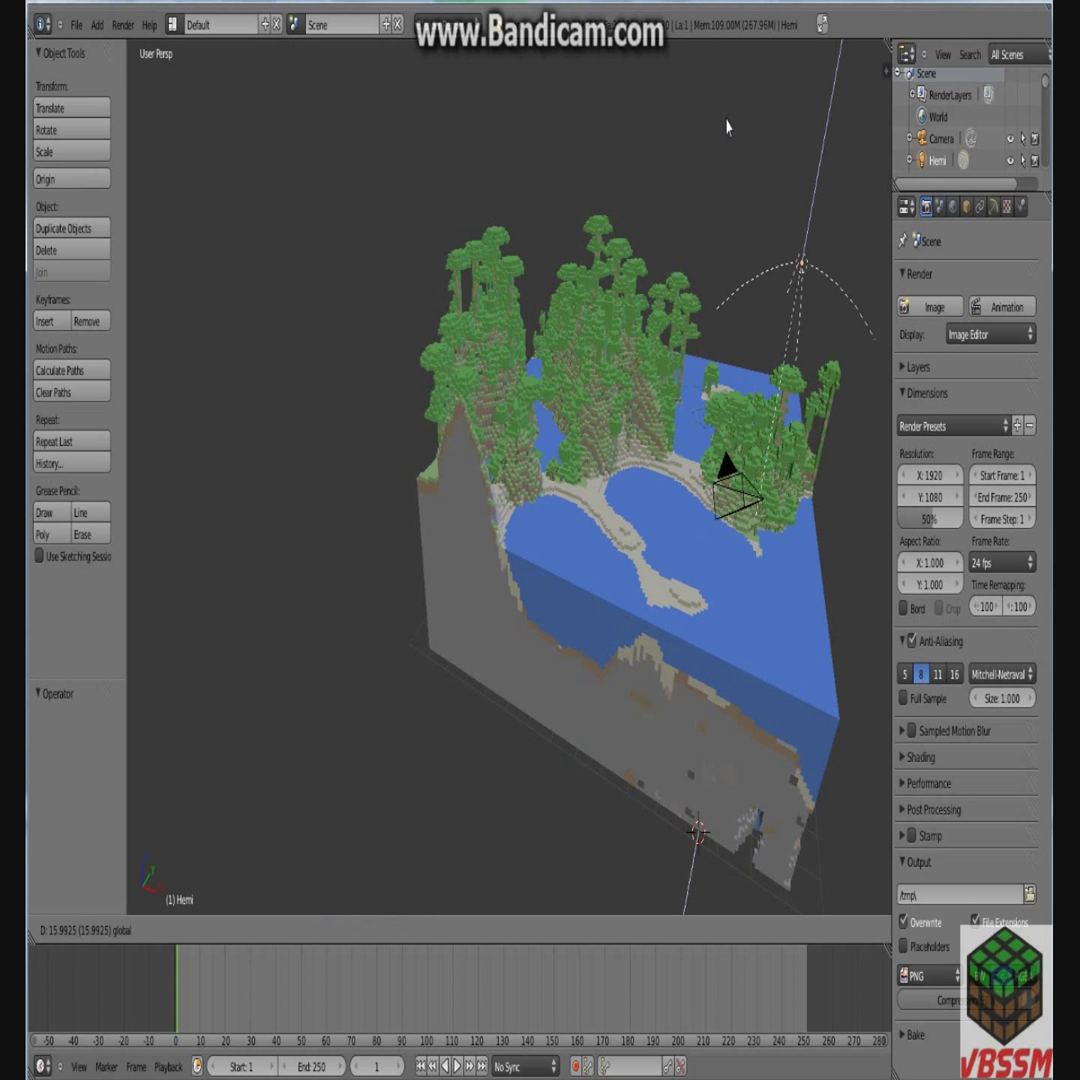
# Raise the Hemi lamp high above the centre of the forest block and return to camera view.
pyautogui.moveTo(804, 270); pyautogui.dragTo(818, 164)
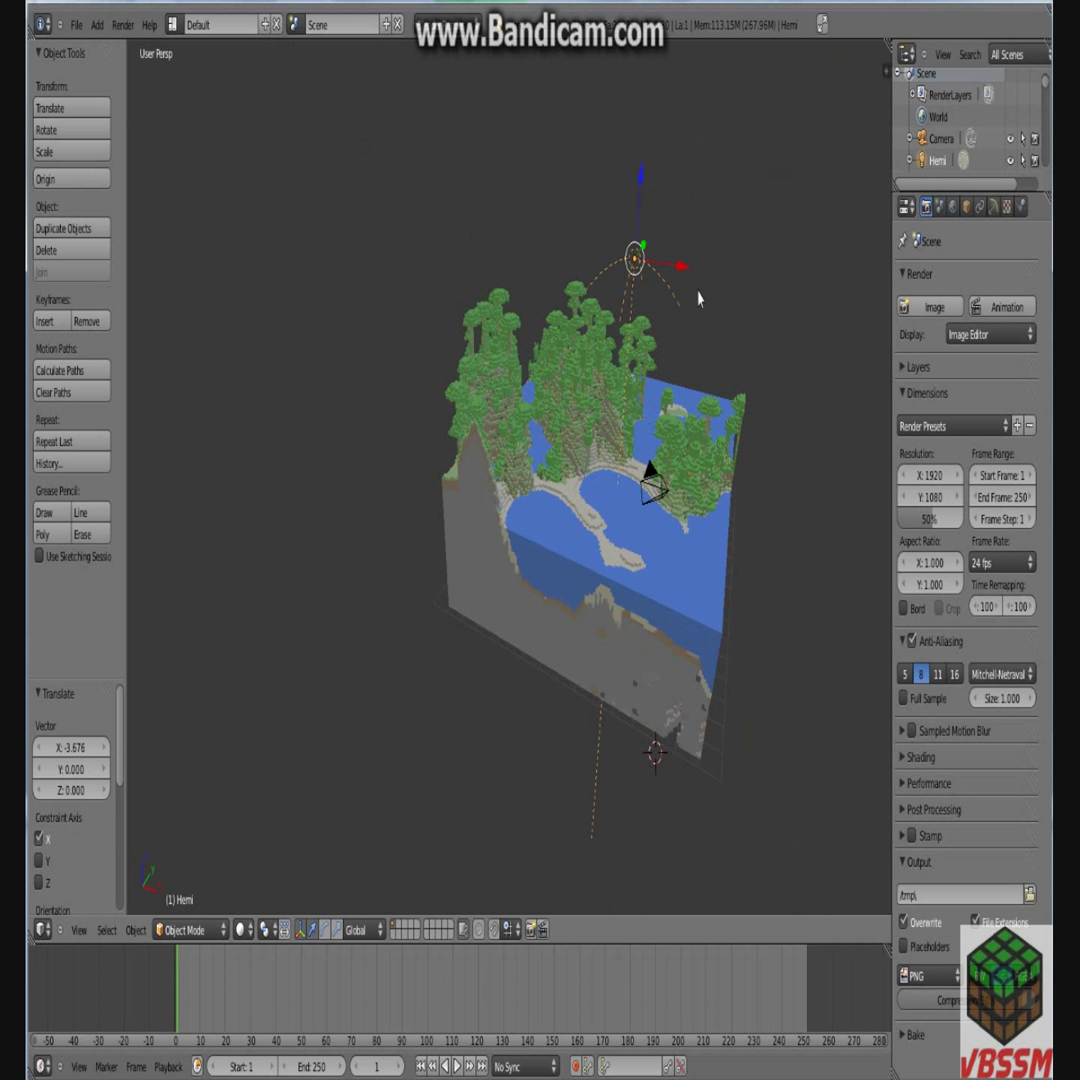
pyautogui.moveTo(700, 296); pyautogui.dragTo(604, 170)
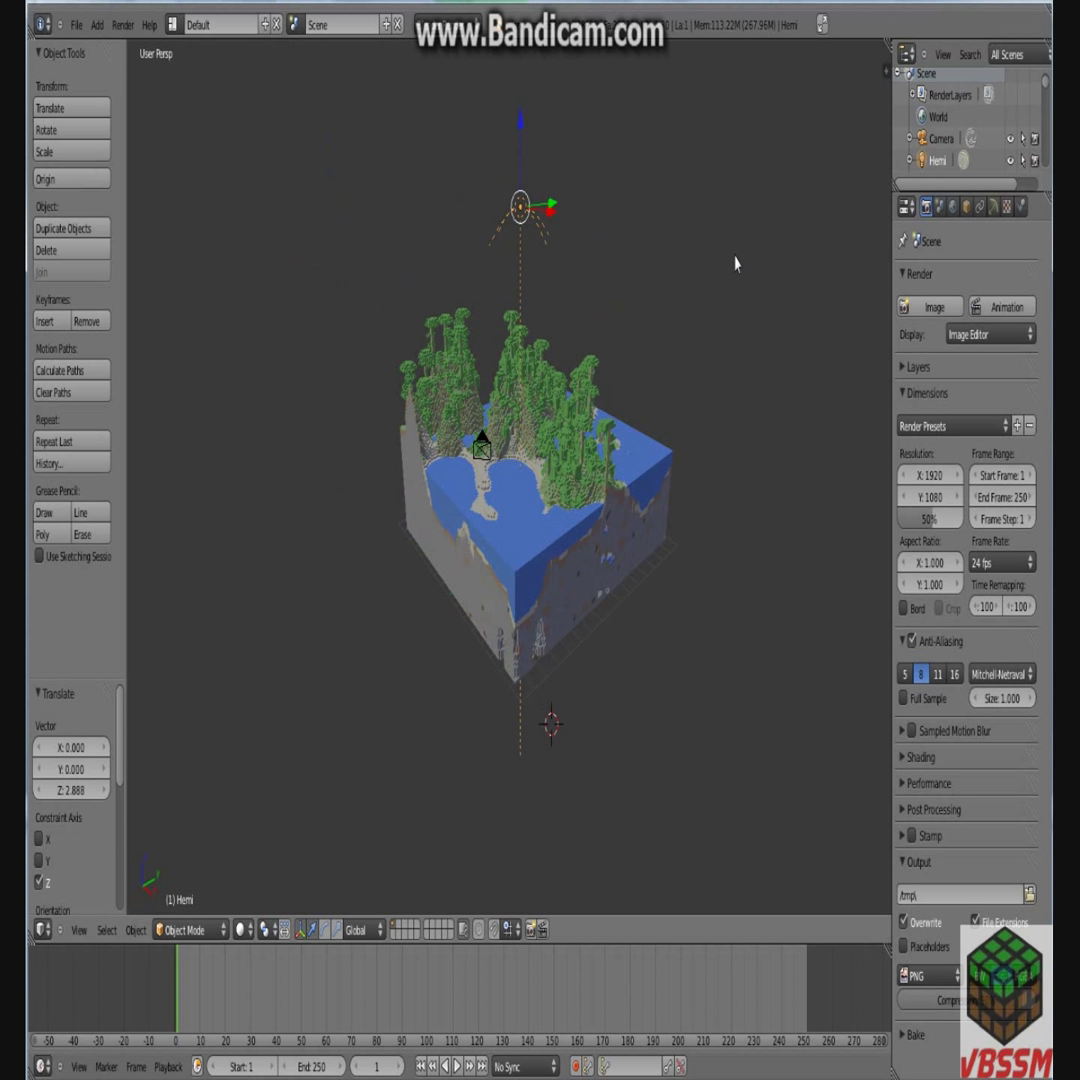
pyautogui.press('KP_0')
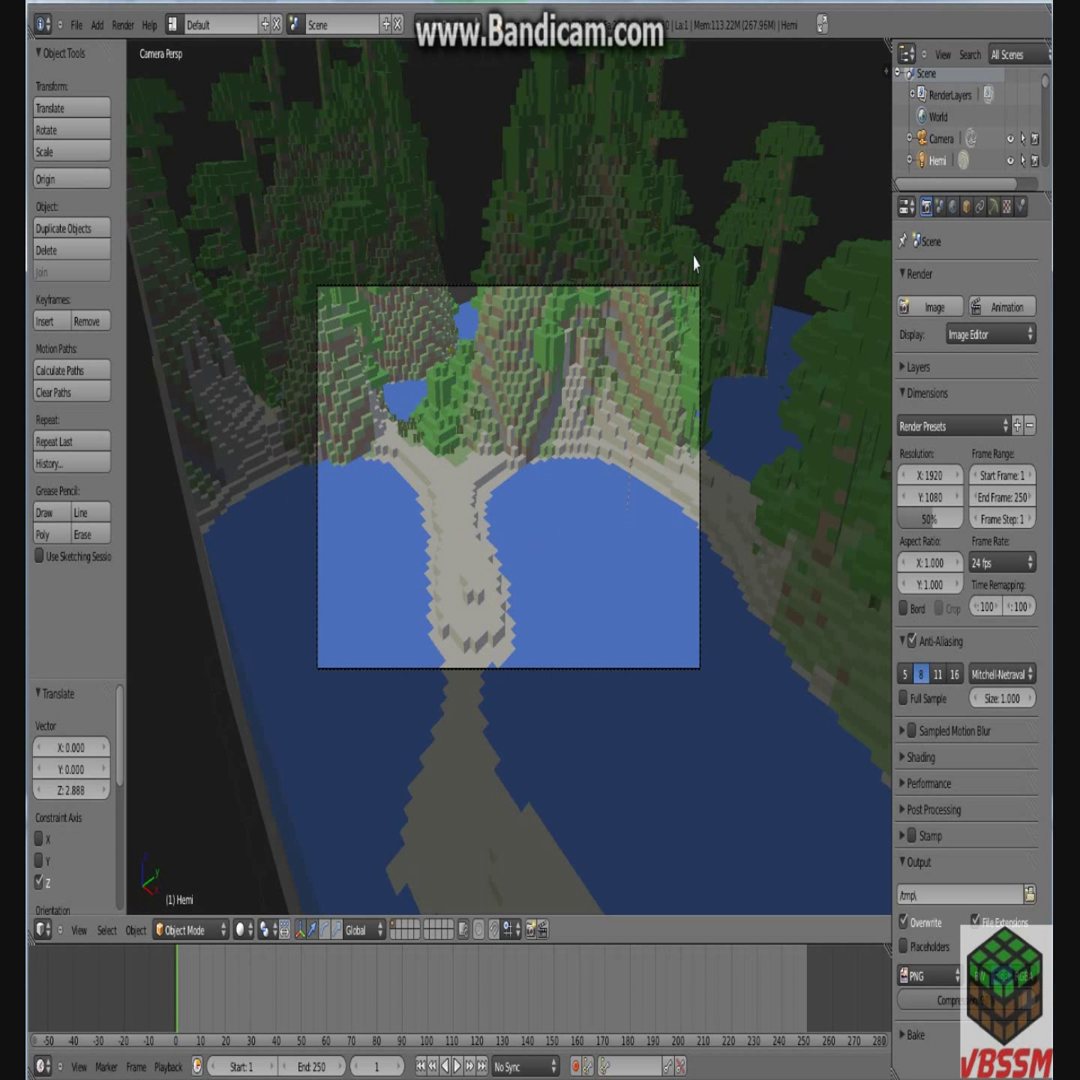